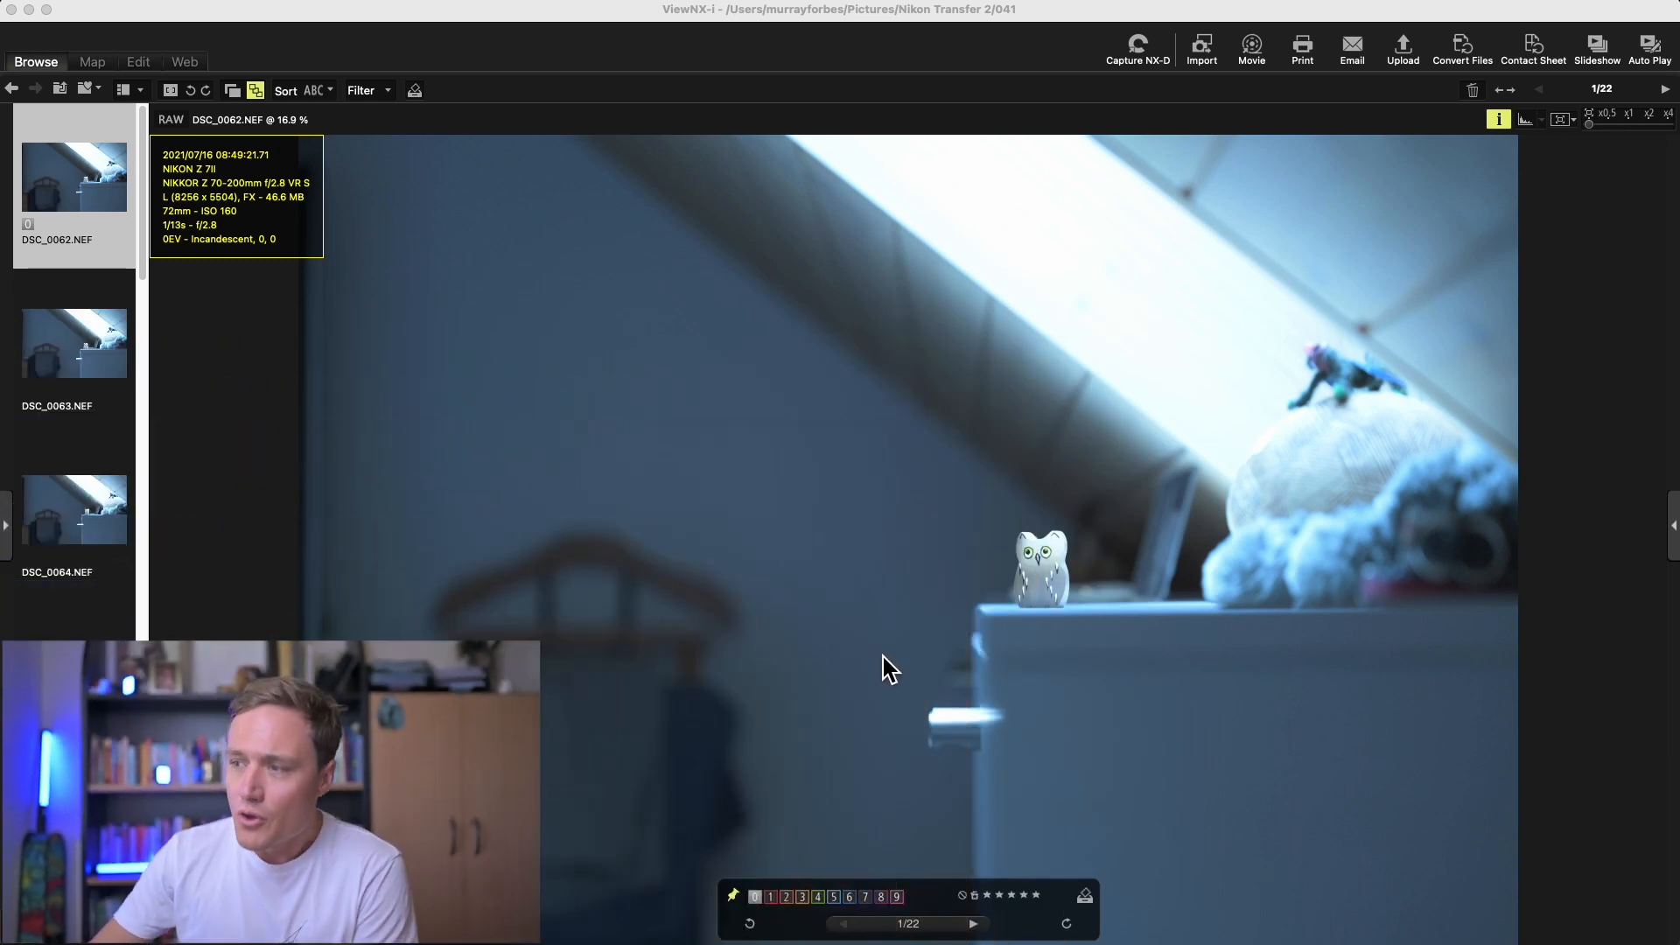
mouse_move(997, 654)
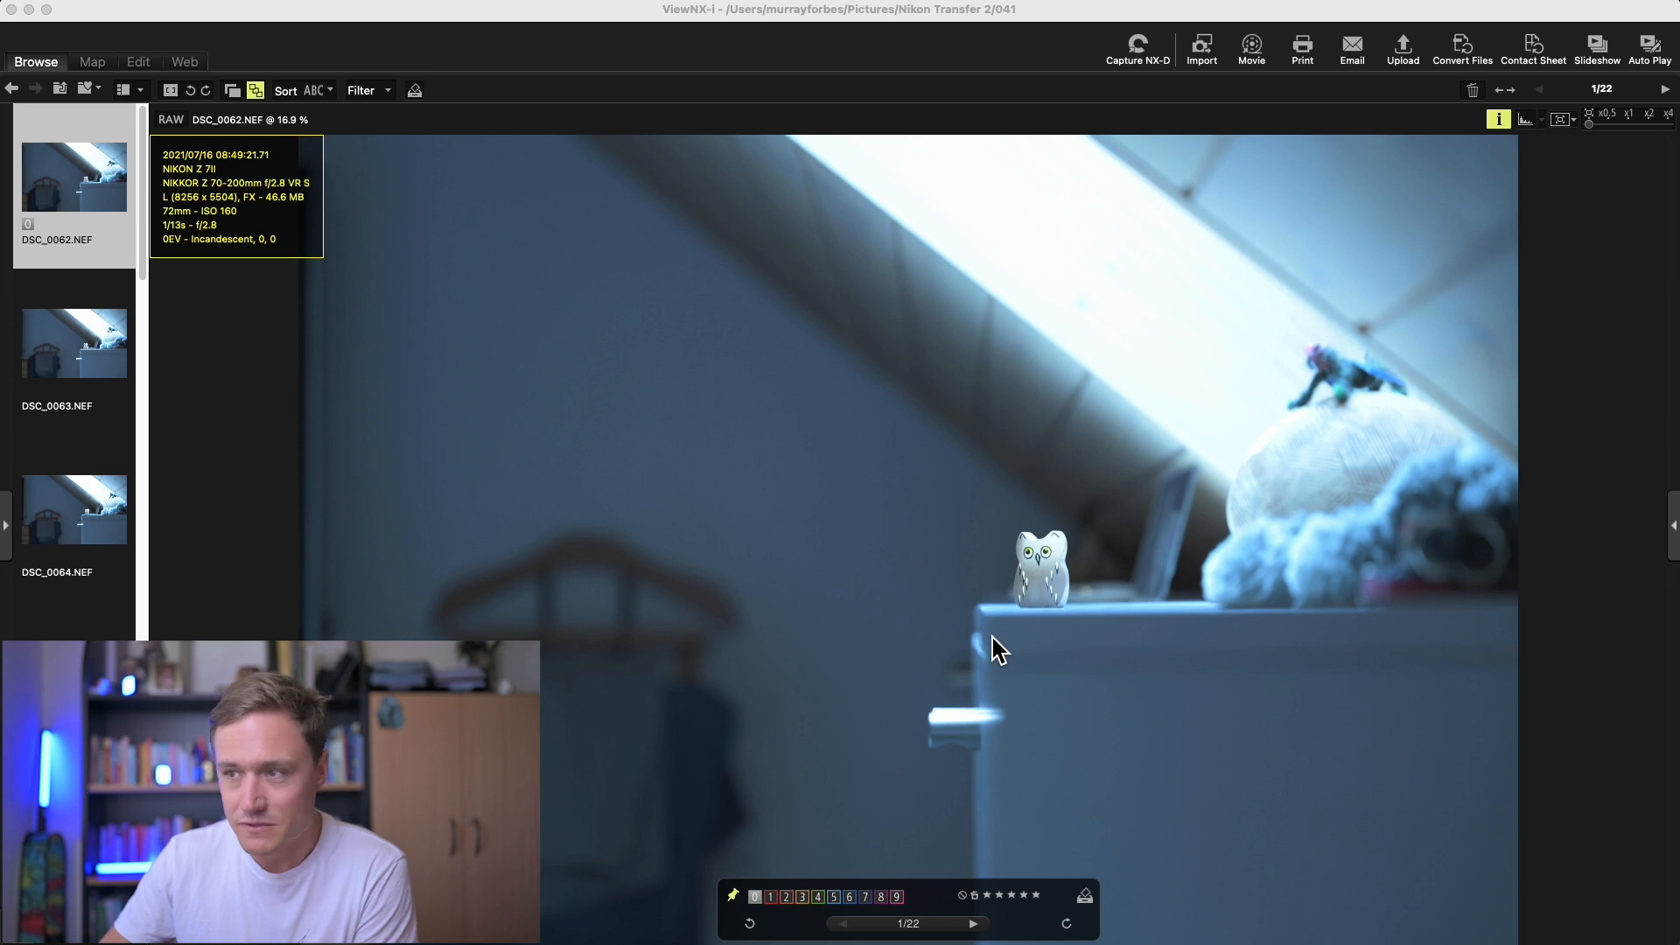
mouse_move(248, 239)
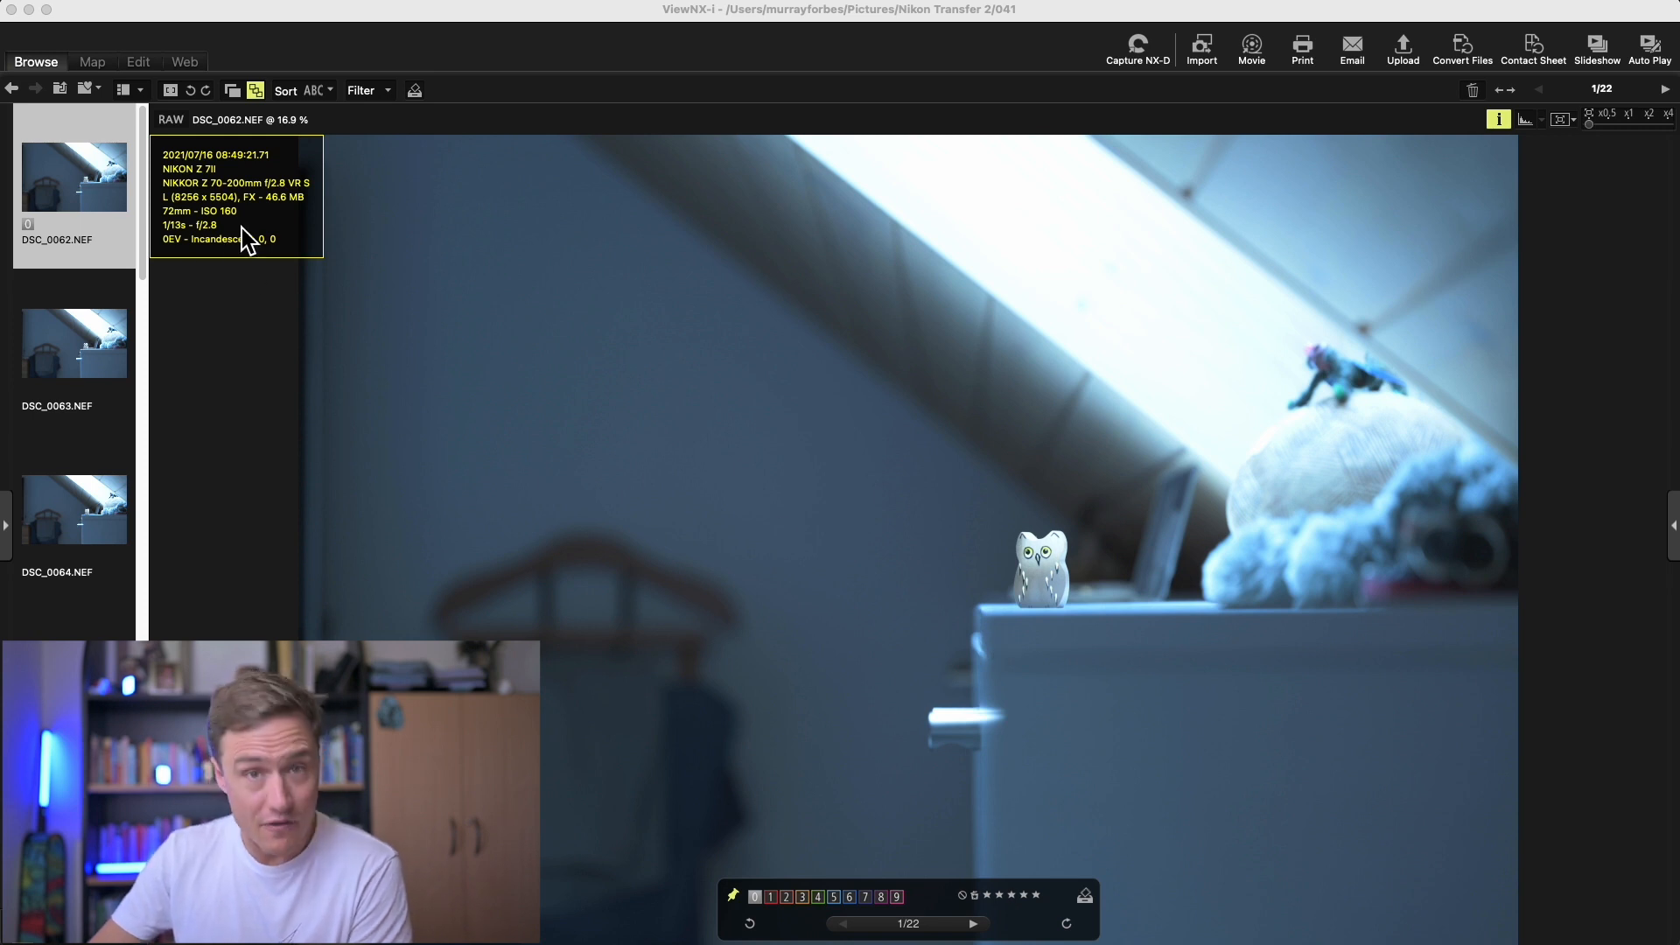
mouse_move(1179, 509)
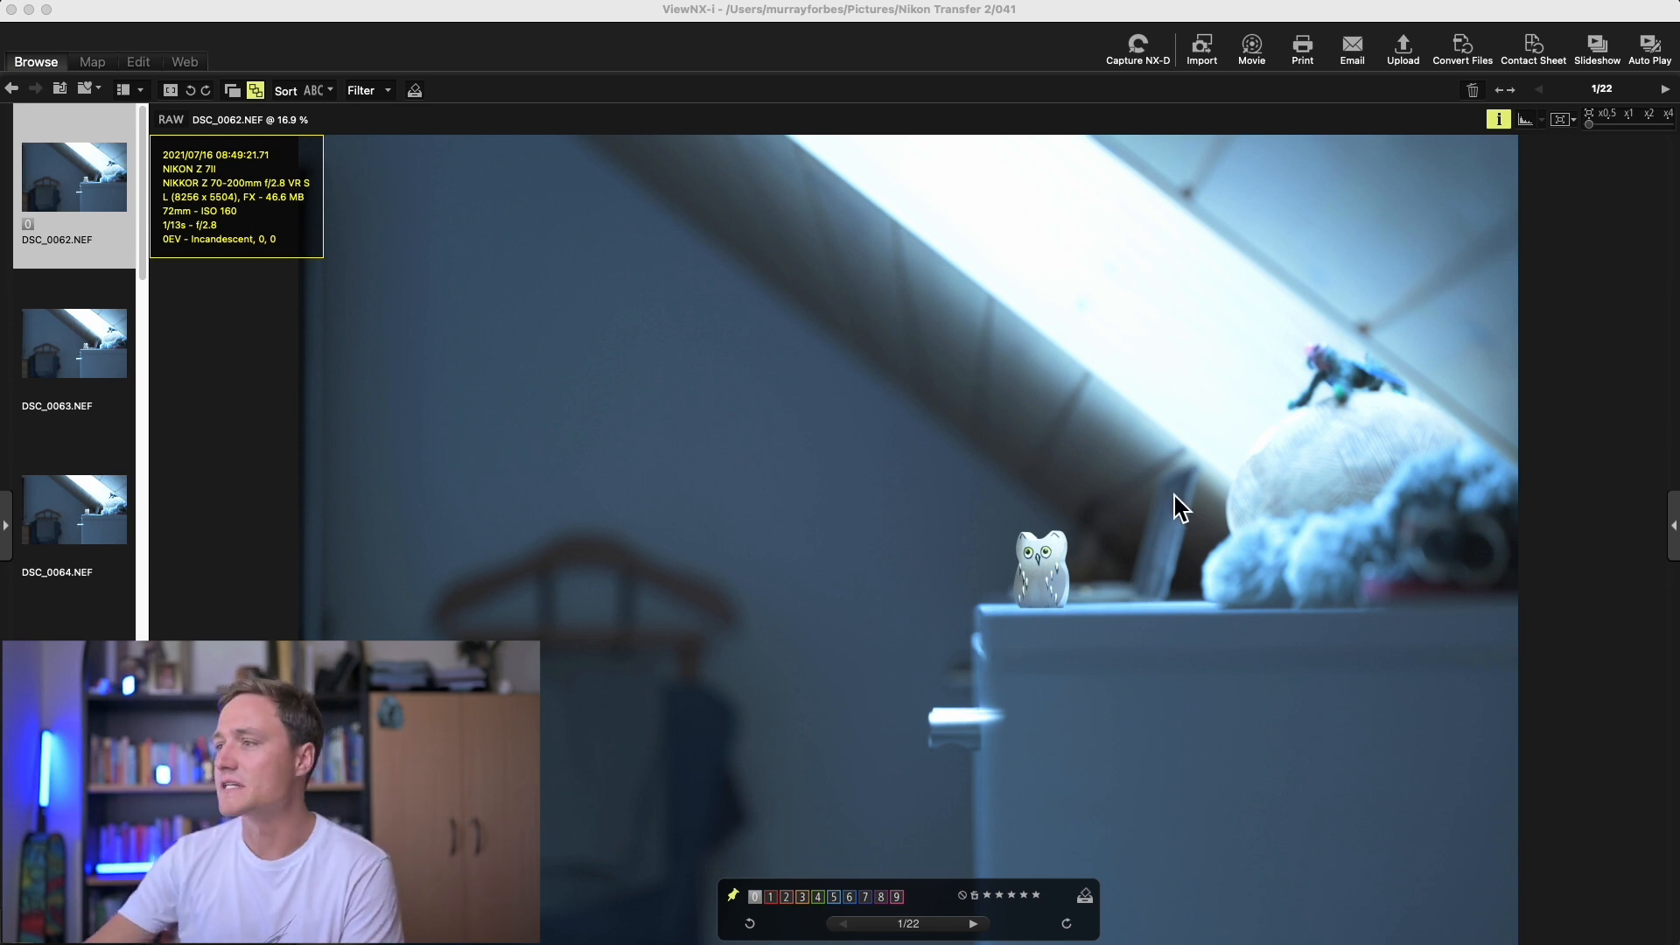
mouse_move(1146, 563)
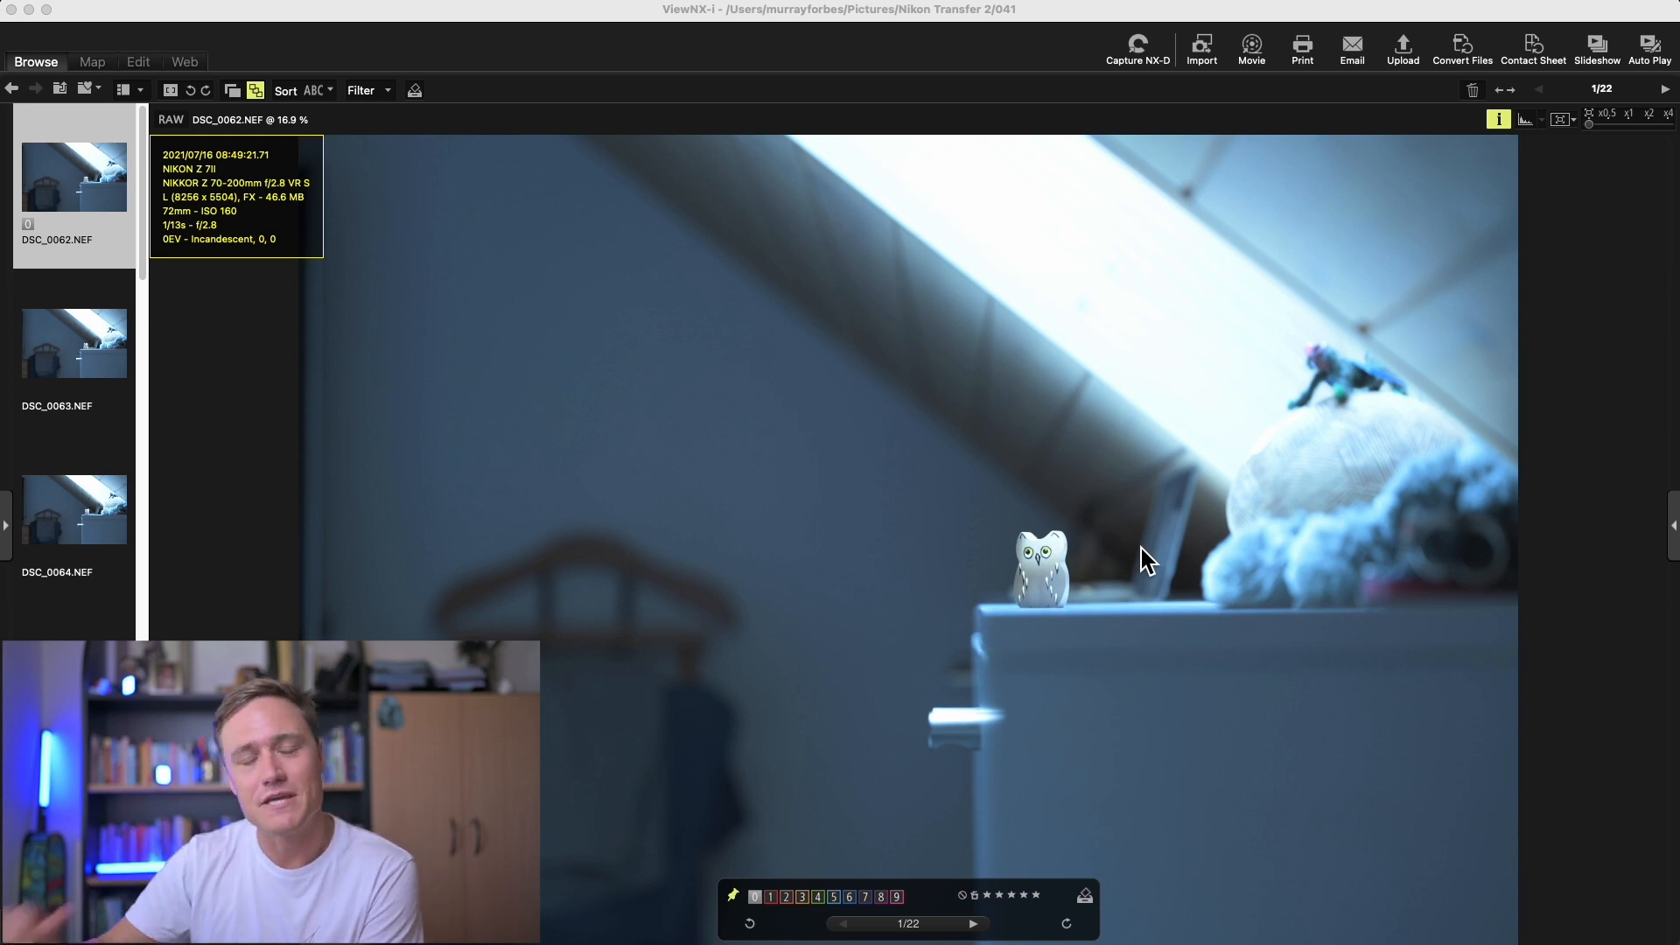
mouse_move(1151, 573)
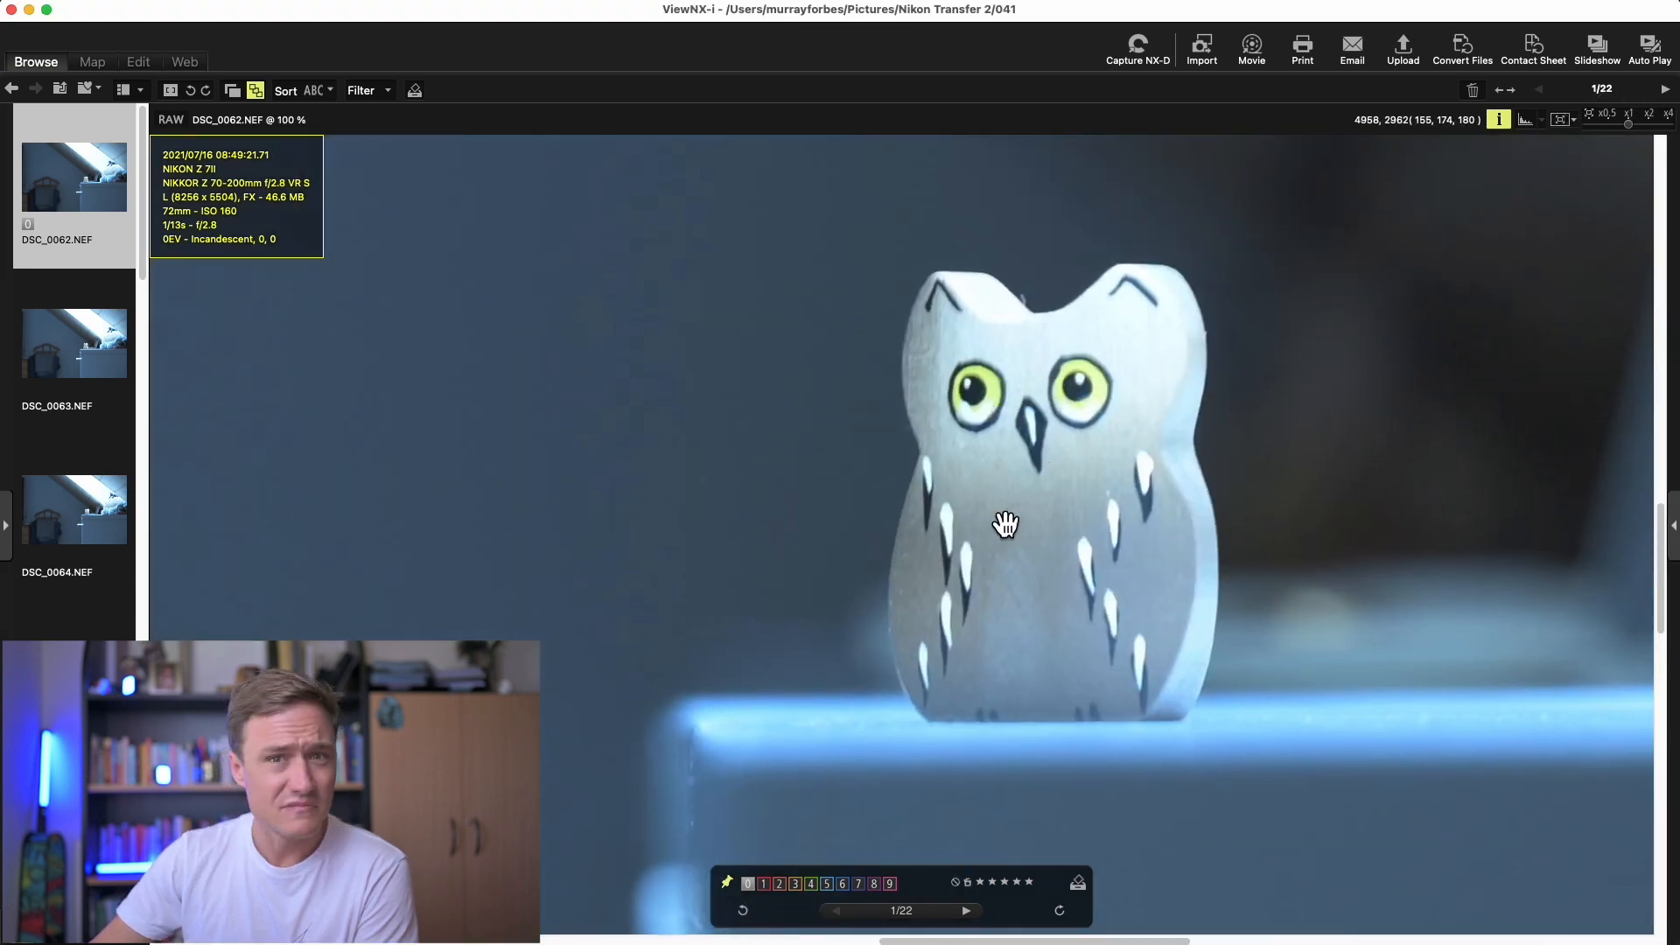
mouse_move(1271, 431)
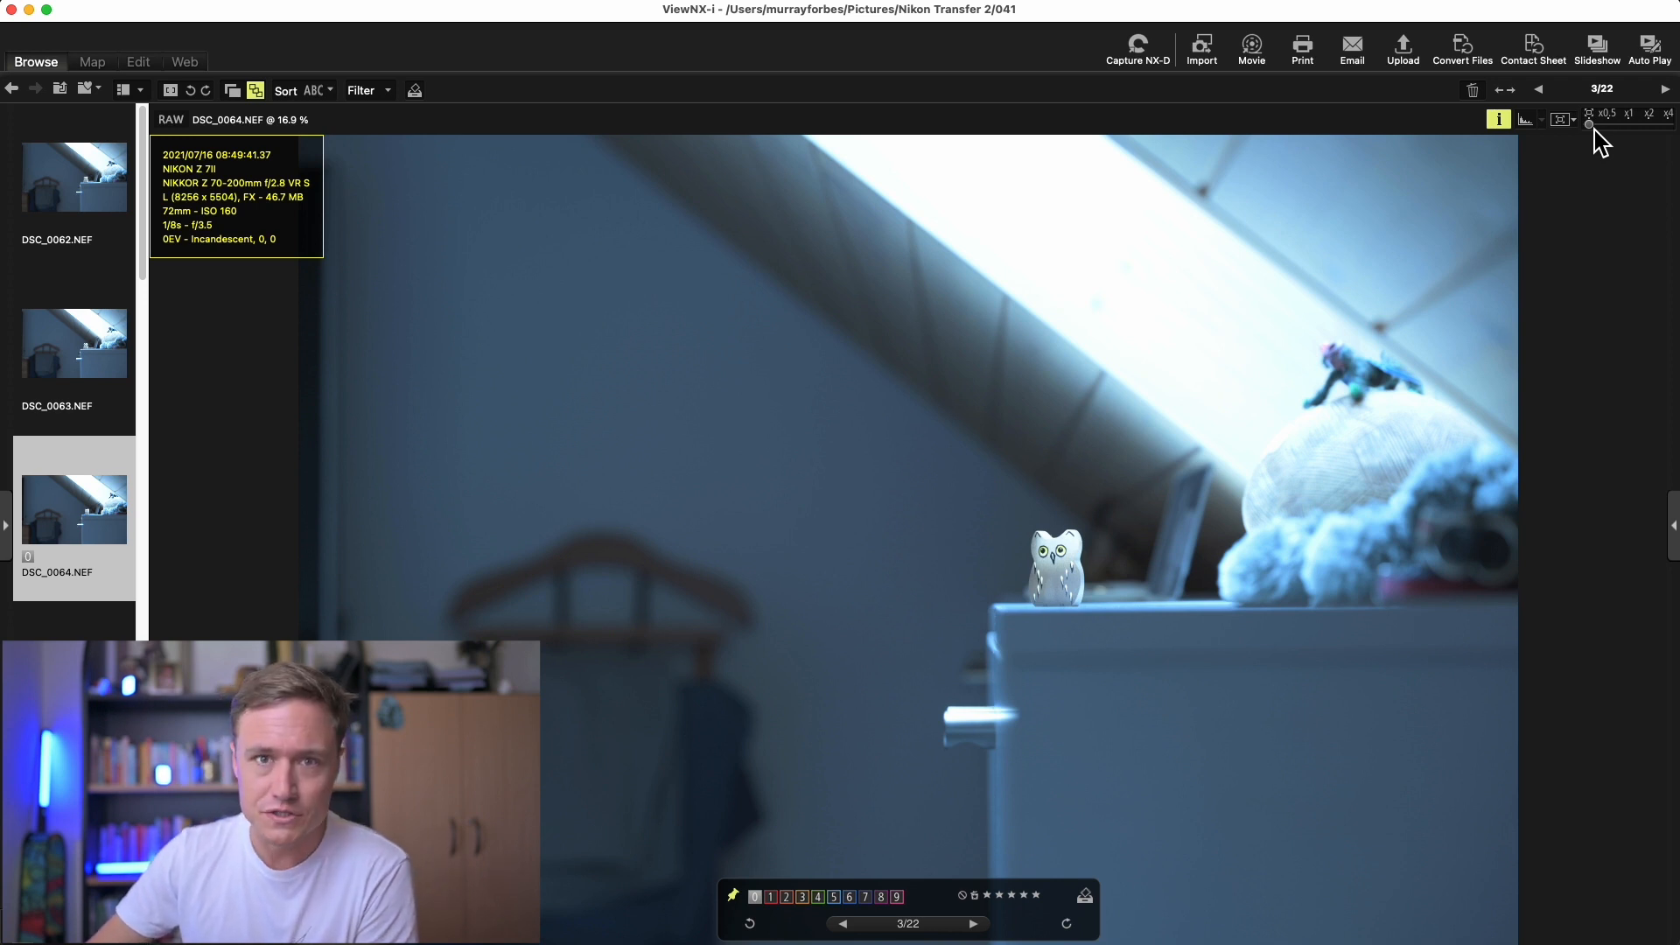
- Show the owl shots at 100% and switch back to the f/3.5 shot DSC_0064
left_click(1627, 114)
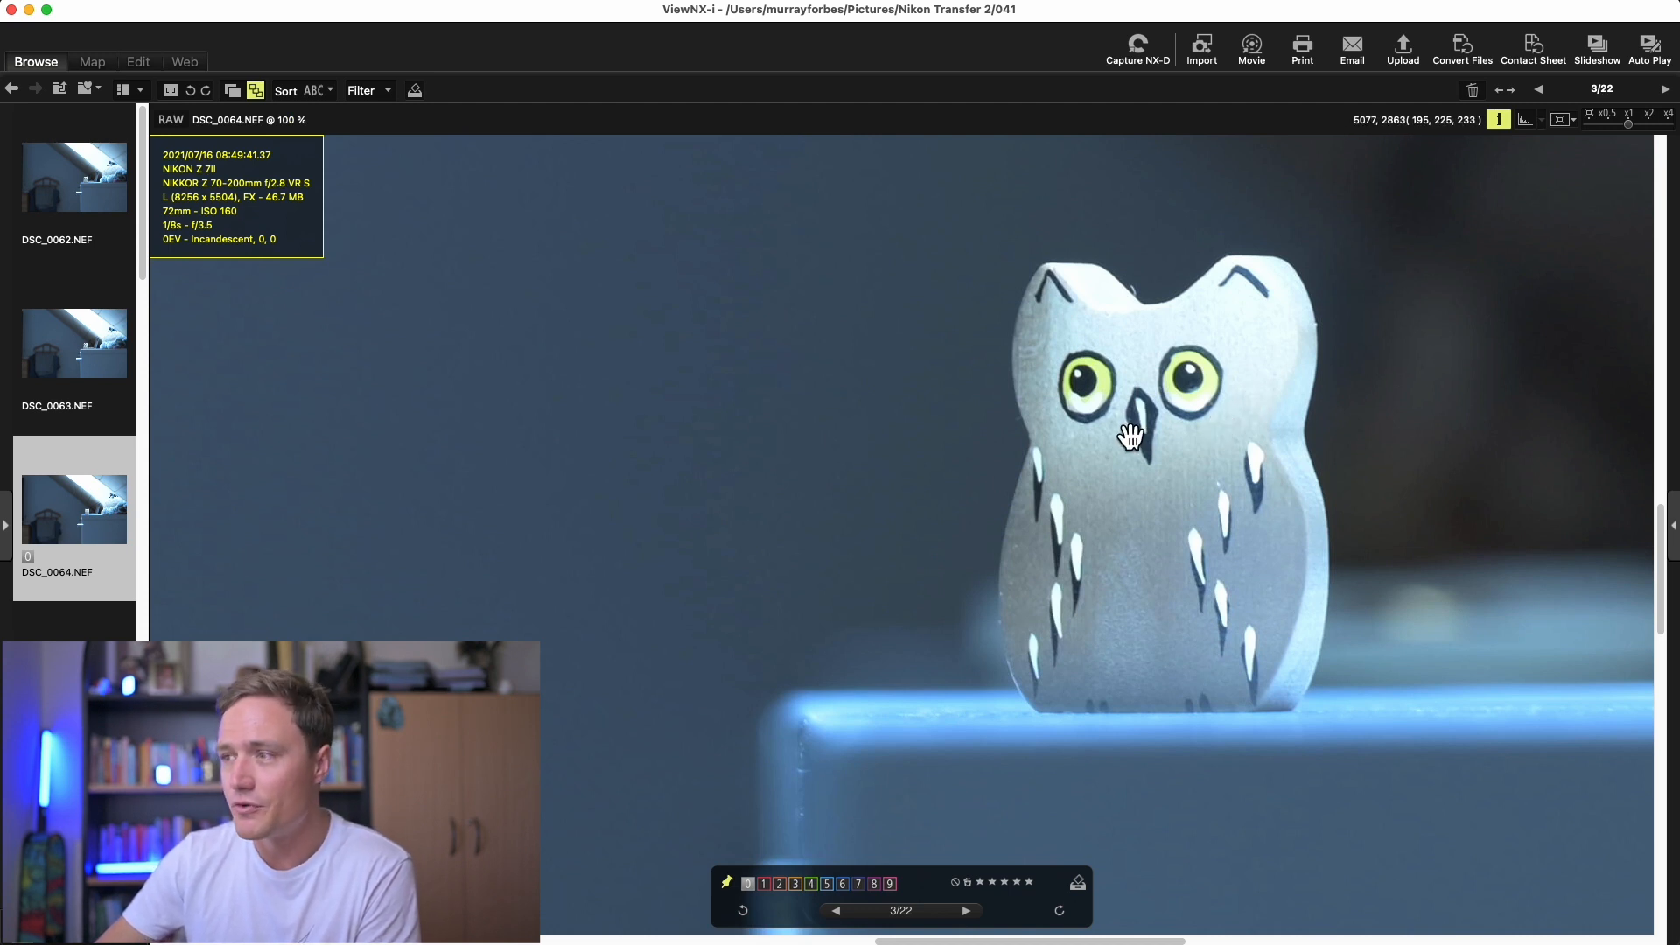
mouse_move(72, 343)
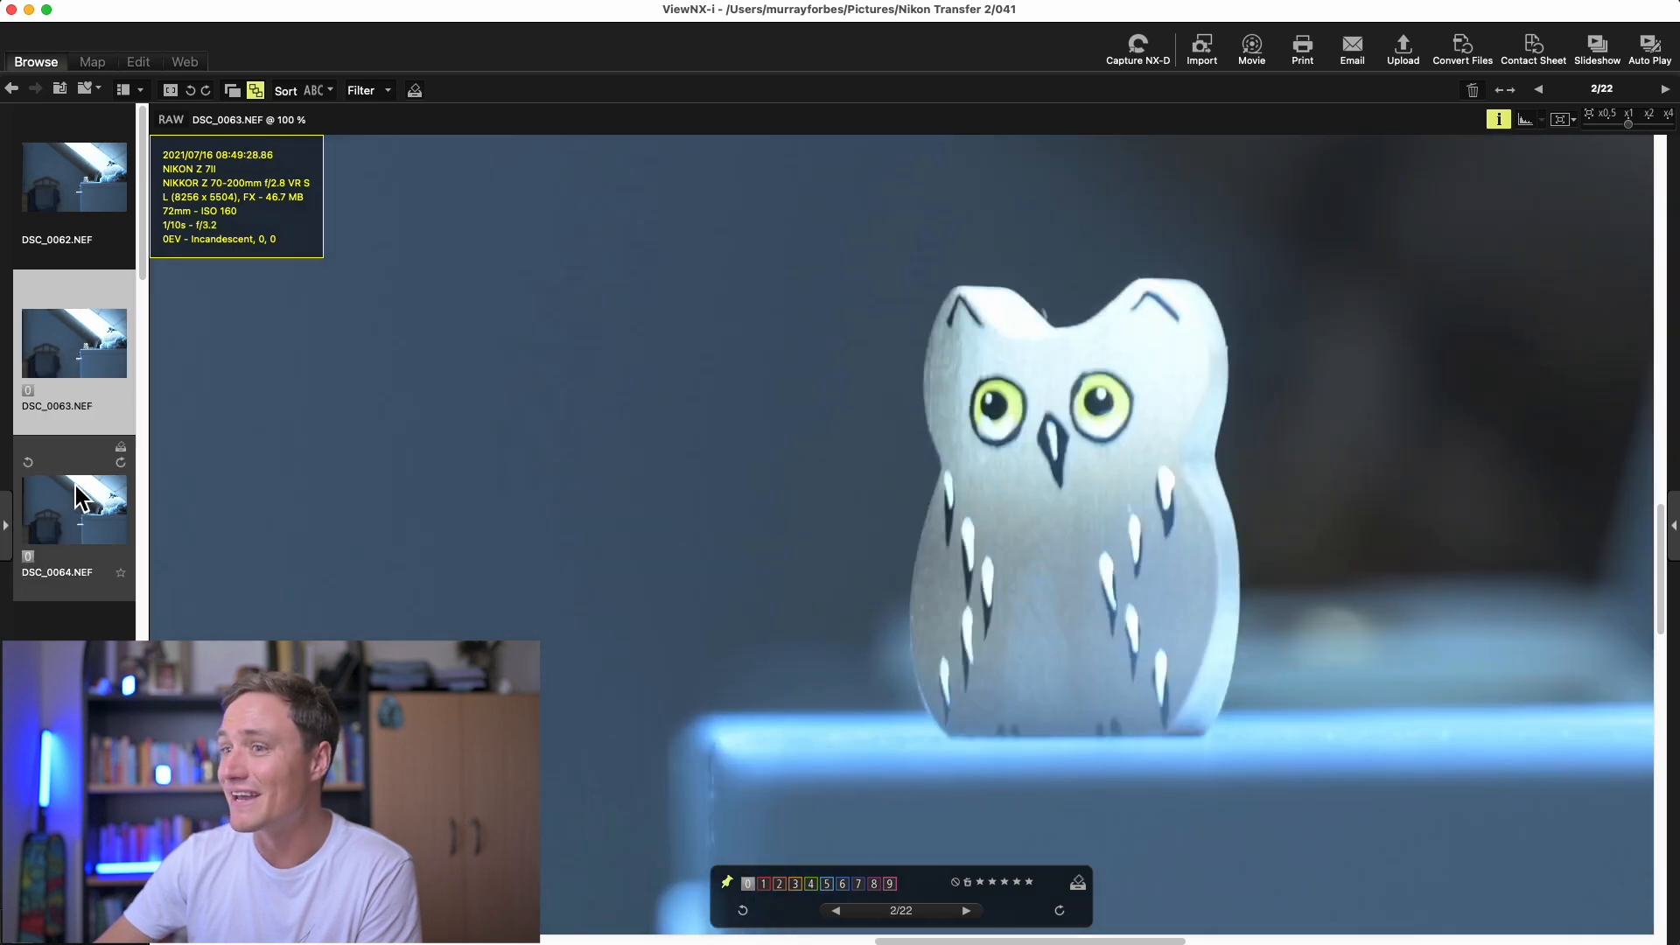
left_click(963, 910)
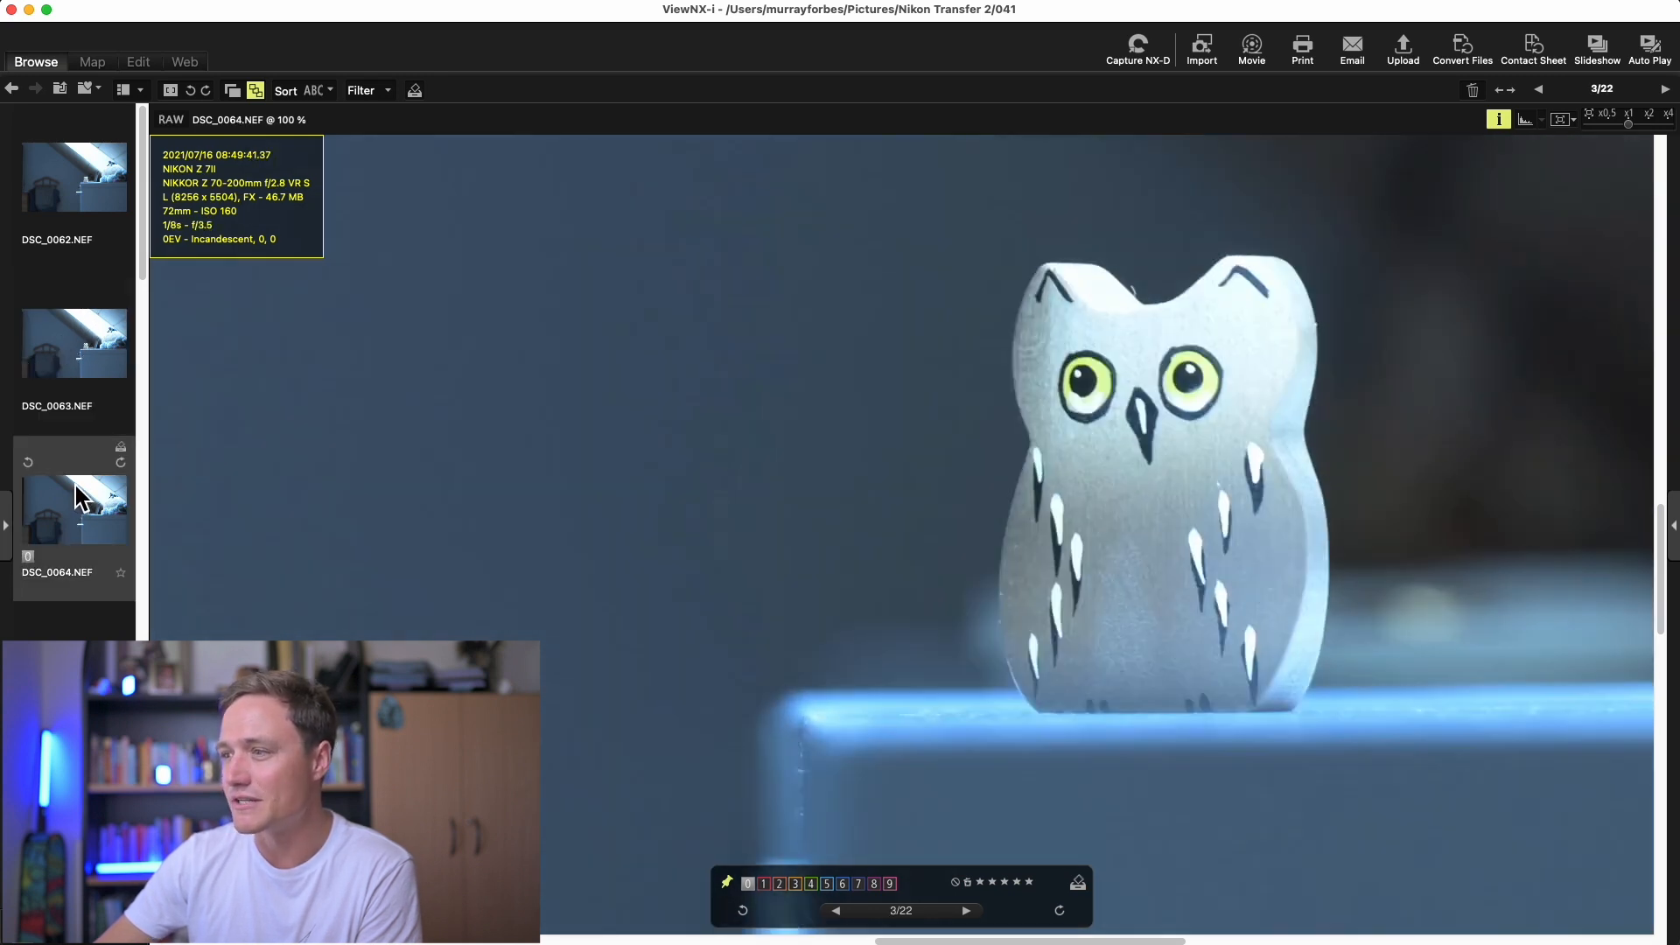
right_click(73, 510)
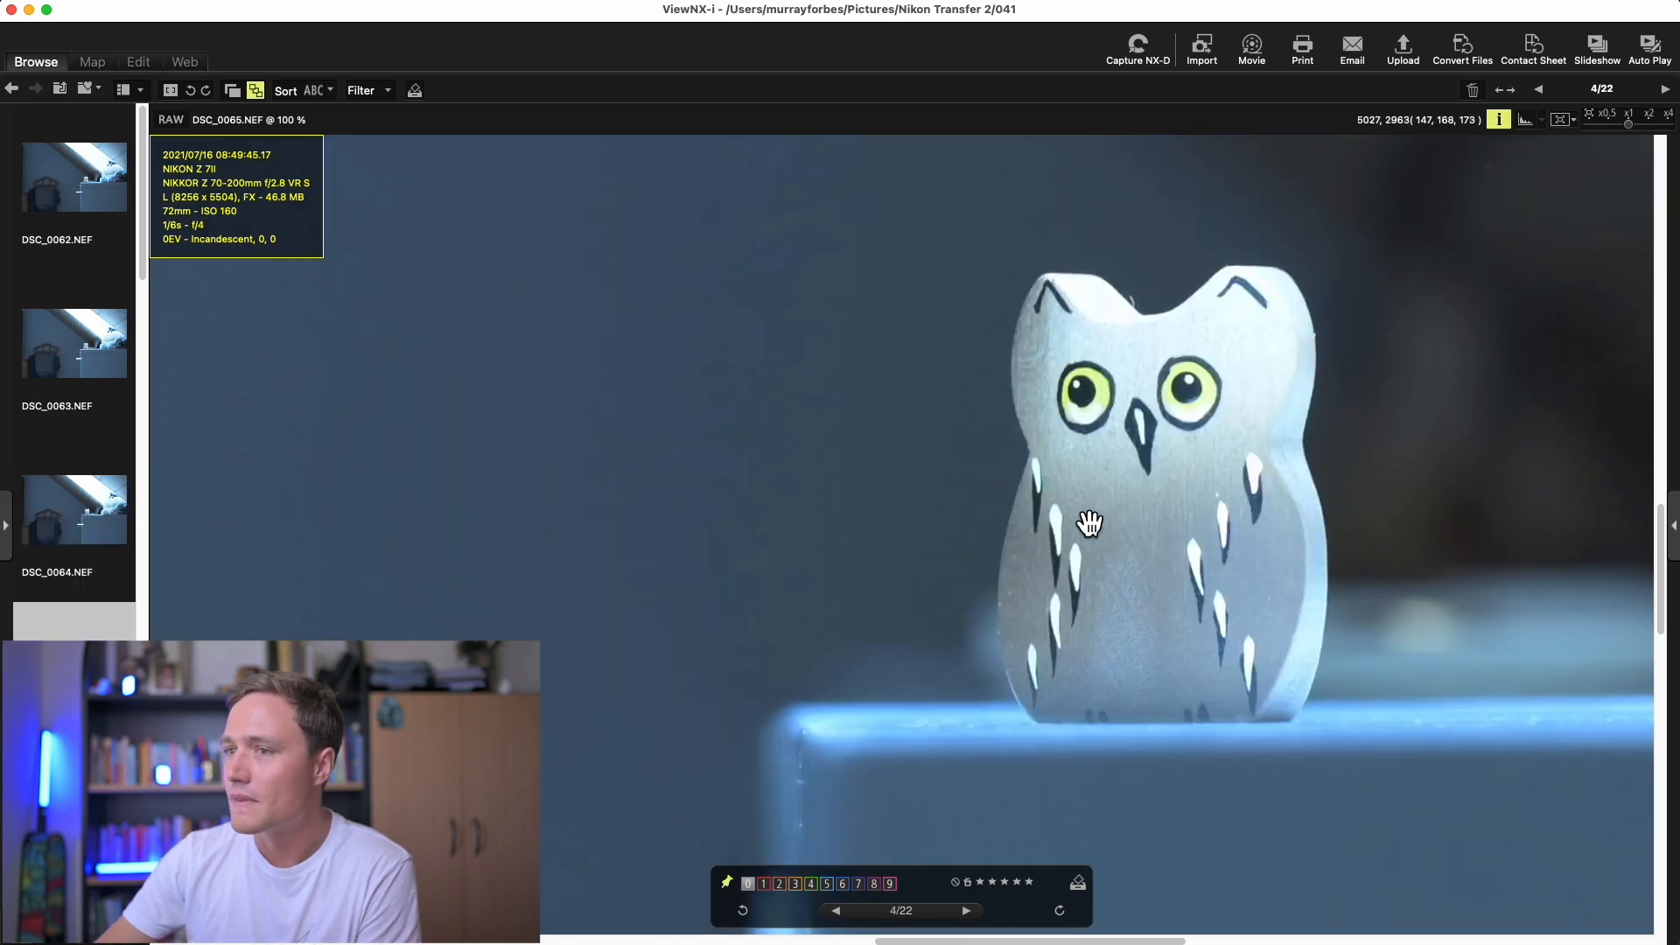
mouse_move(1147, 530)
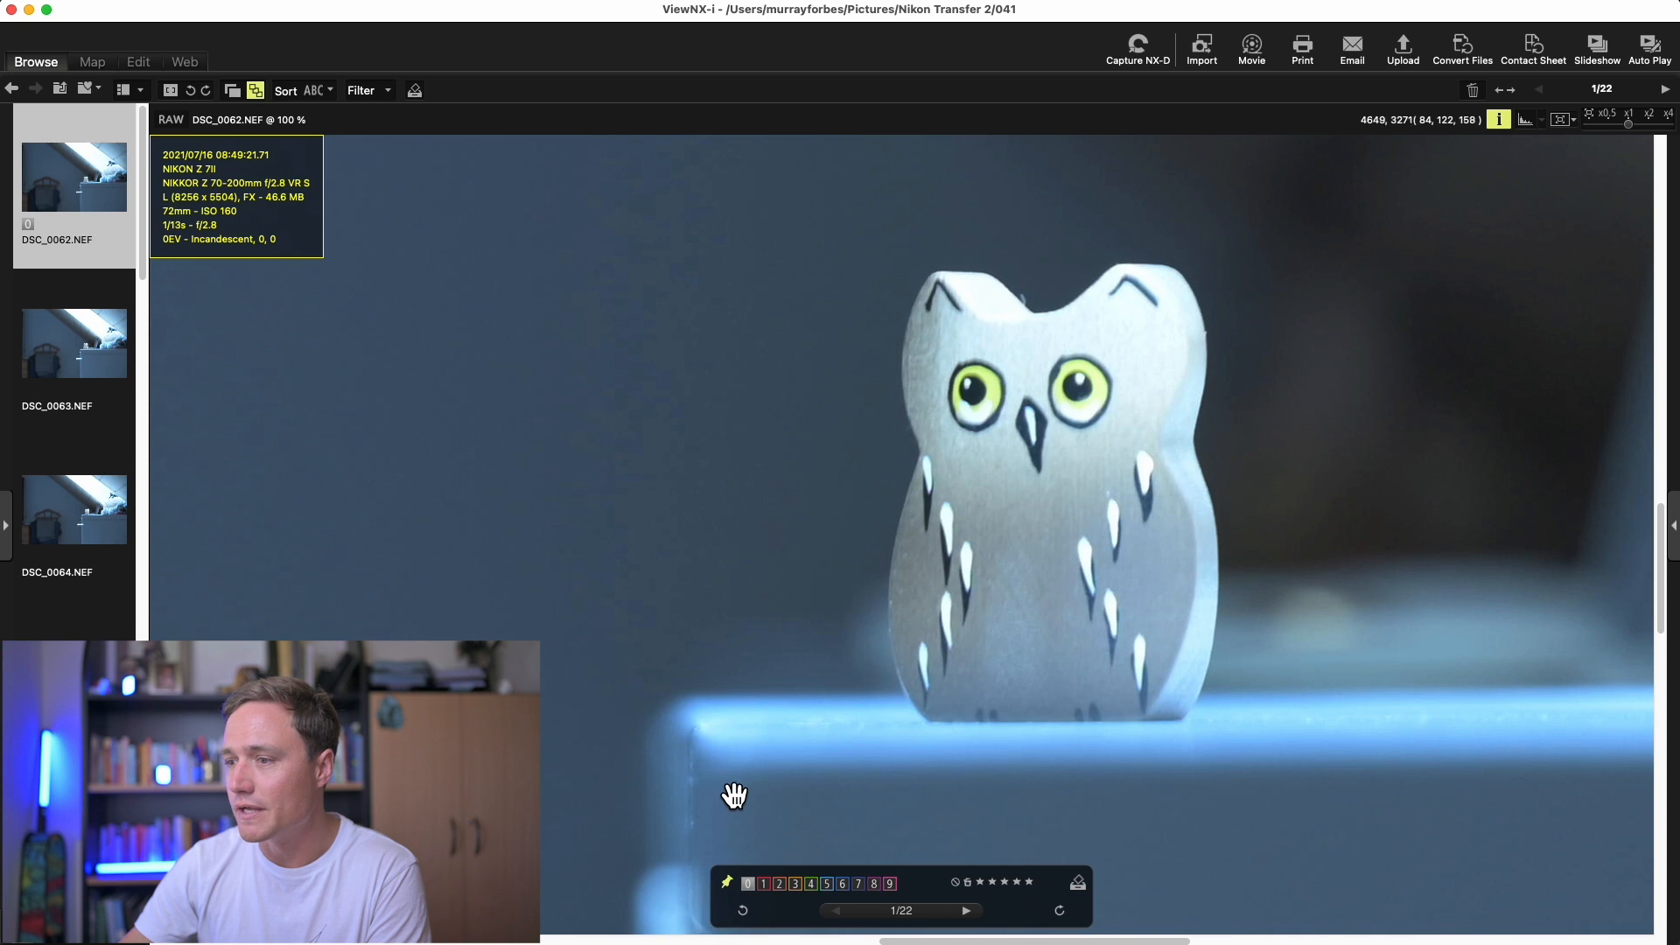
mouse_move(684, 761)
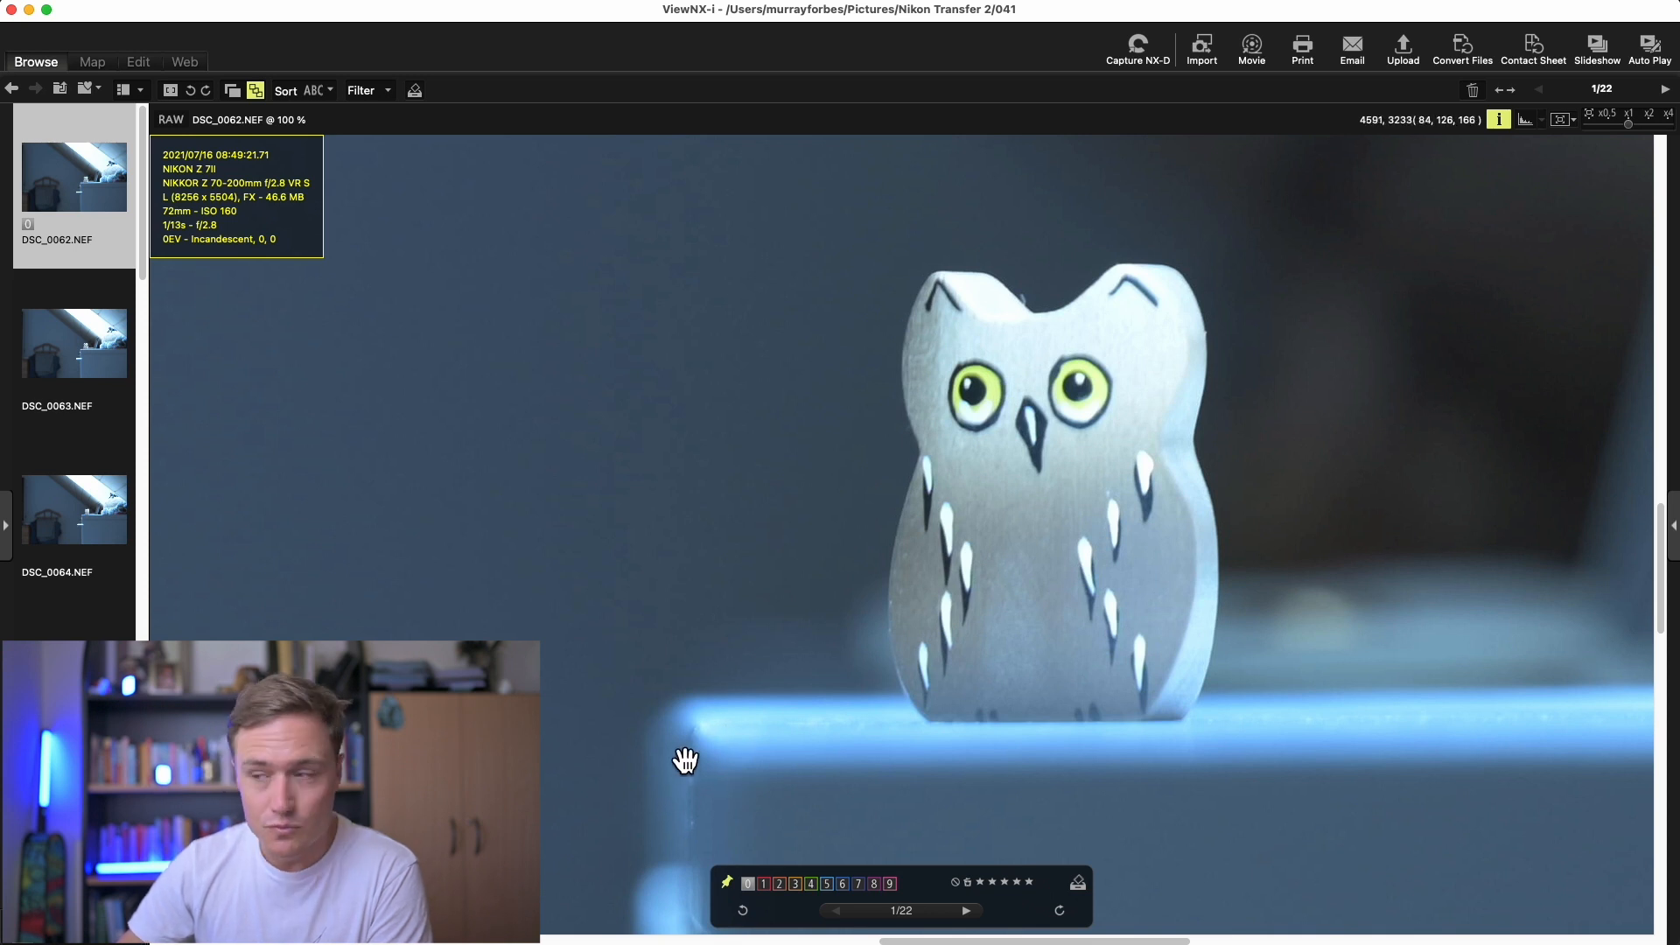
- Move to the f/3.2 shot DSC_0063 at 100%
left_click(73, 343)
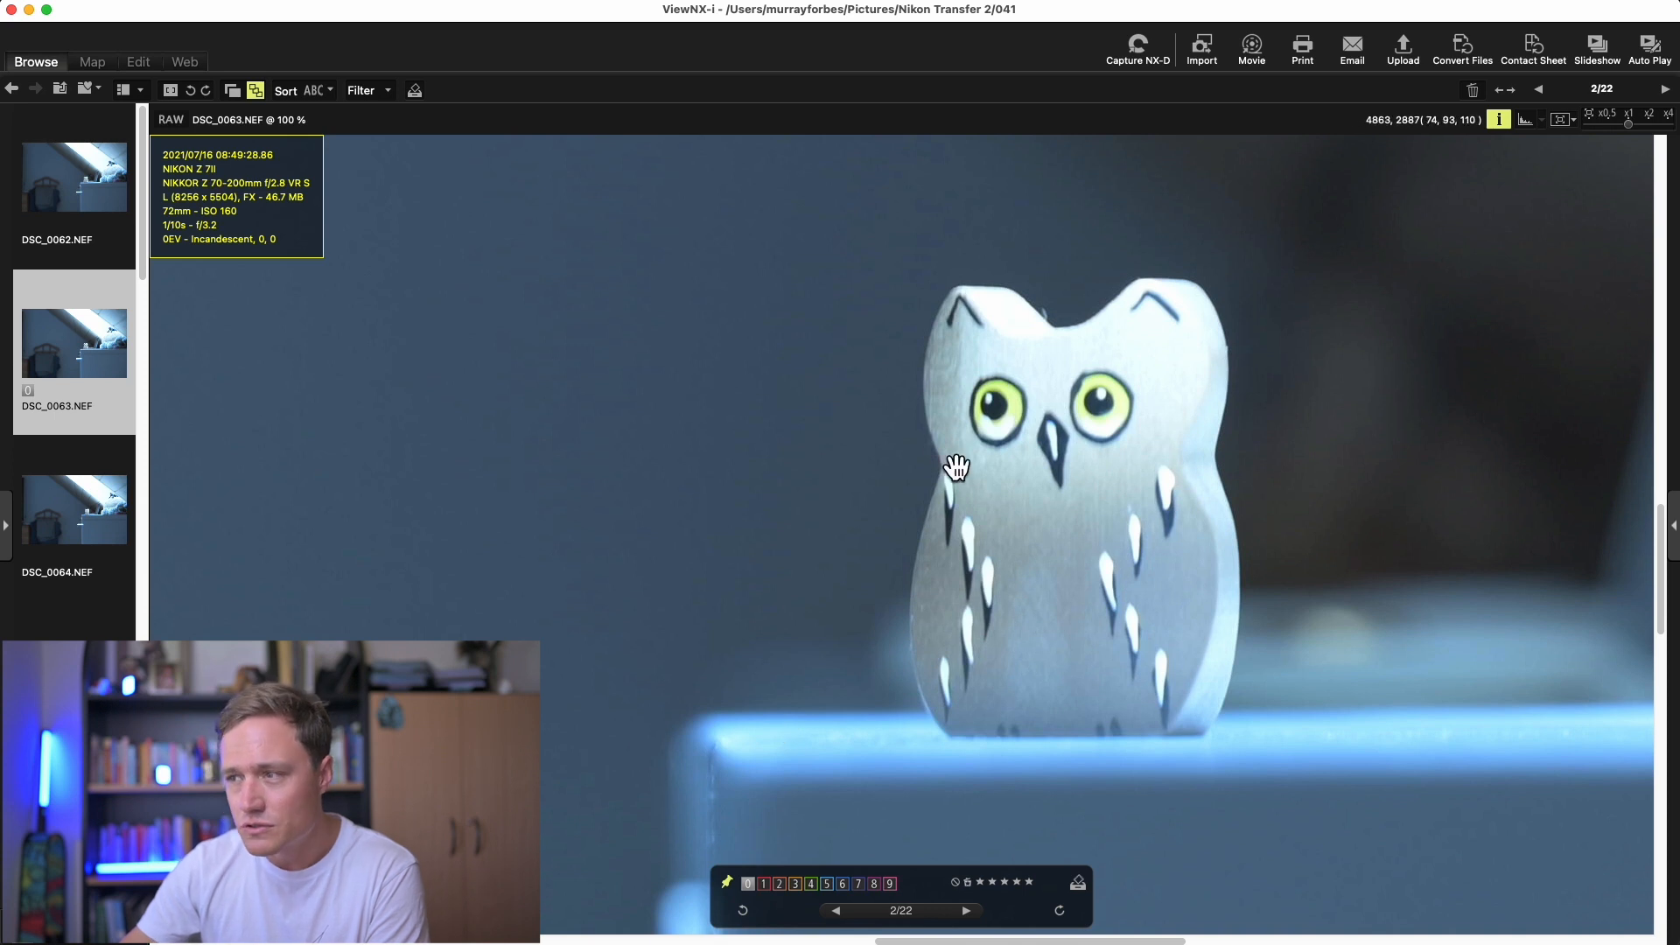
mouse_move(979, 619)
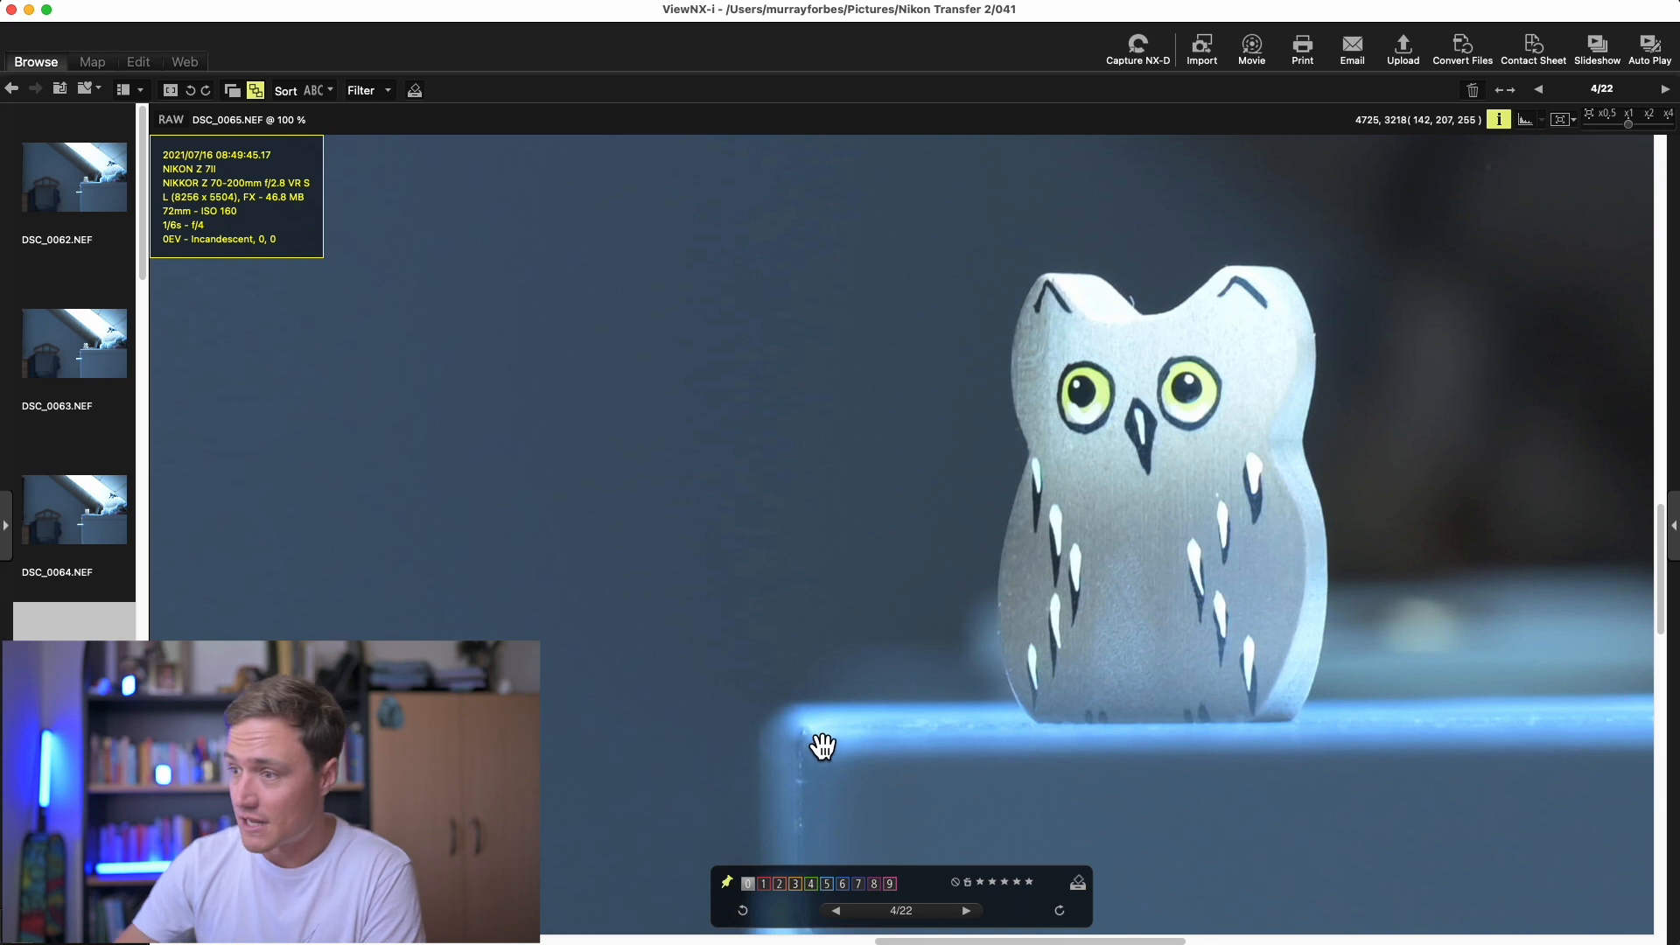
mouse_move(783, 765)
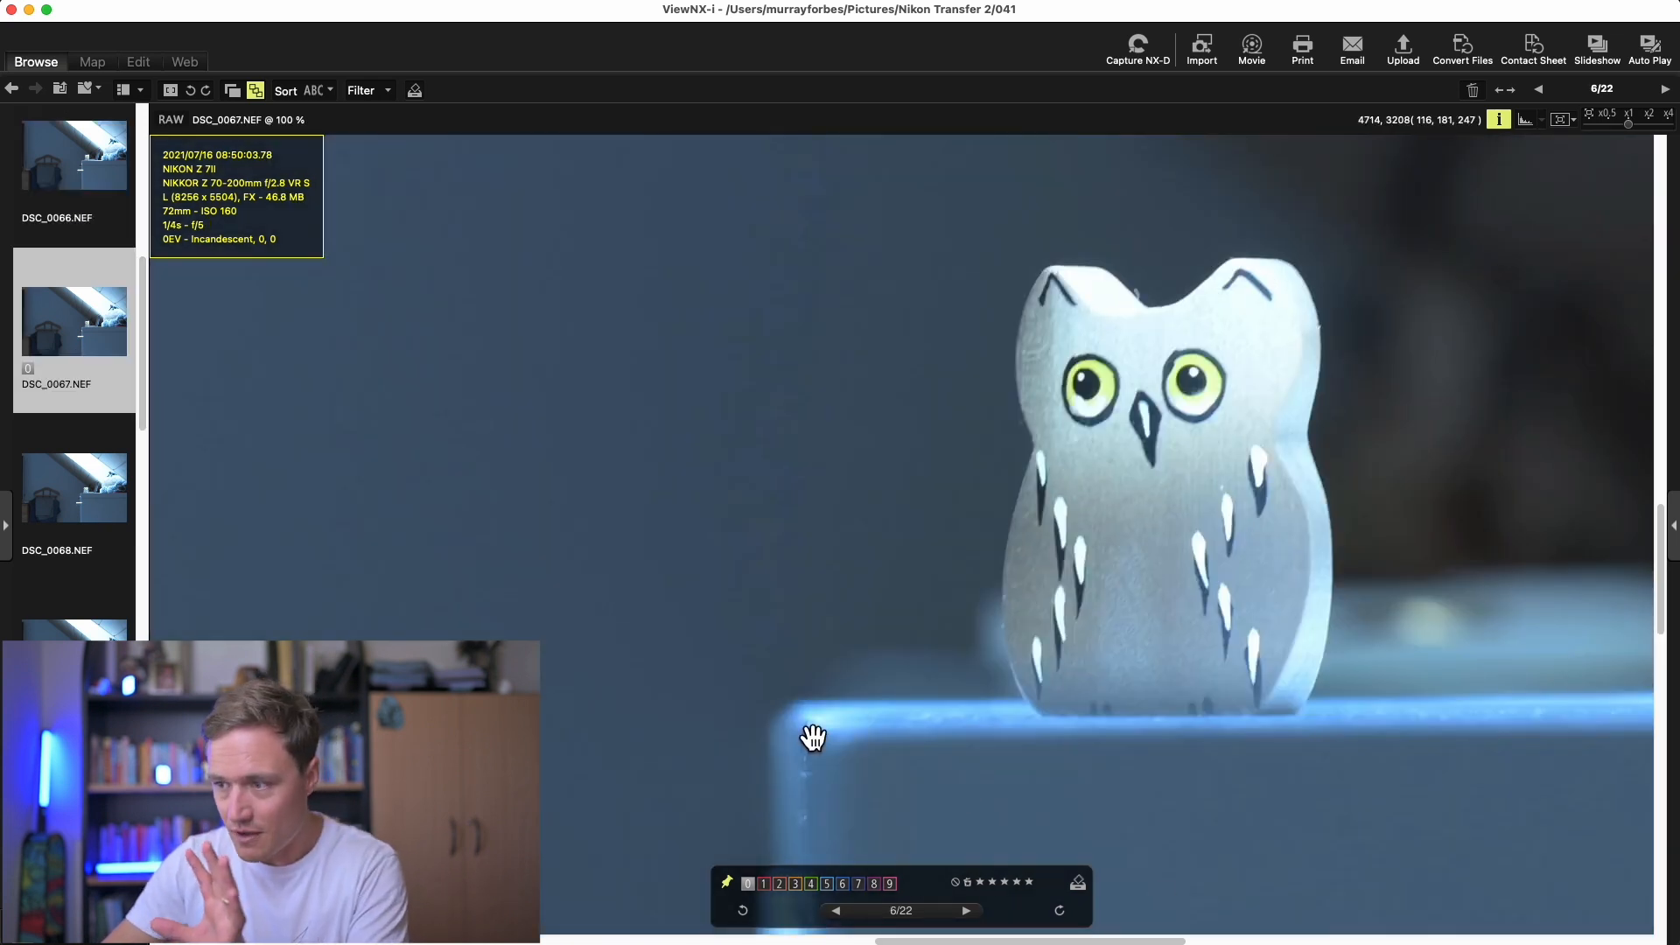
mouse_move(102, 512)
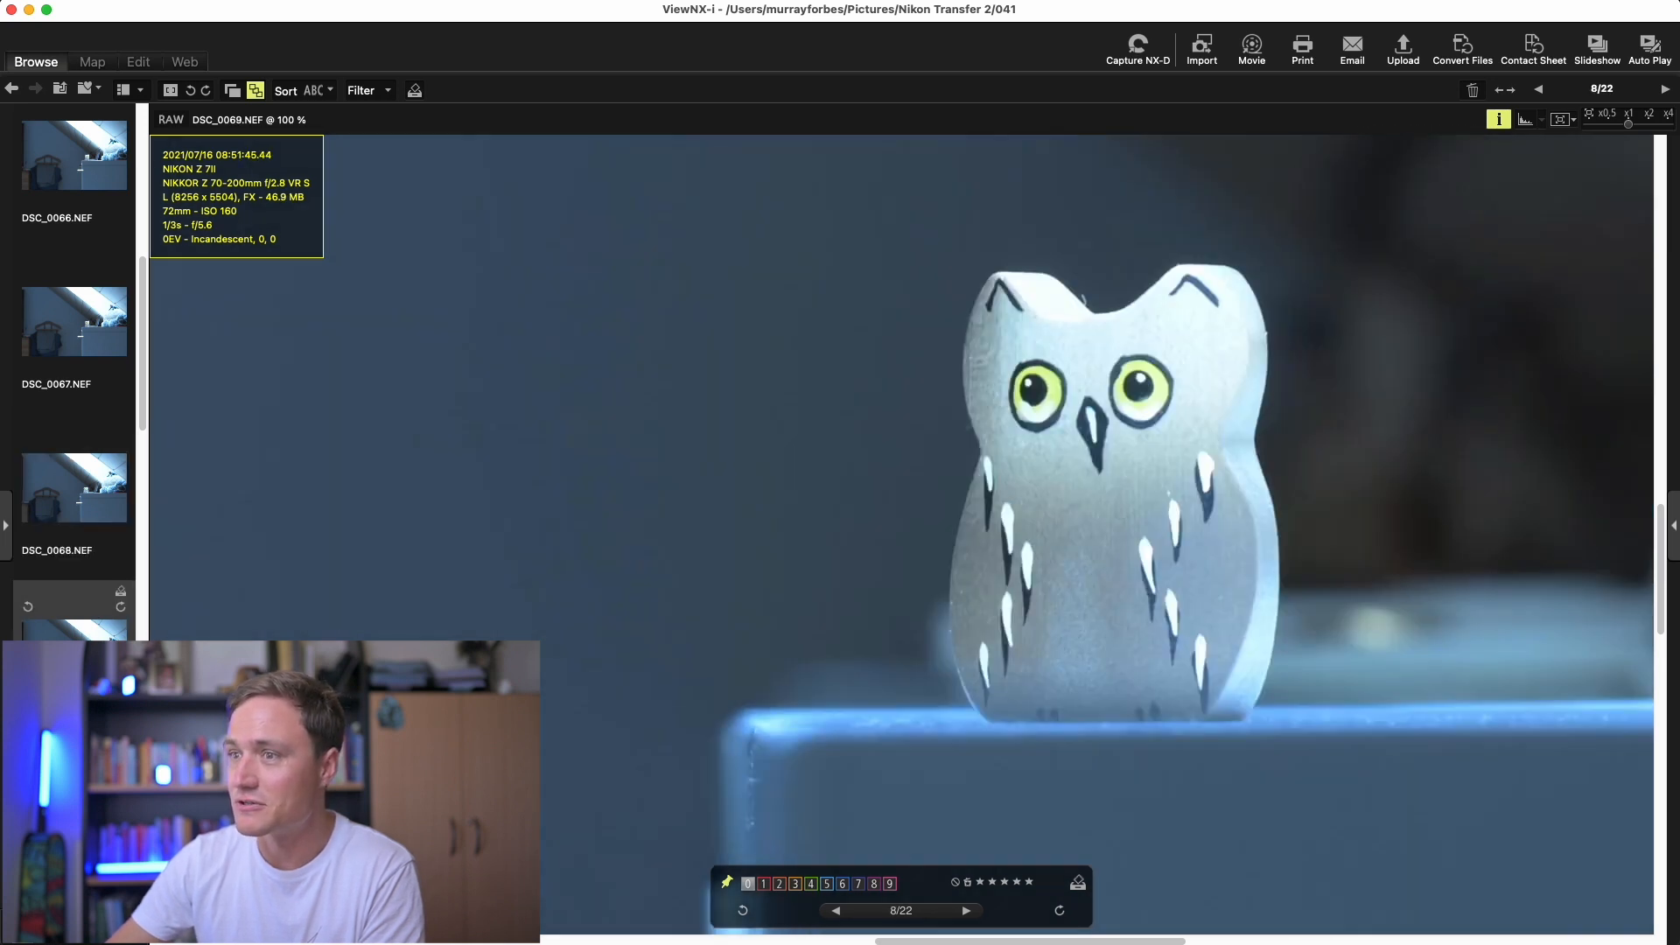
mouse_move(1198, 458)
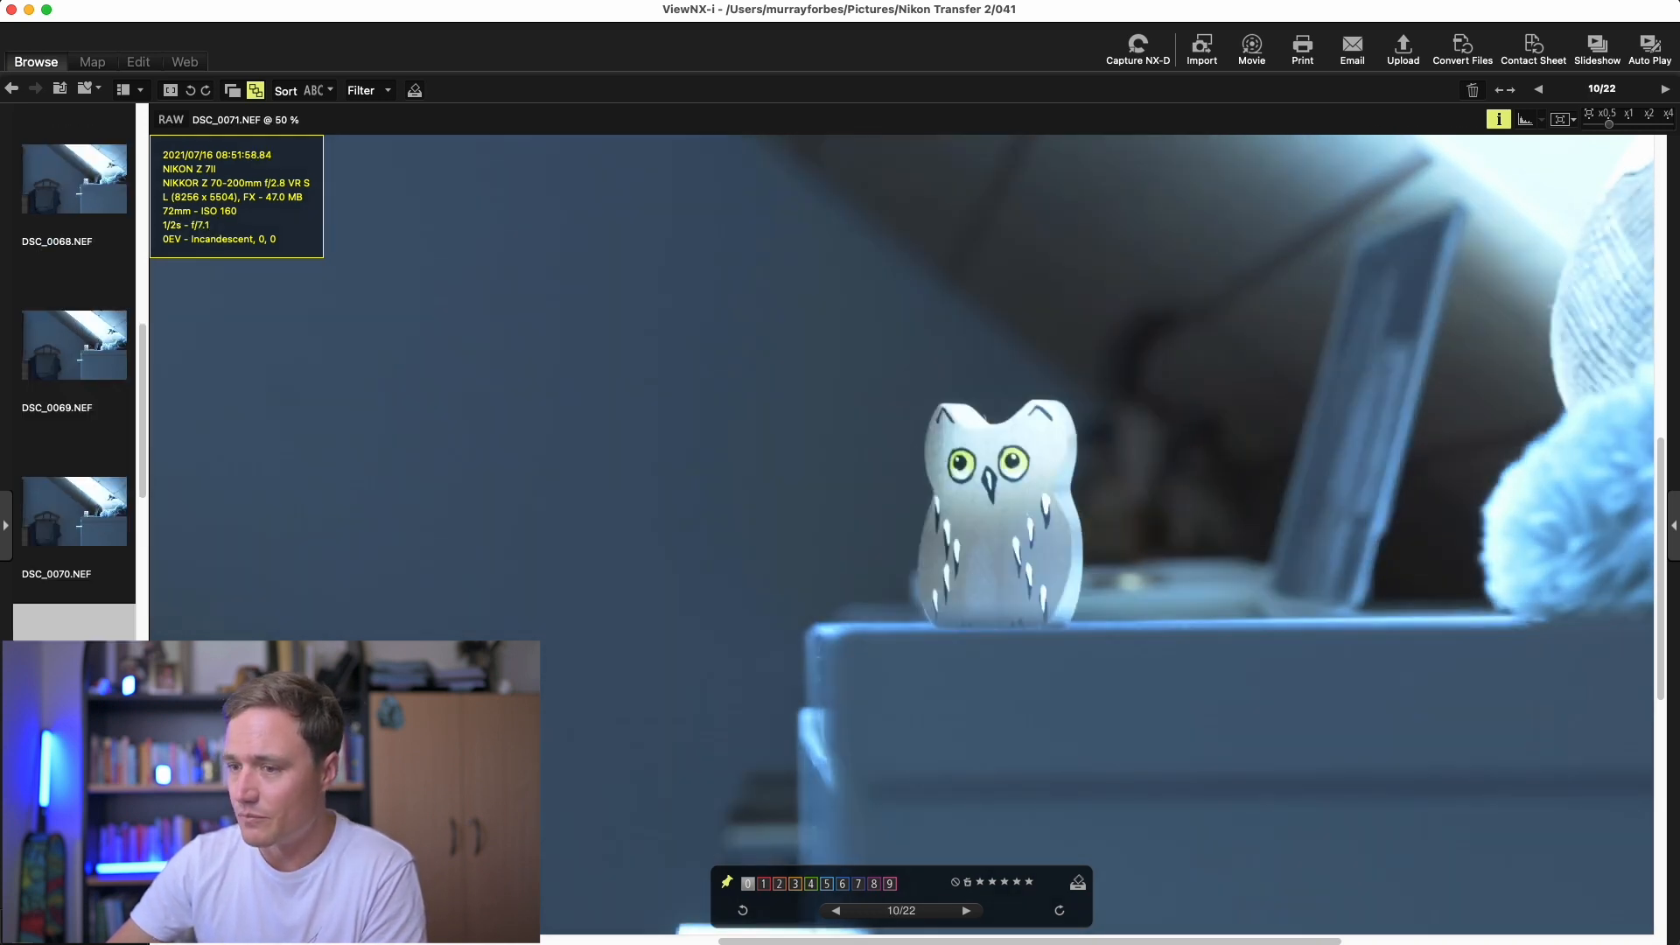
- Advance to DSC_0072, the f/8 shot
left_click(965, 910)
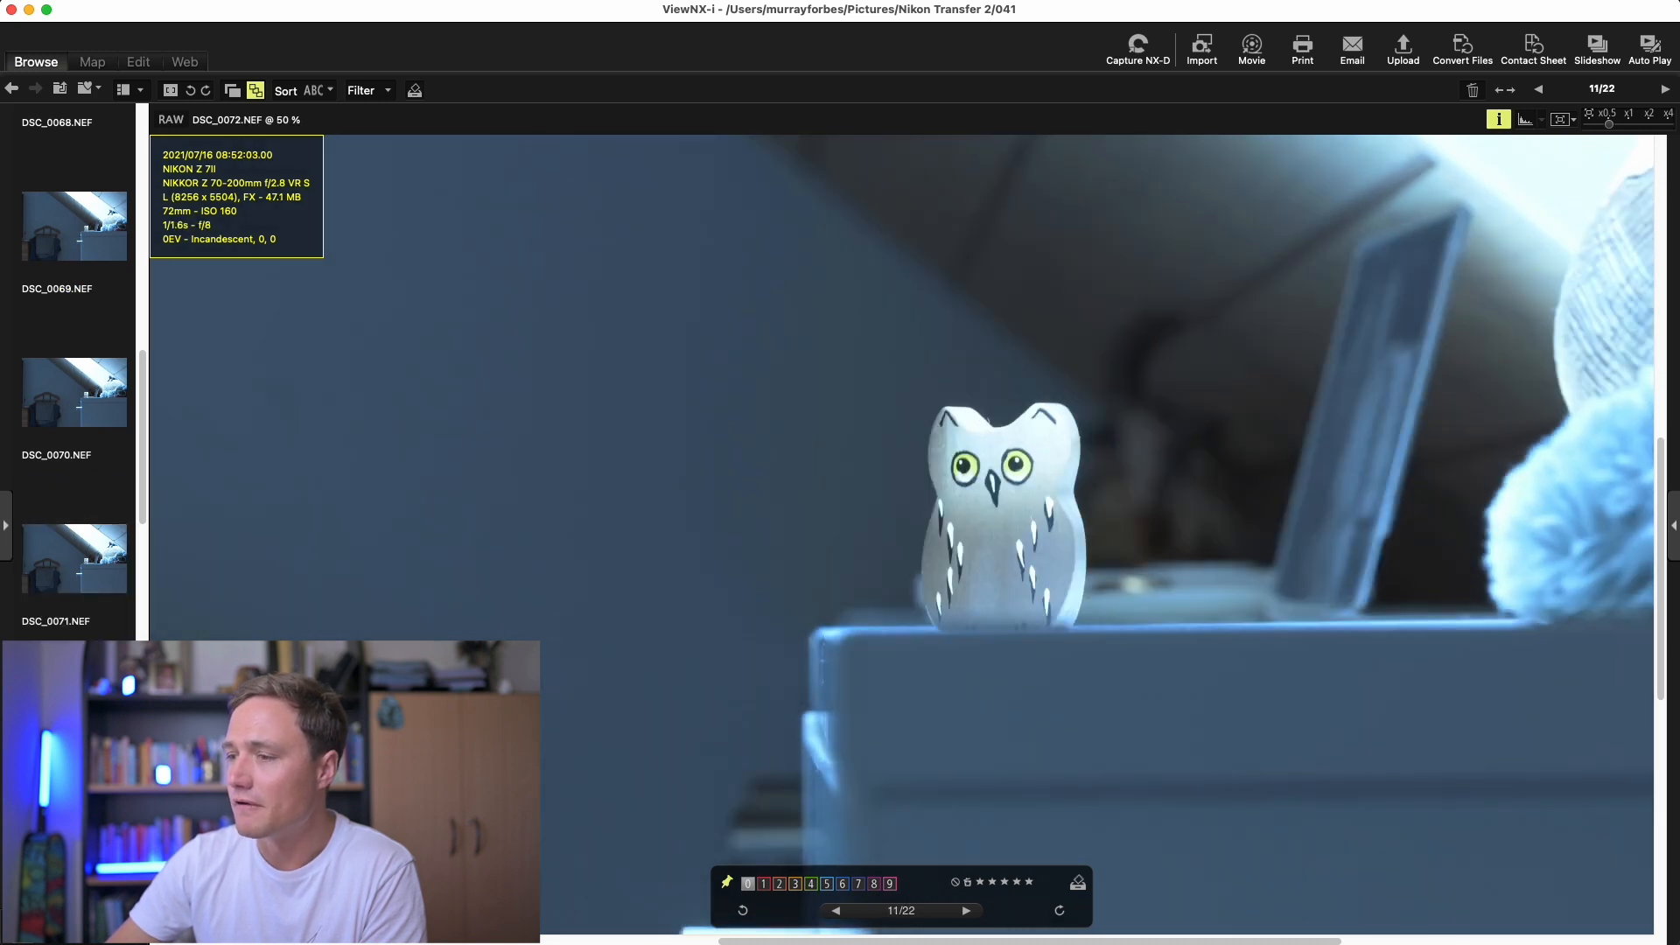
mouse_move(1618, 144)
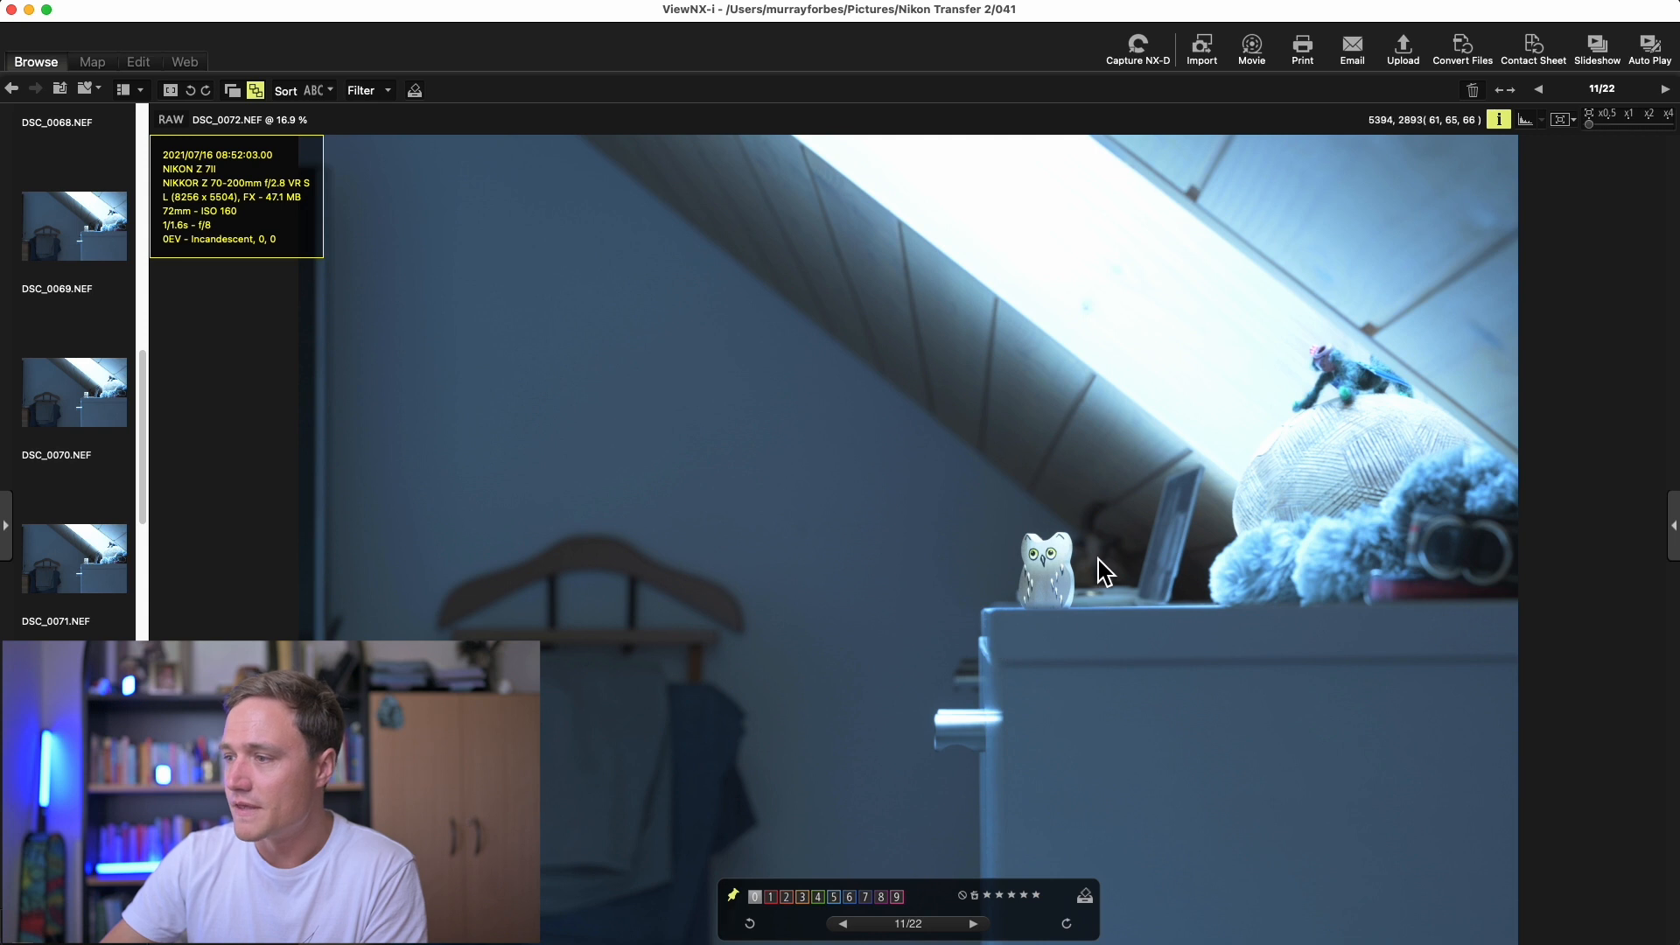
mouse_move(627, 664)
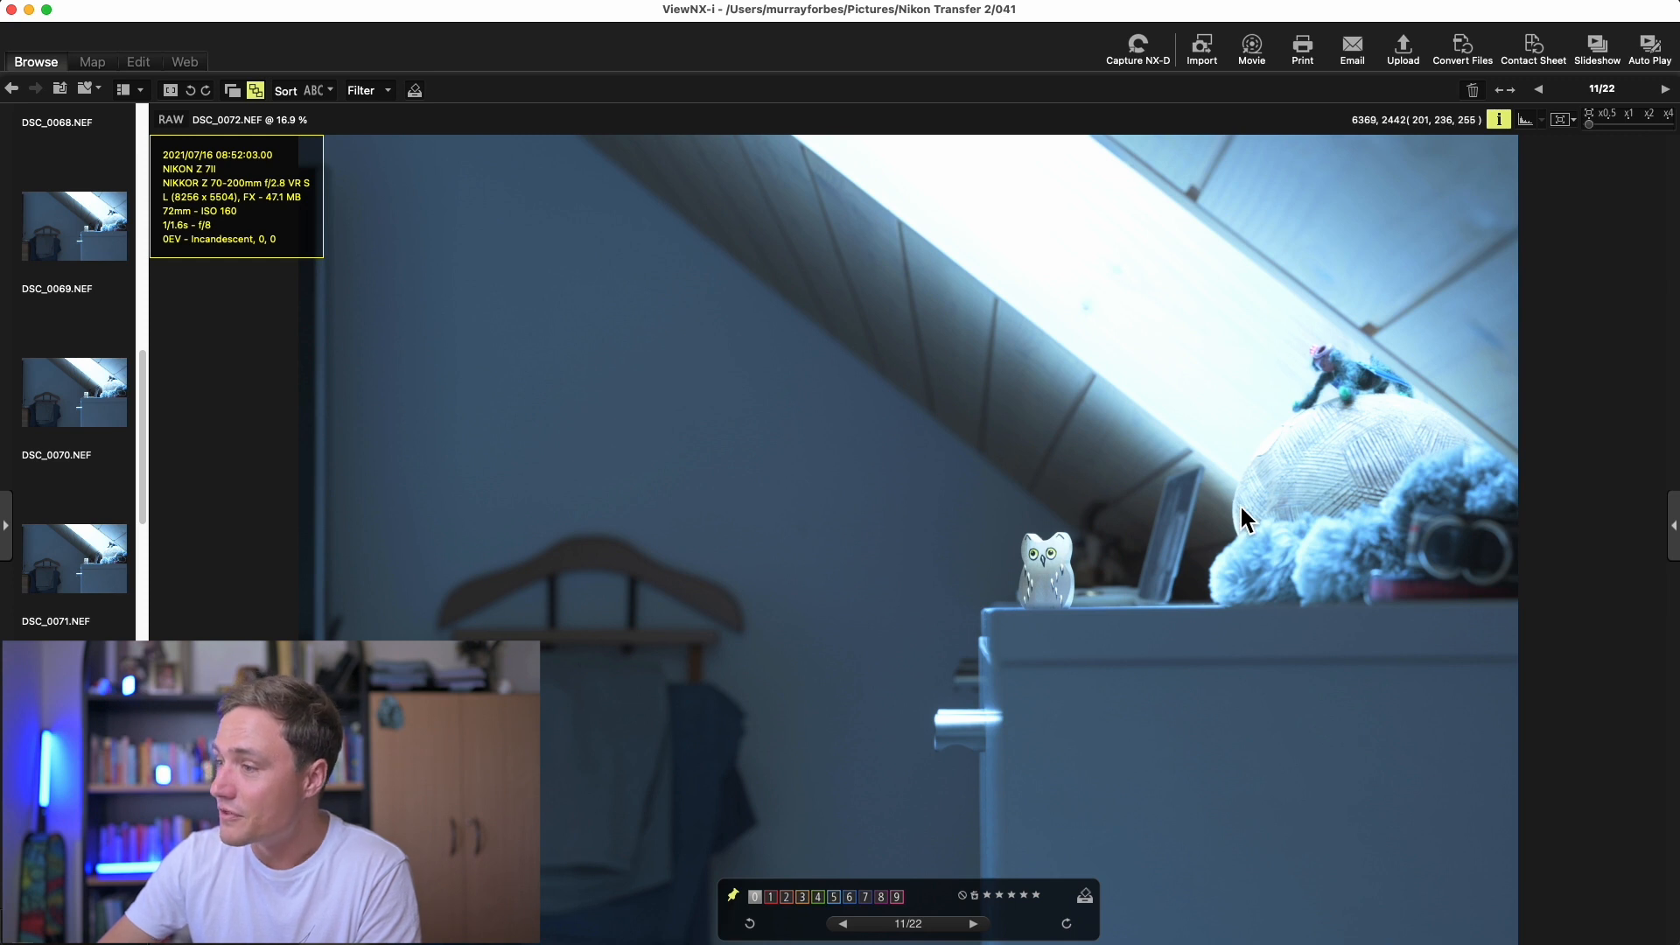
mouse_move(1219, 603)
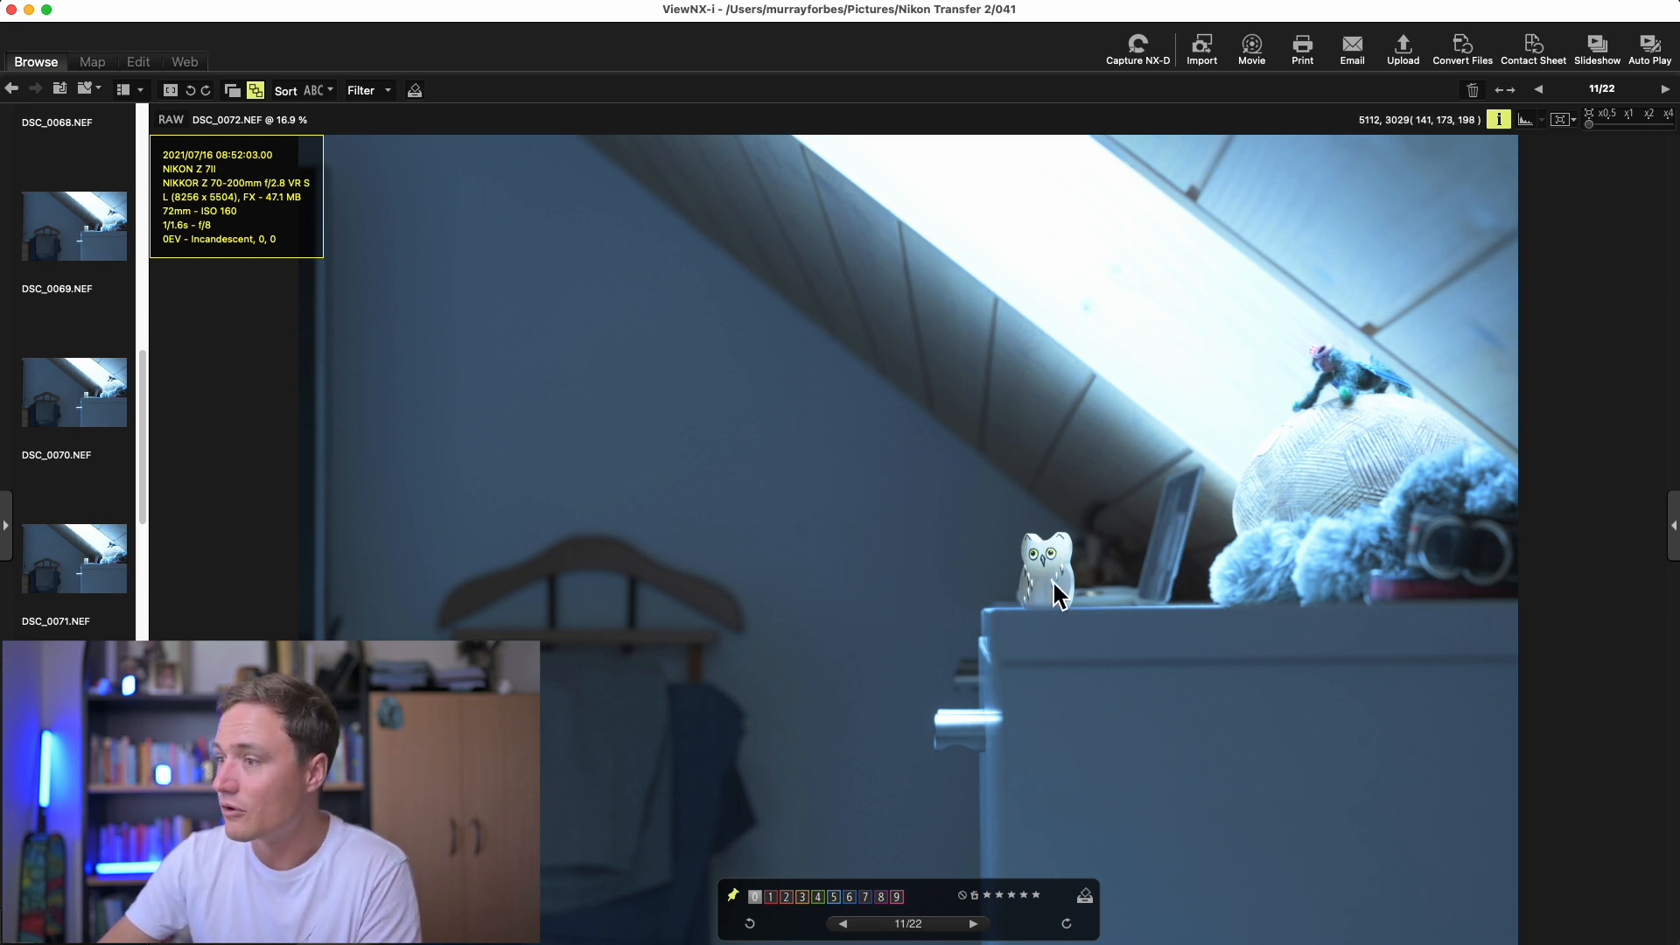
- Check the f/8 owl at 100%, then scroll back toward DSC_0065
left_click(1613, 113)
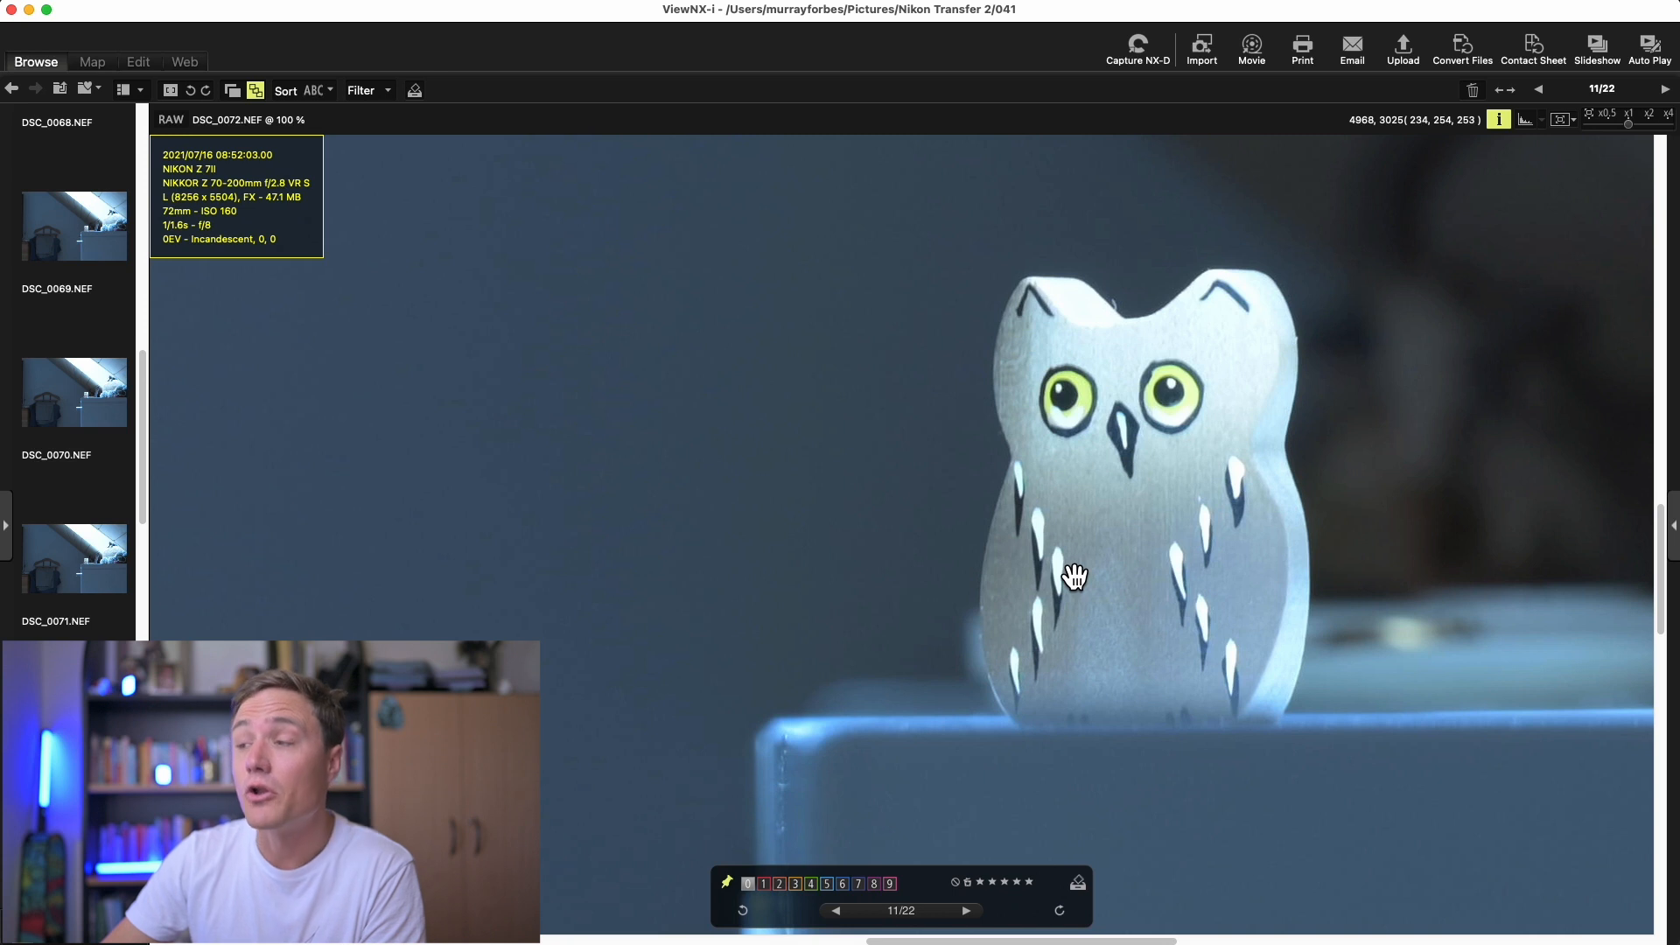
mouse_move(1109, 596)
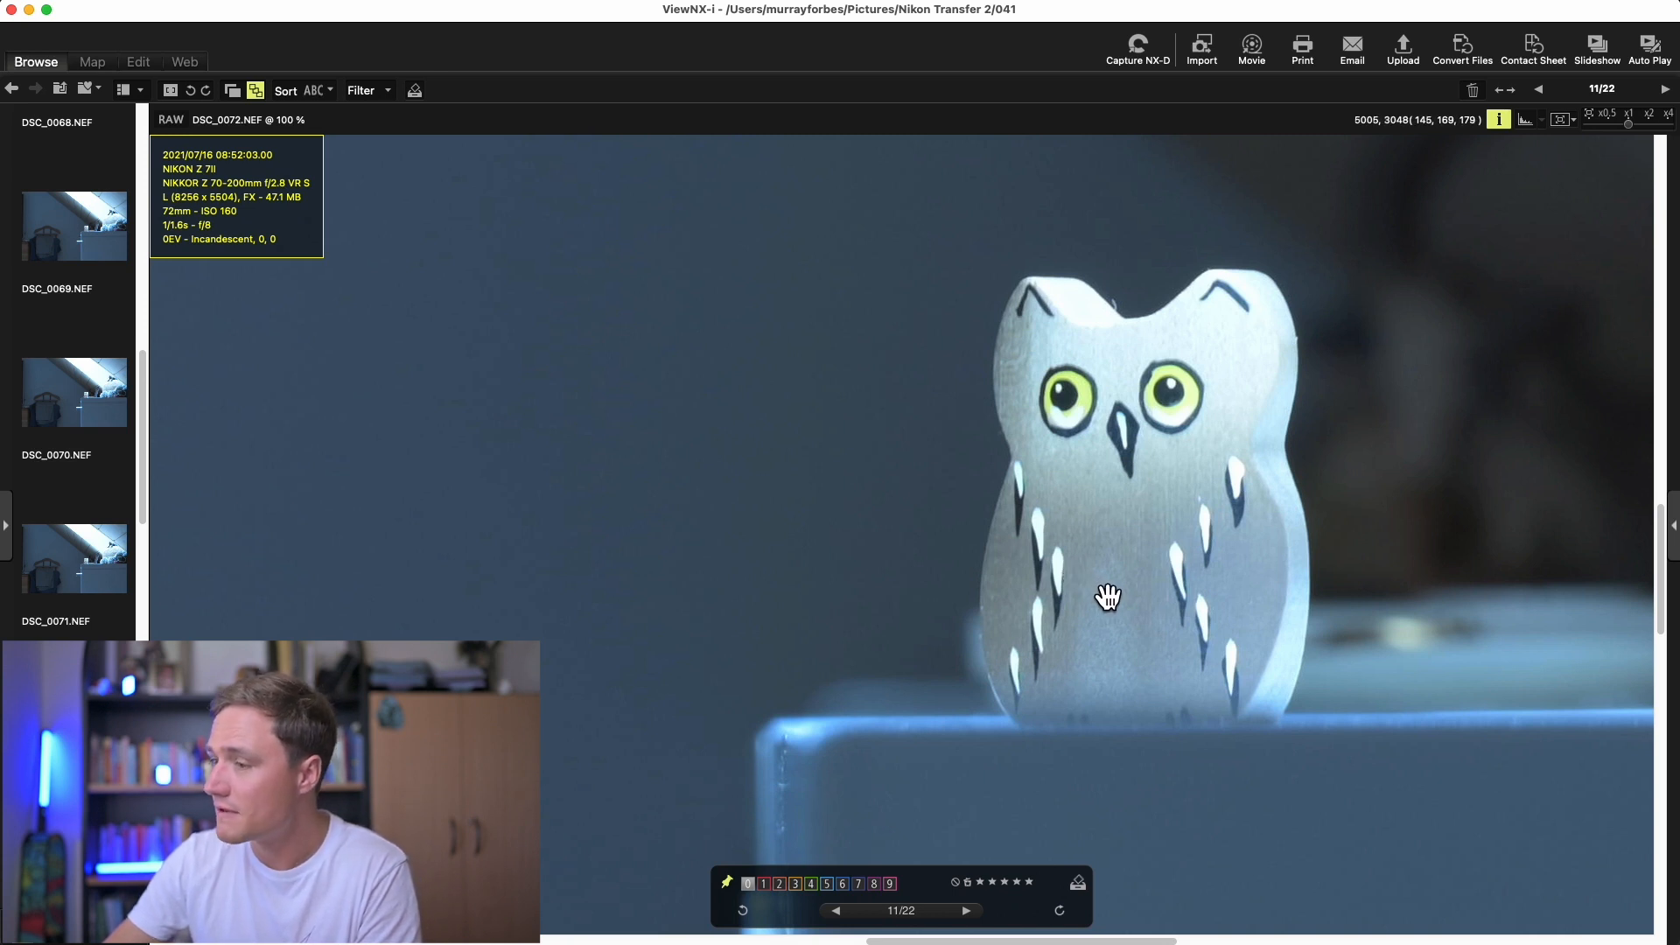
scroll("down", 3)
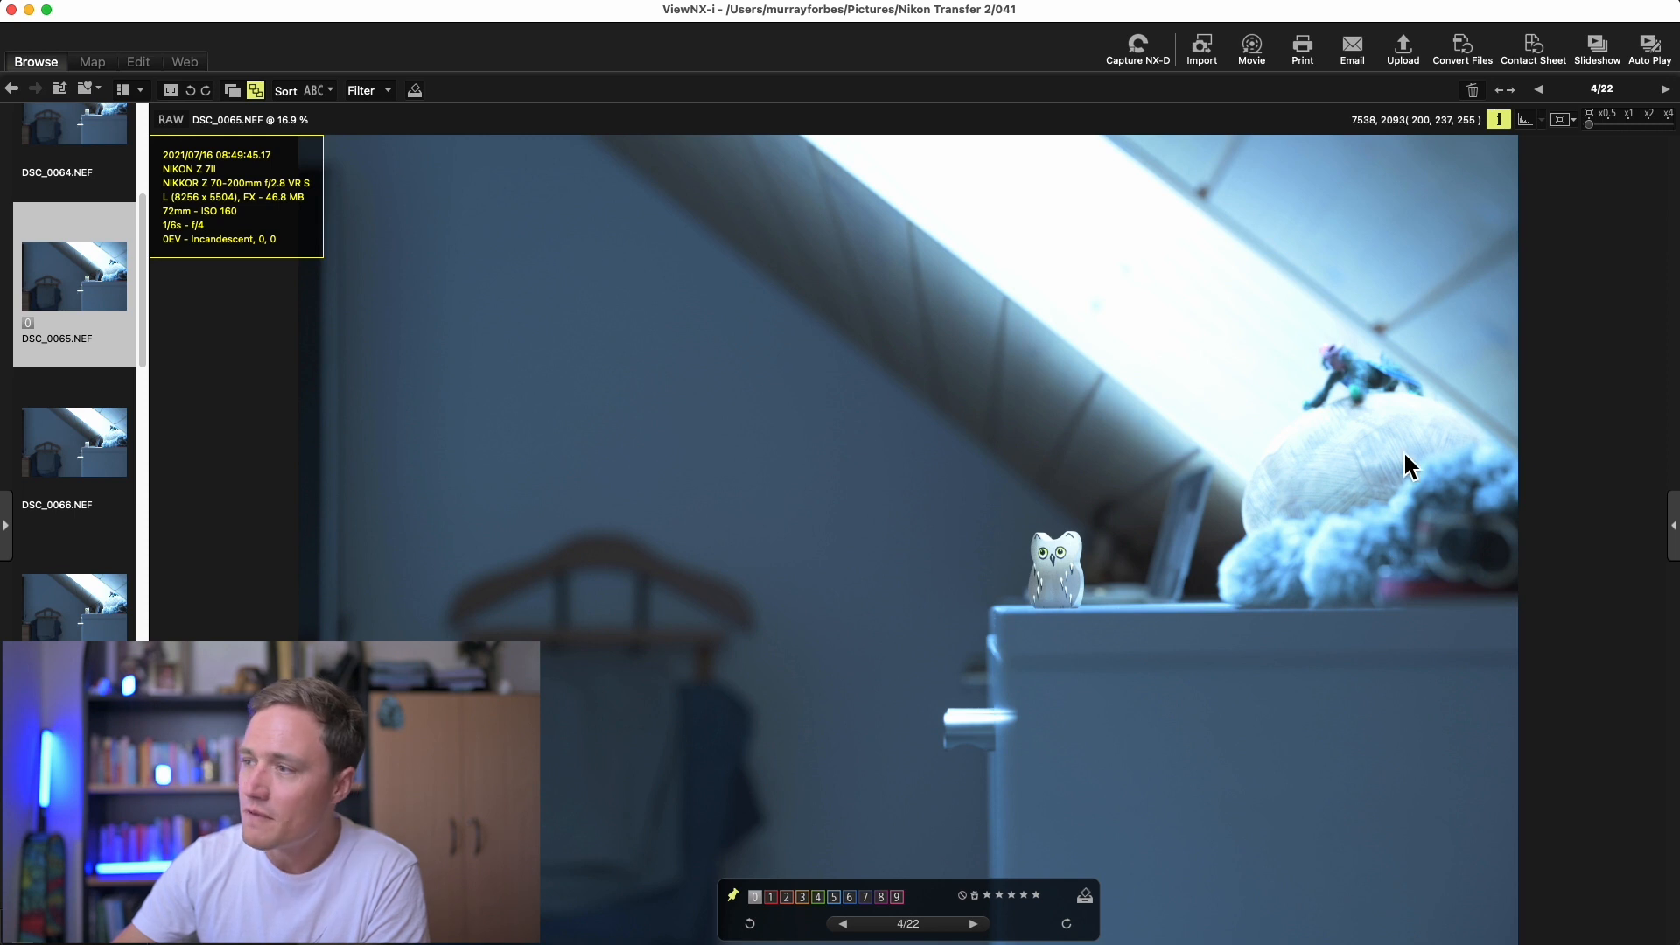
mouse_move(814, 582)
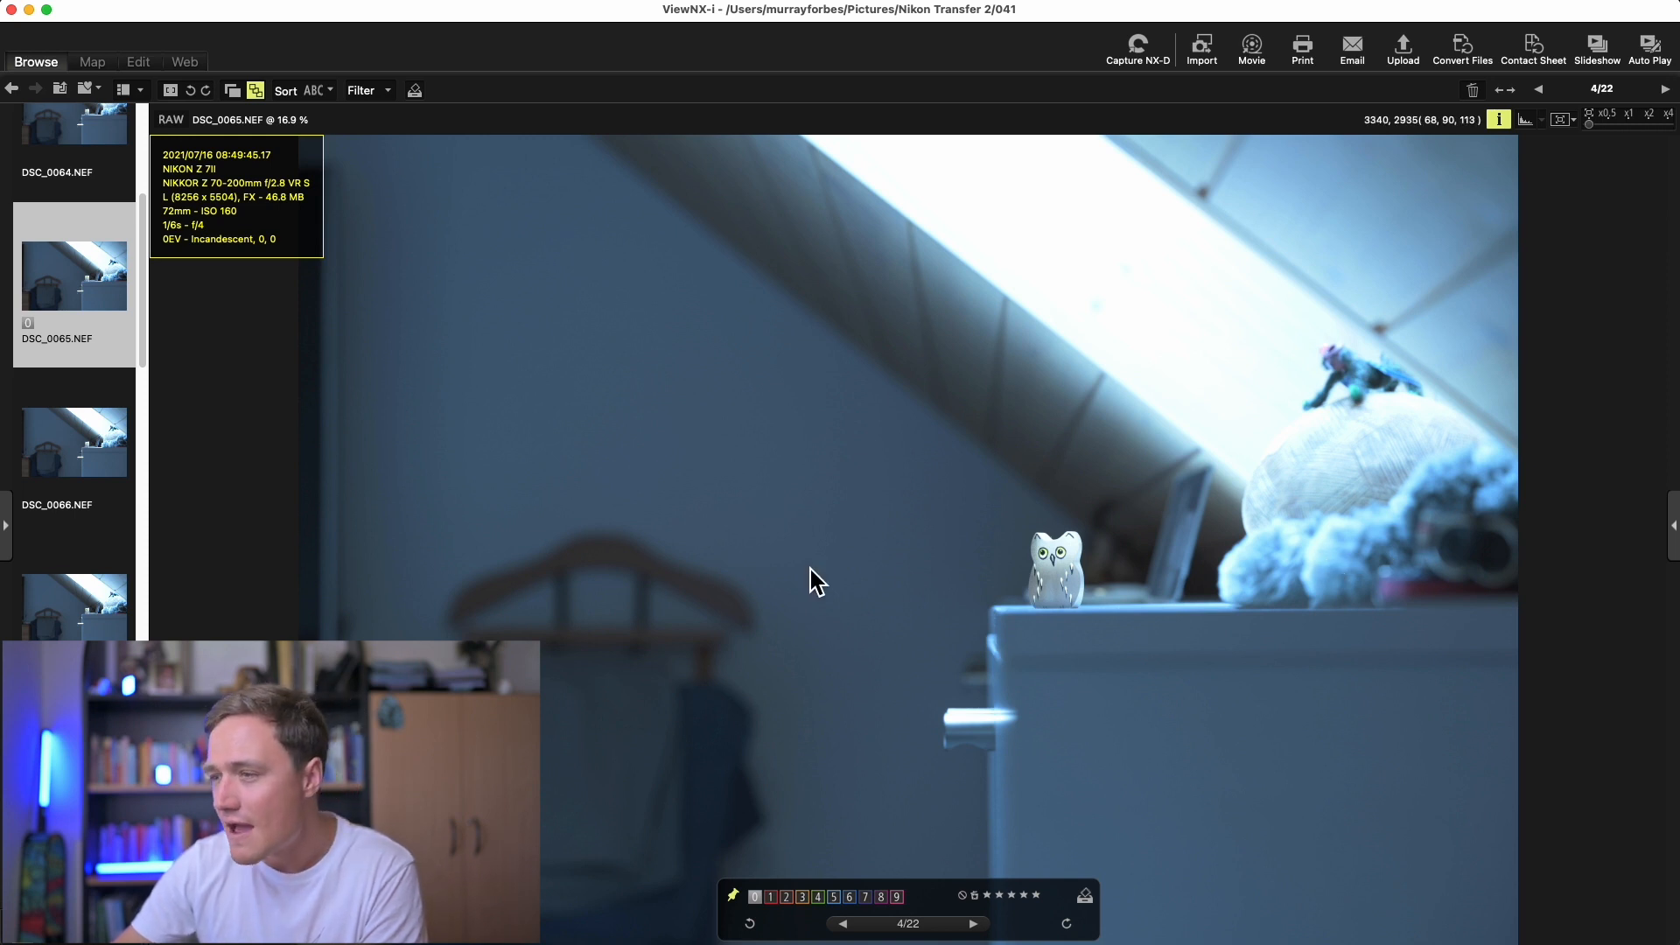
mouse_move(803, 662)
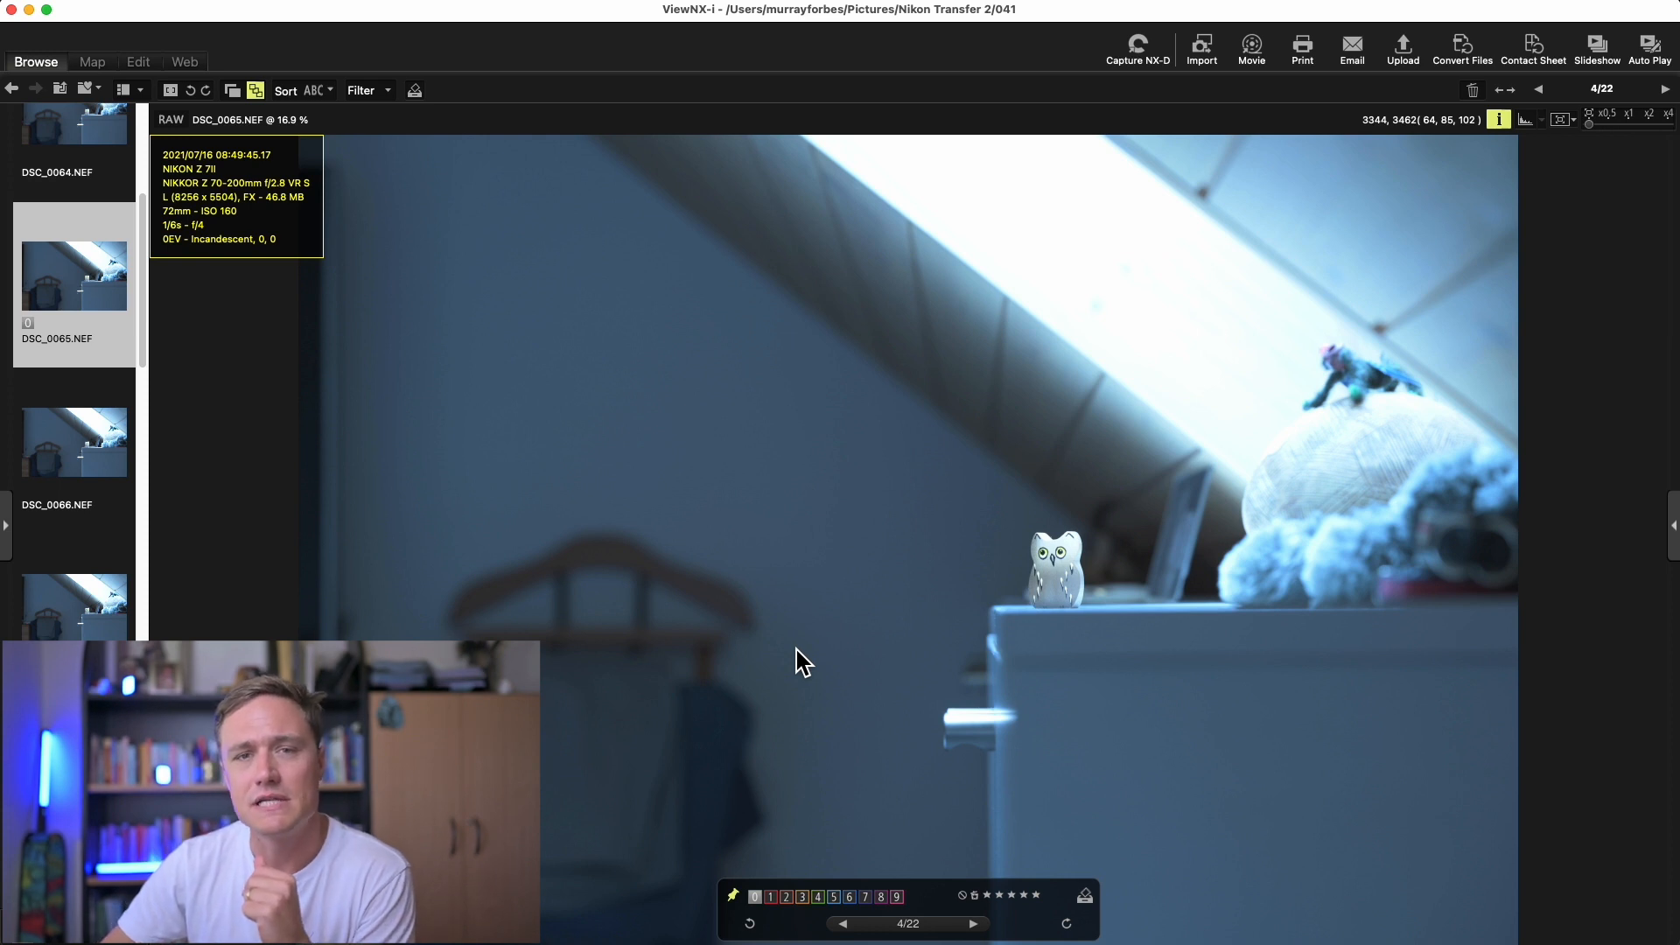
mouse_move(150, 330)
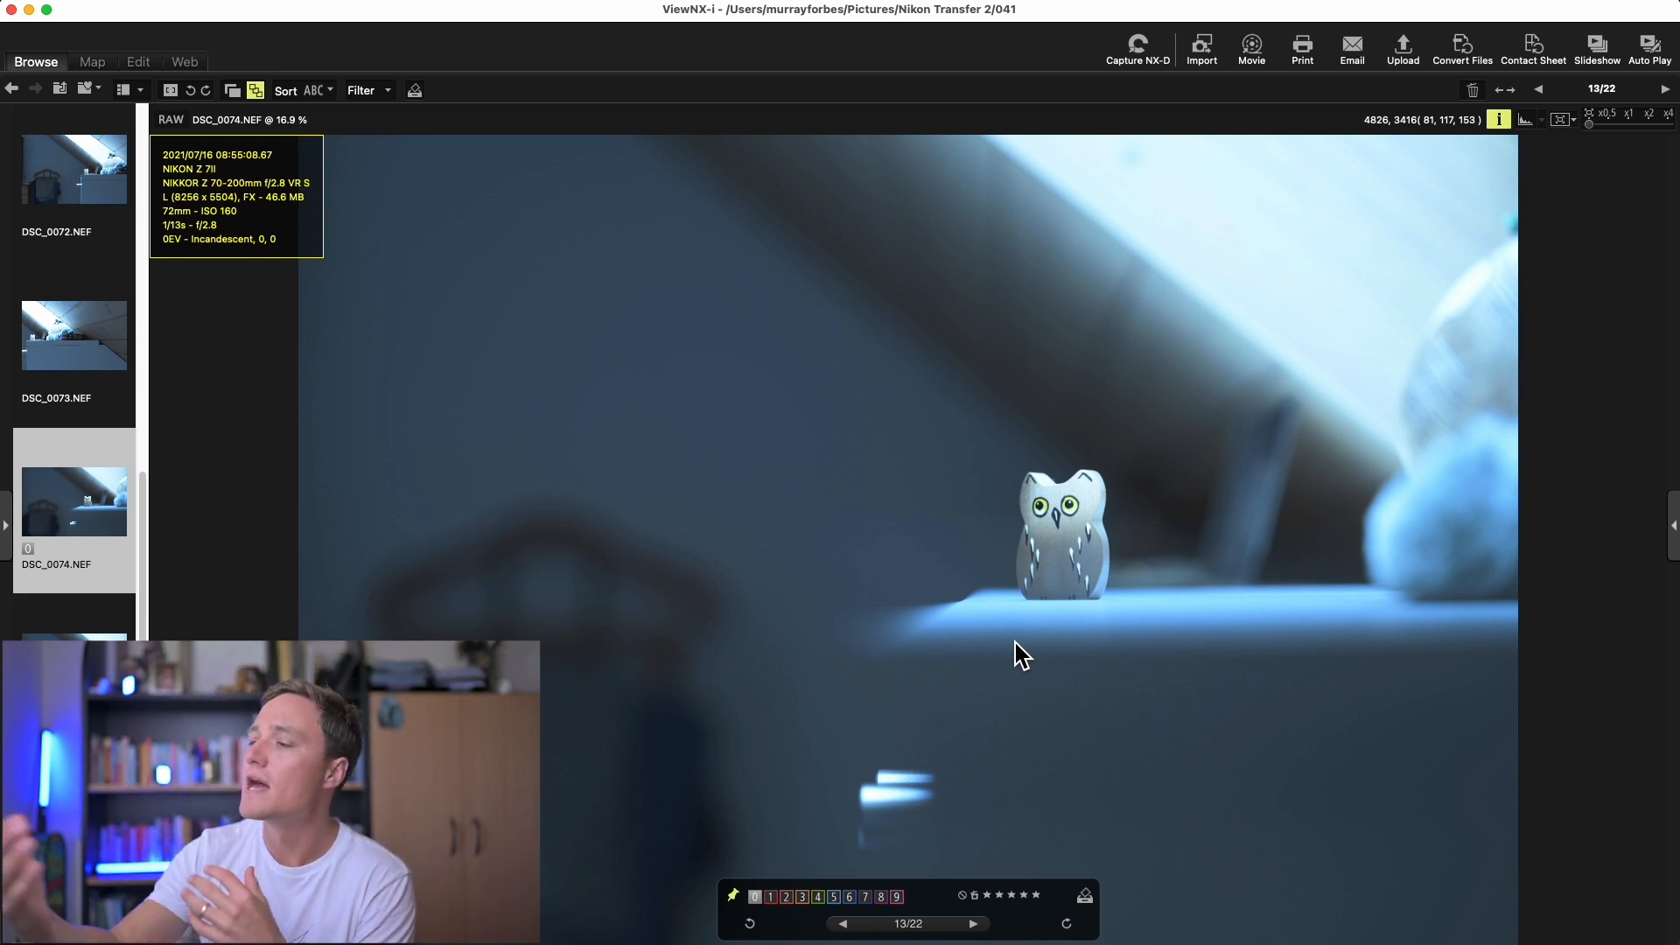
mouse_move(1017, 643)
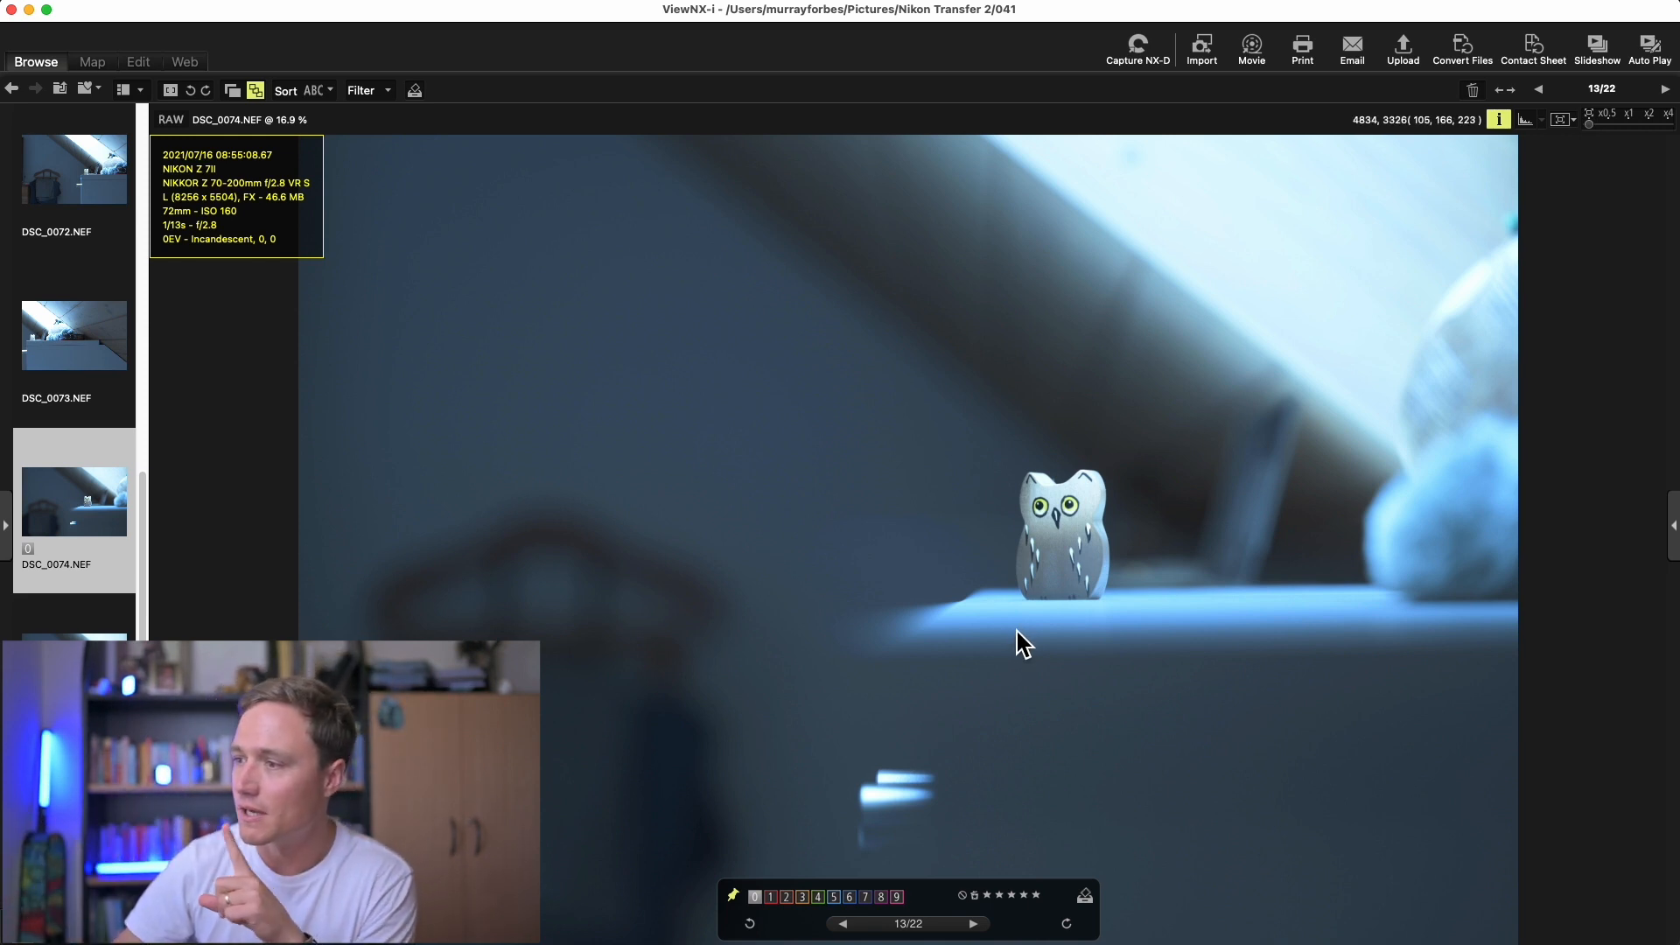
- Enlarge the owl in the f/2.8 shot, then view the f/8 shot at 100%
left_click(1627, 114)
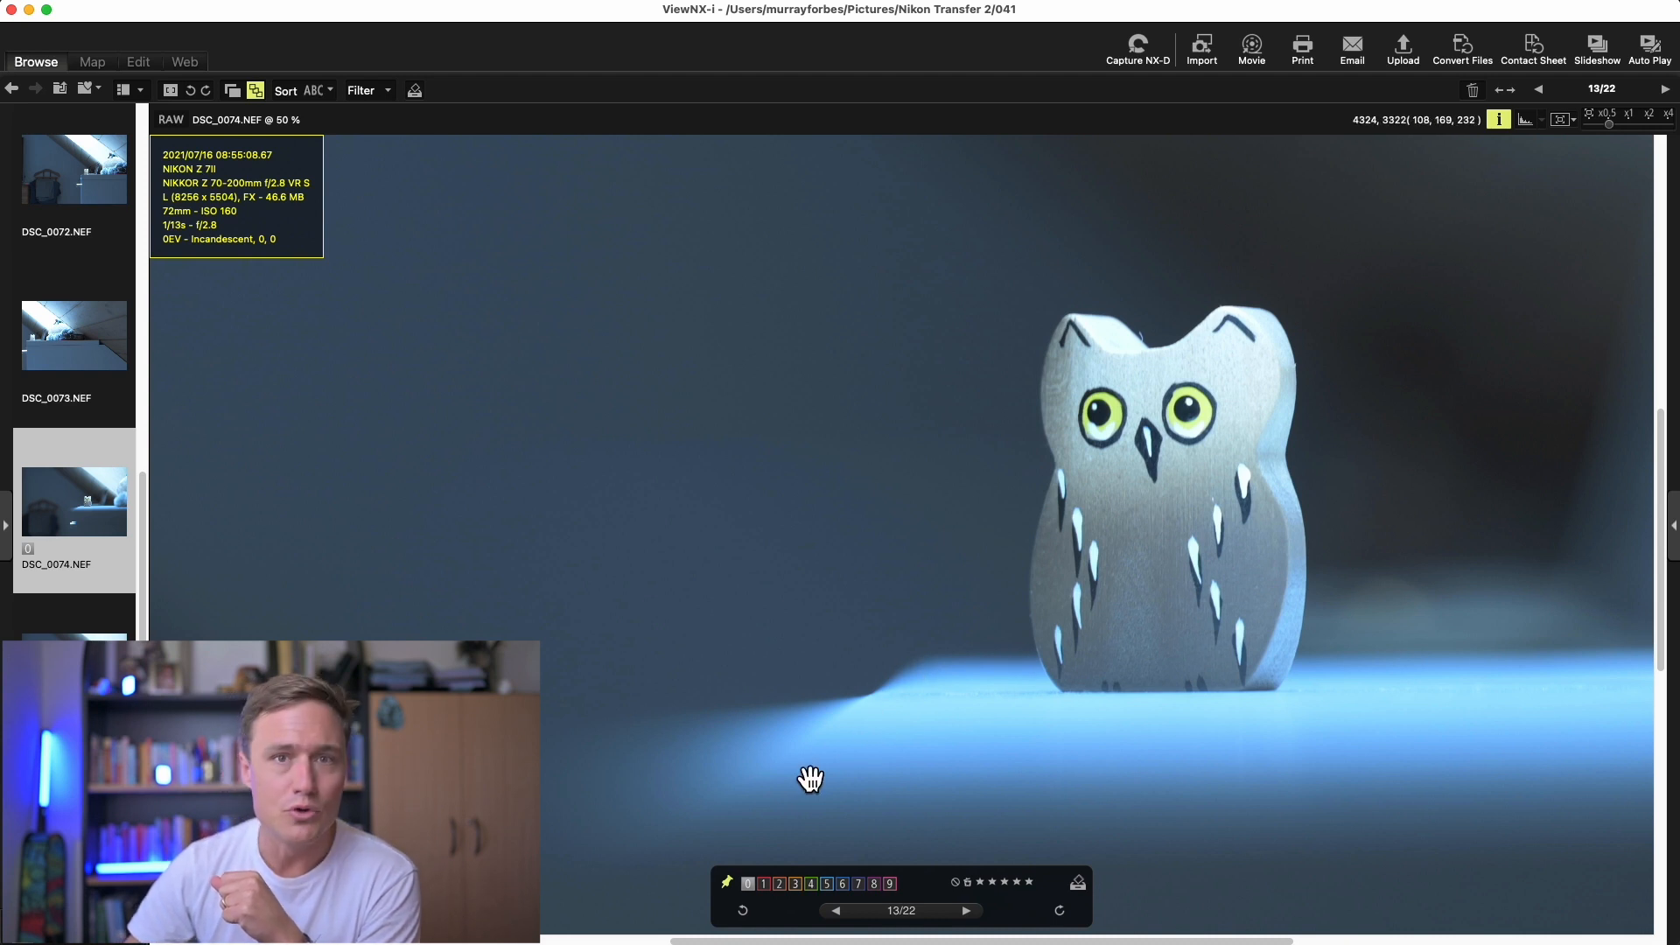
mouse_move(1117, 554)
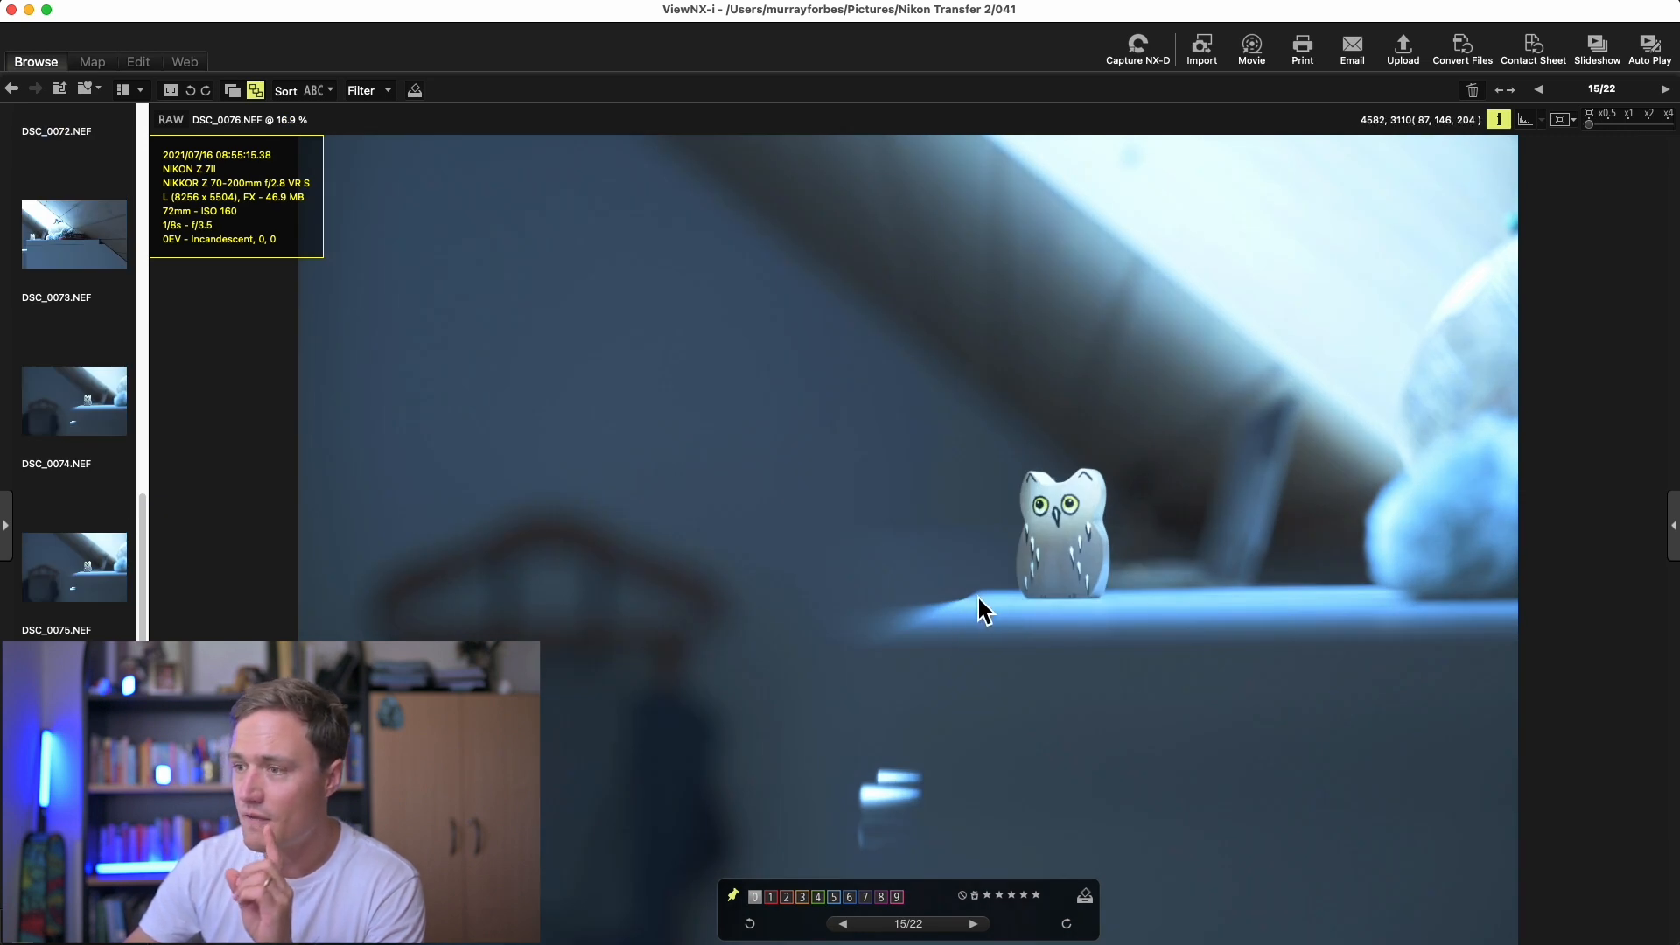
mouse_move(578, 659)
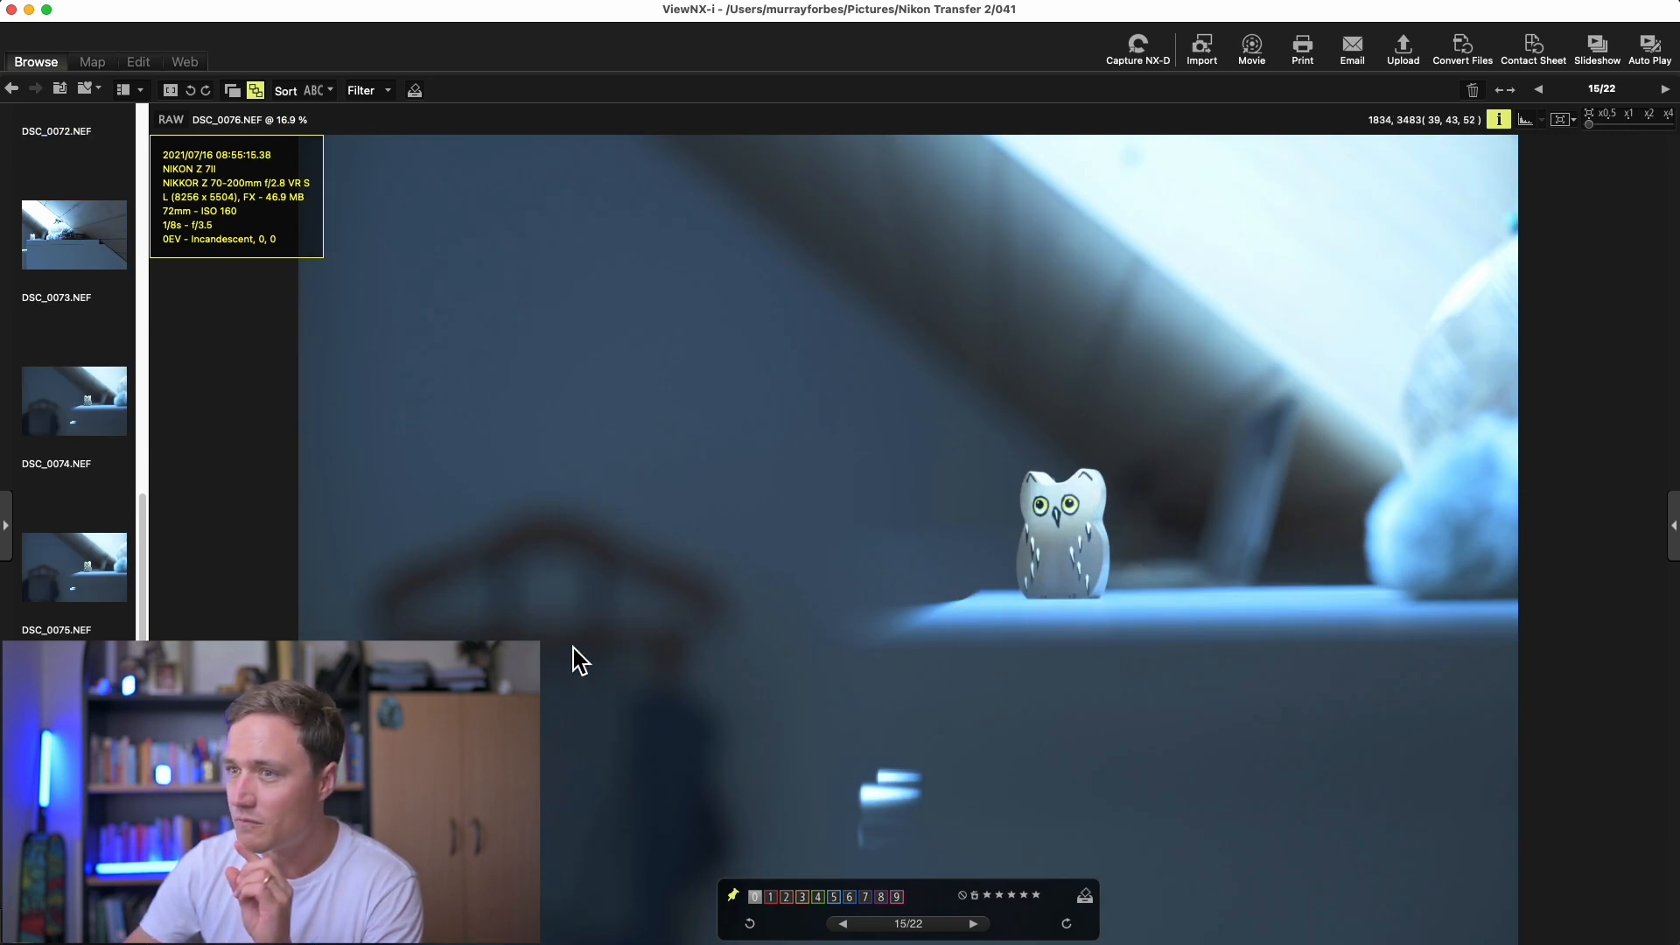
mouse_move(1007, 600)
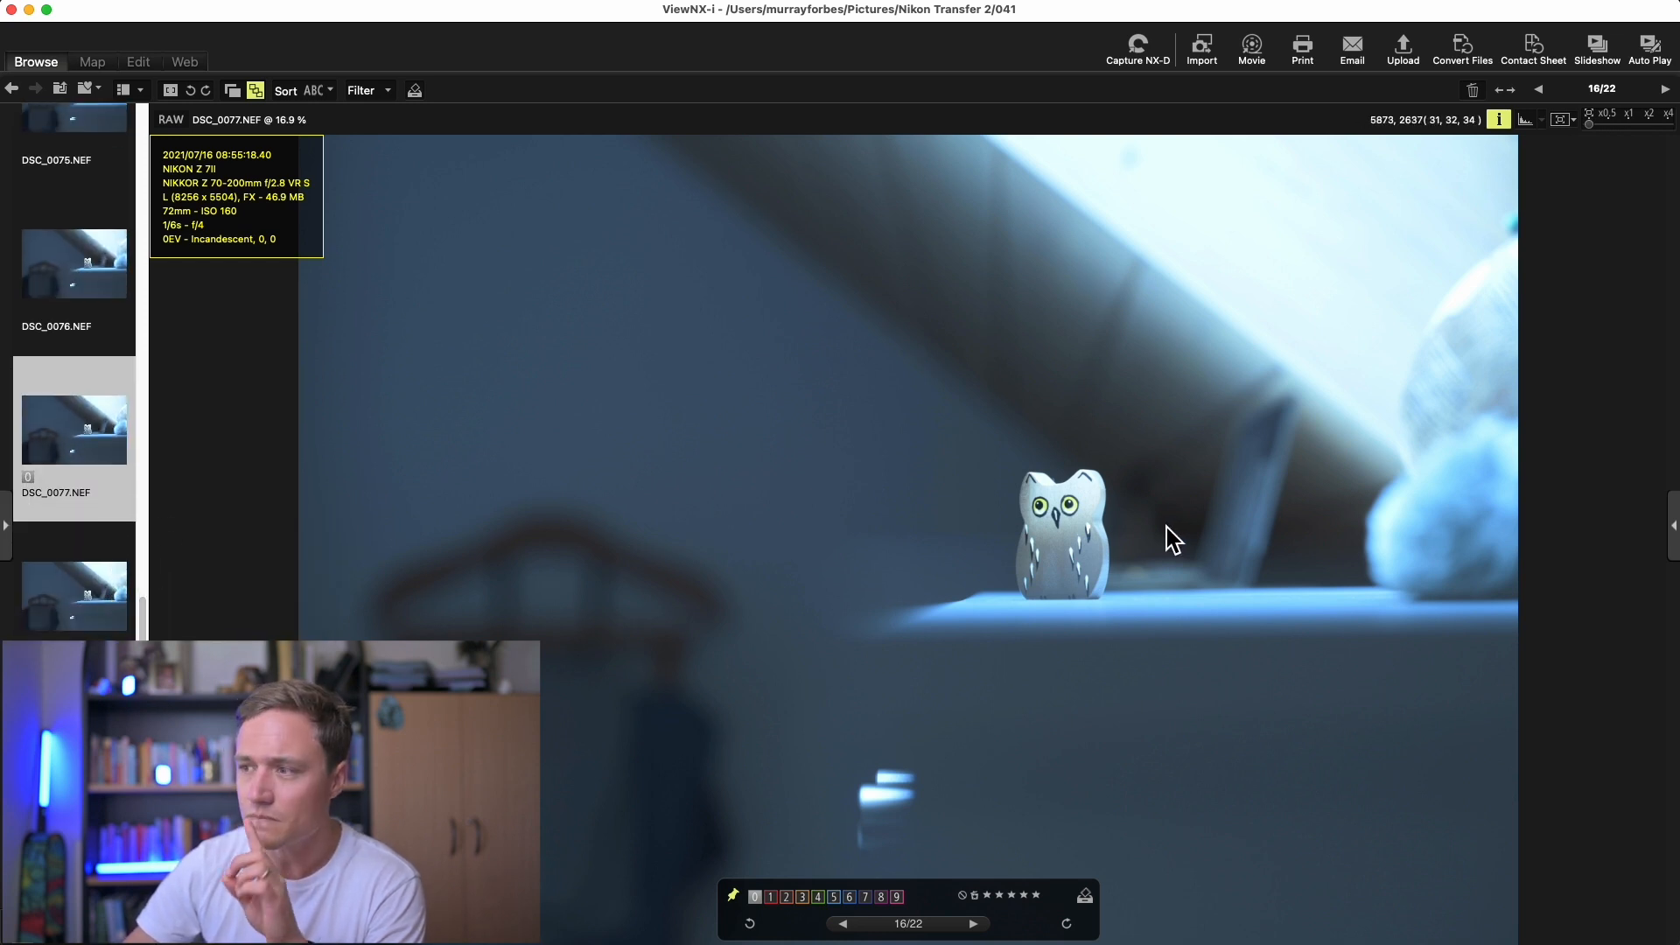
mouse_move(1091, 554)
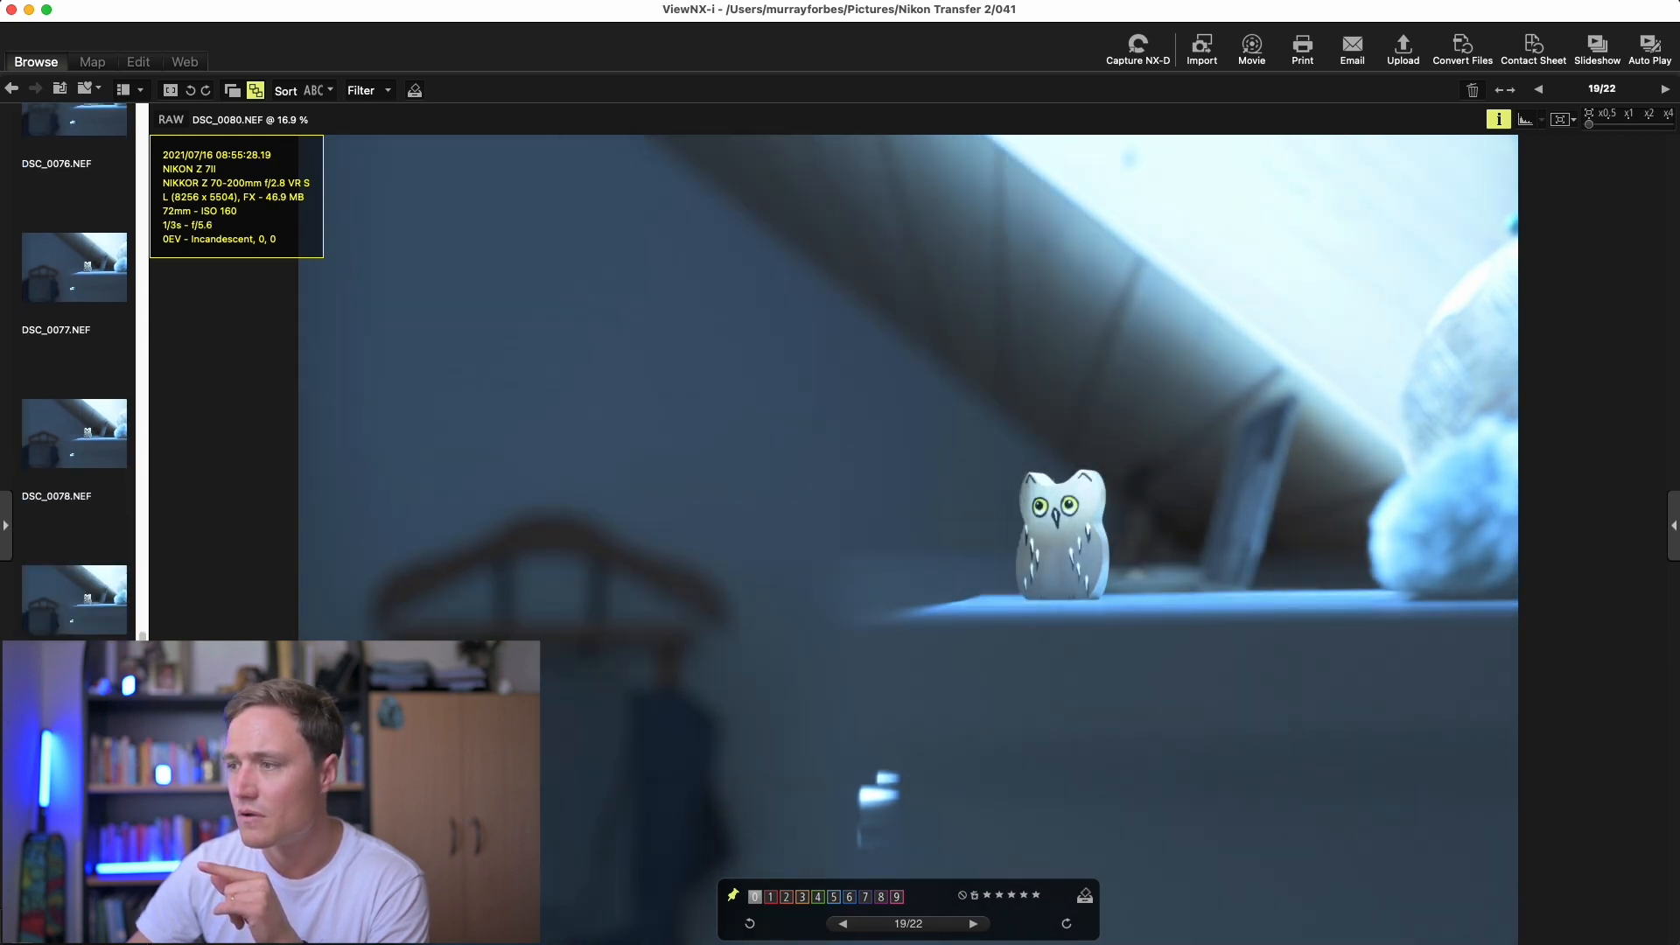
scroll("down", 3)
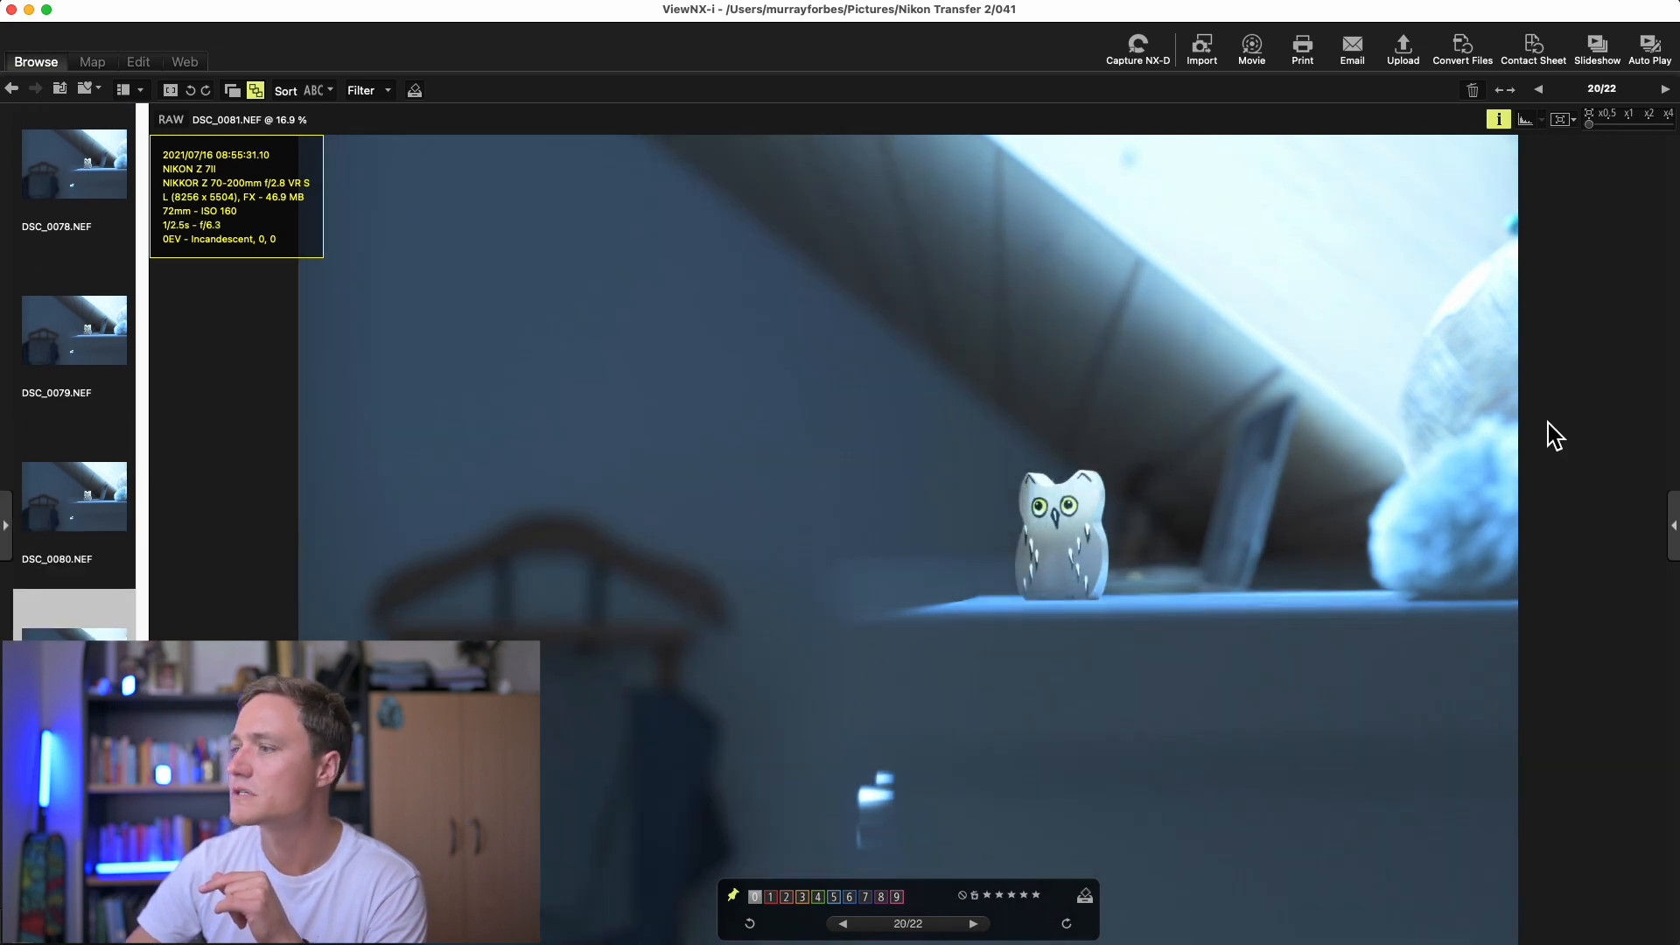
mouse_move(884, 657)
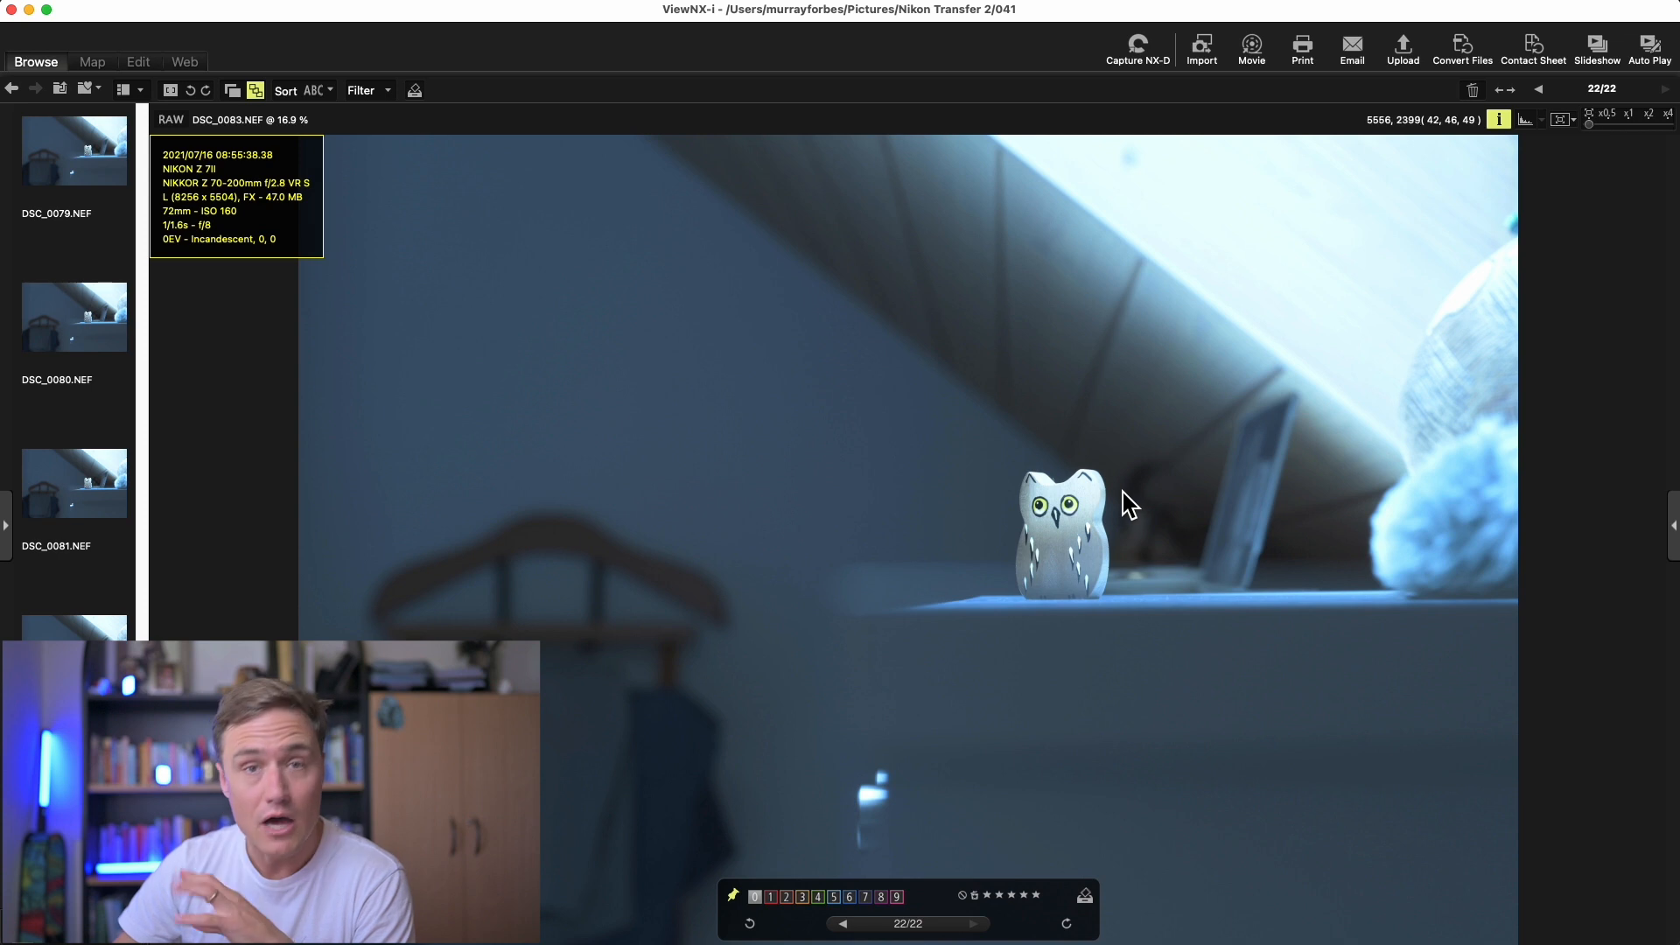
mouse_move(1125, 619)
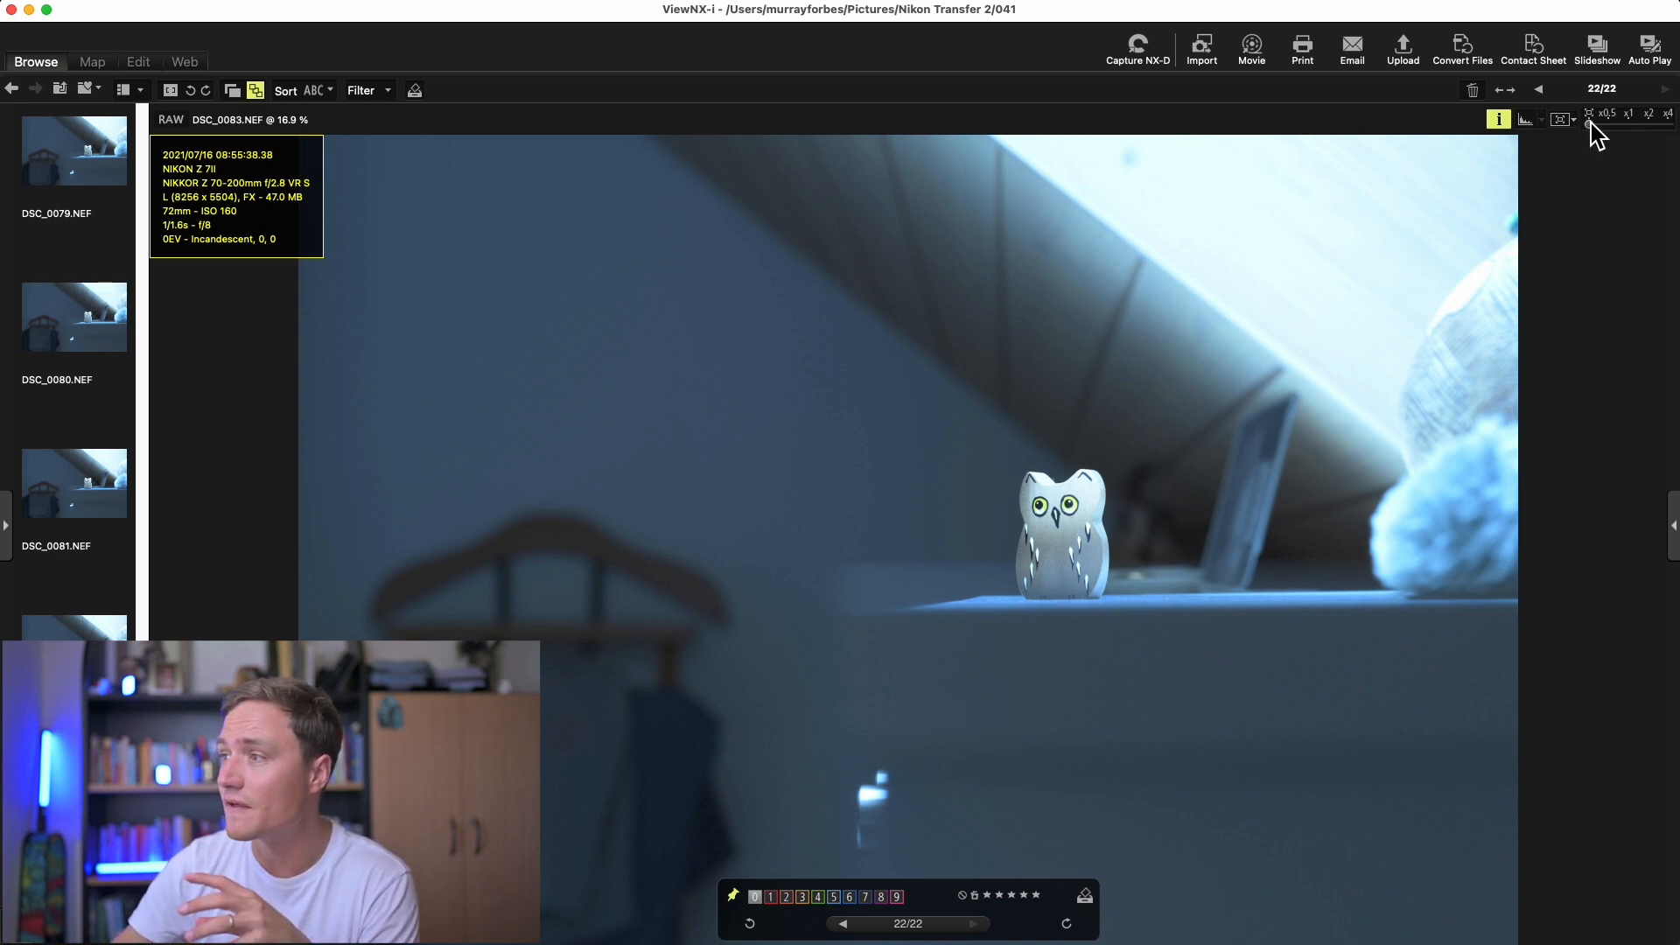
left_click(1627, 115)
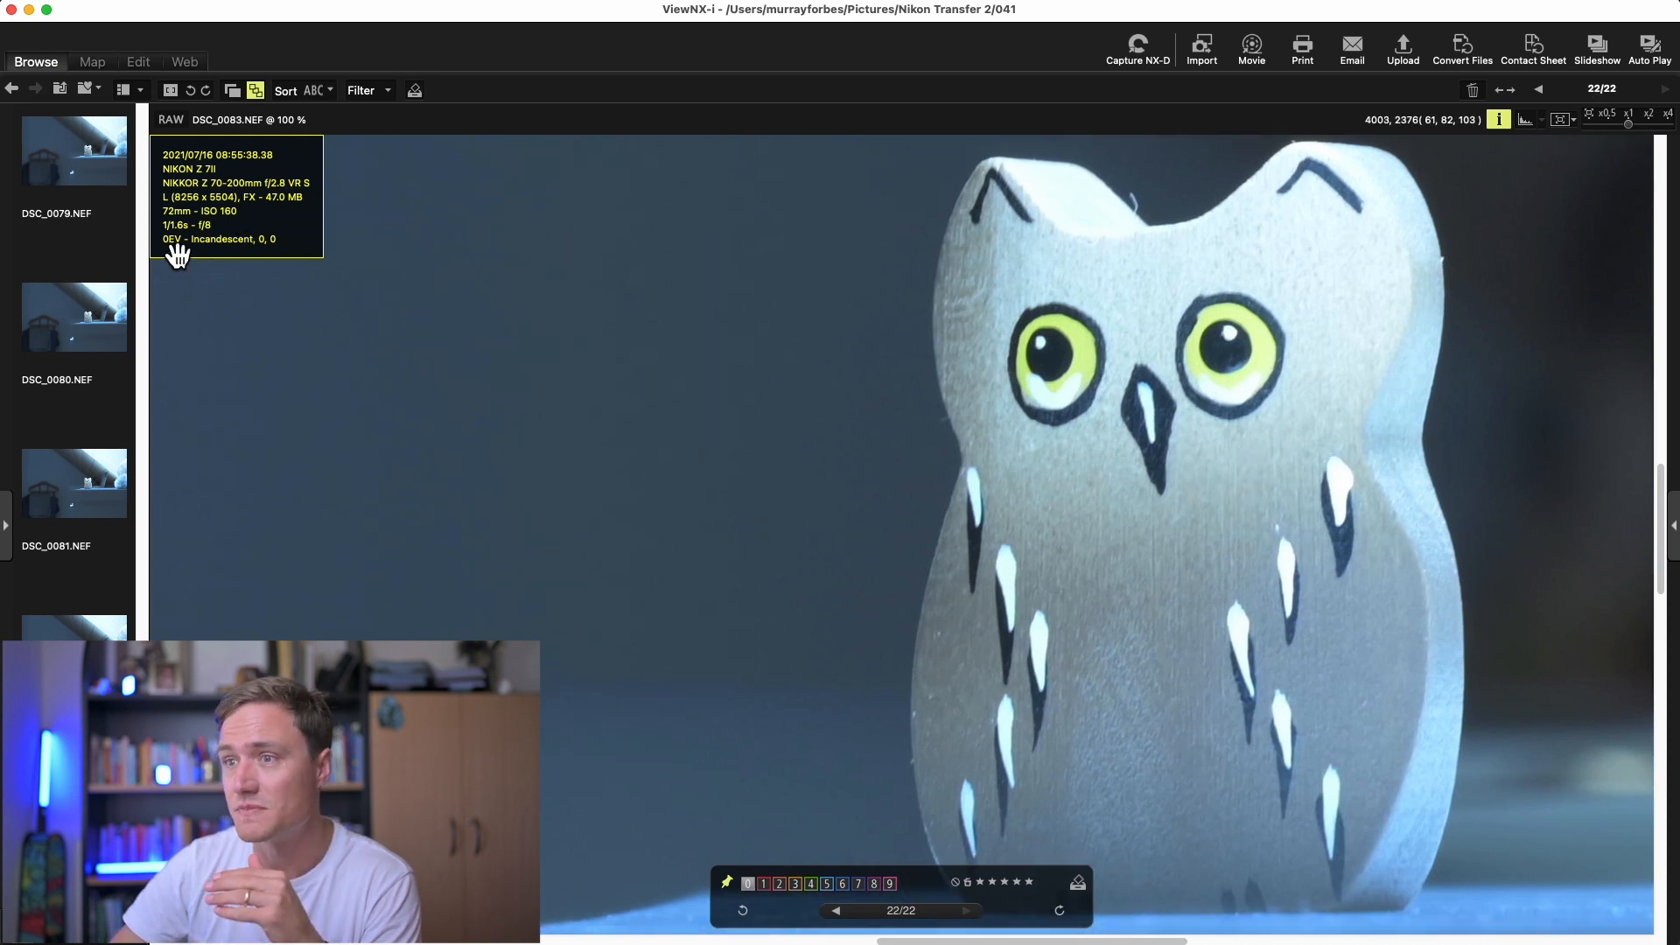
mouse_move(1146, 383)
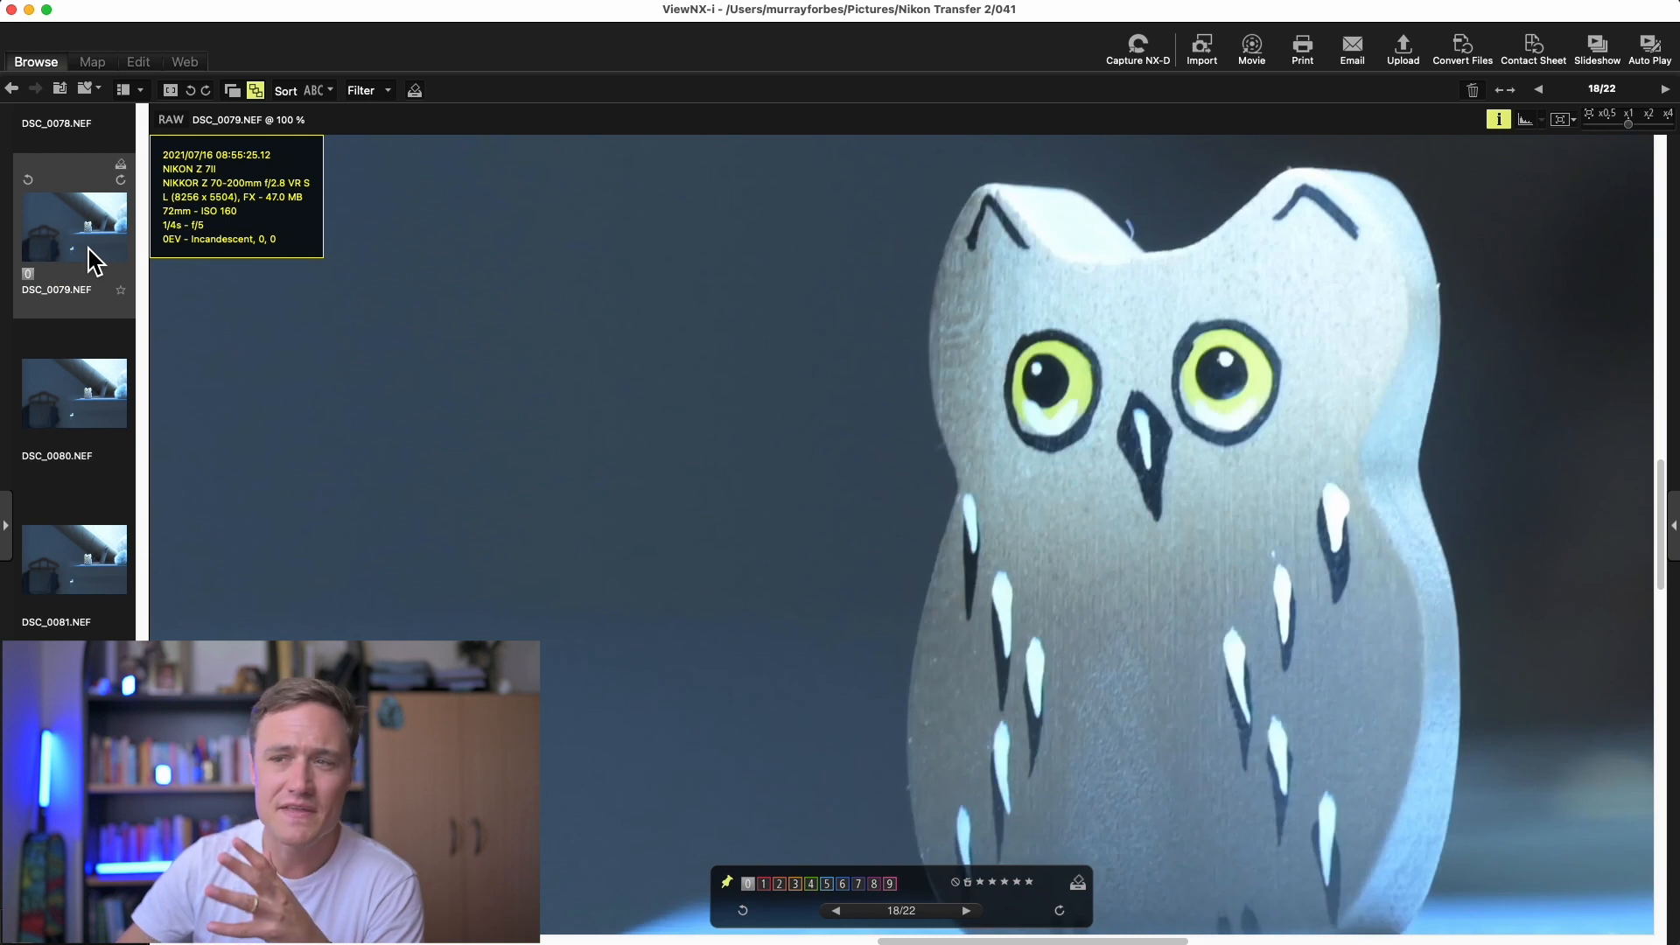
mouse_move(1154, 469)
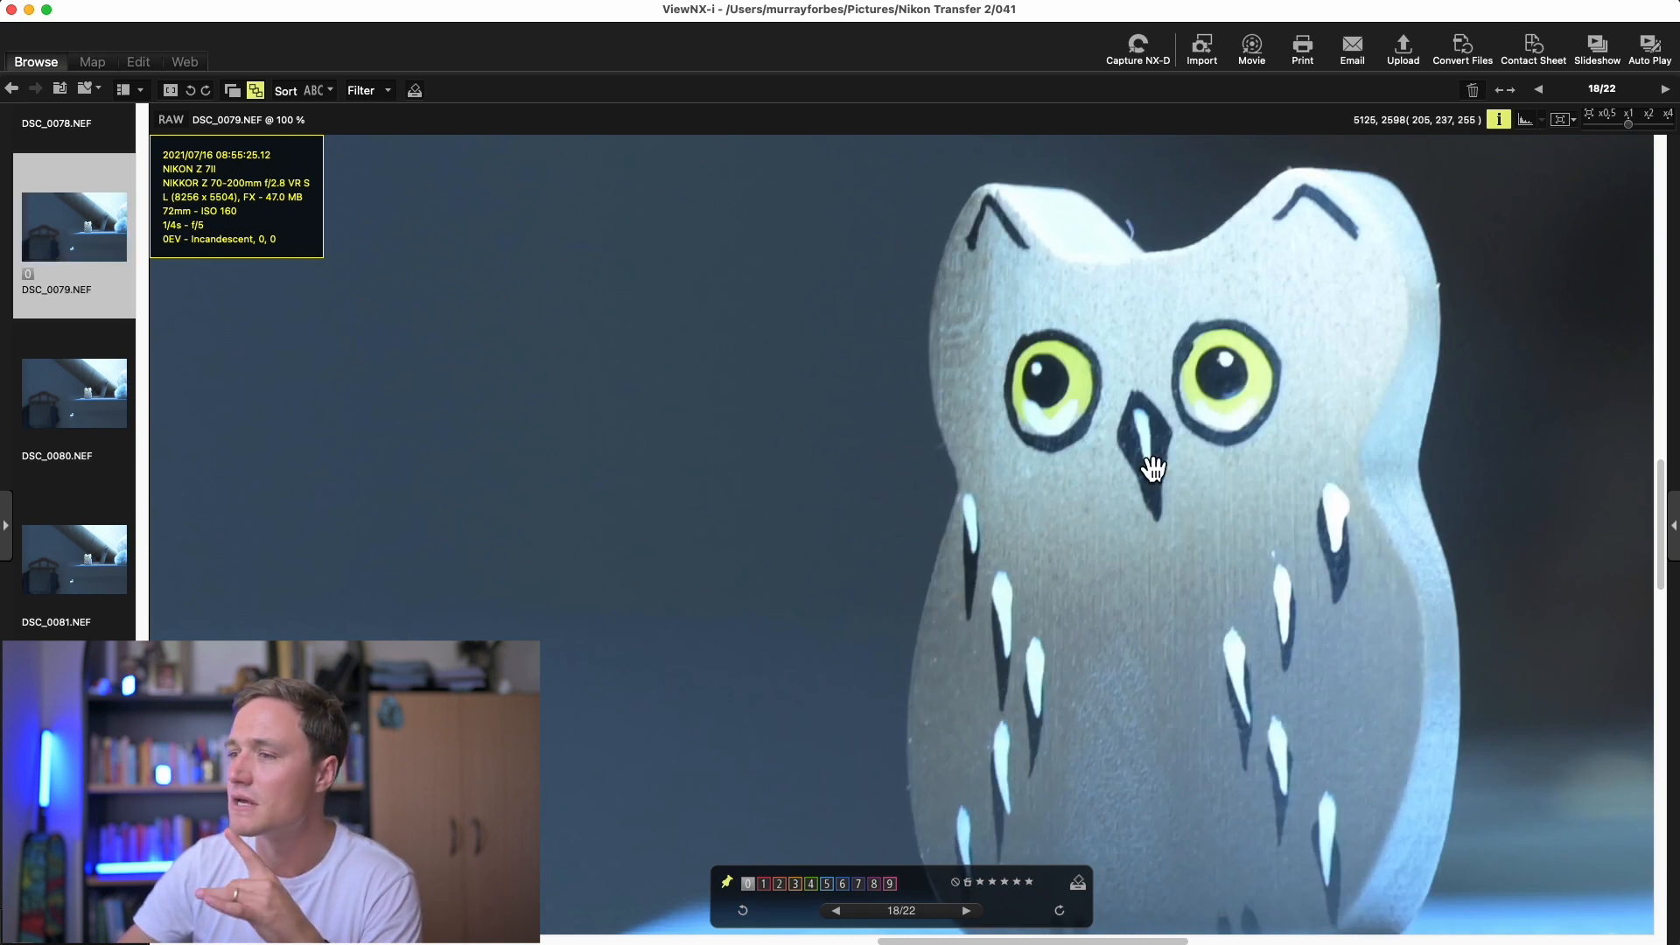
mouse_move(887, 502)
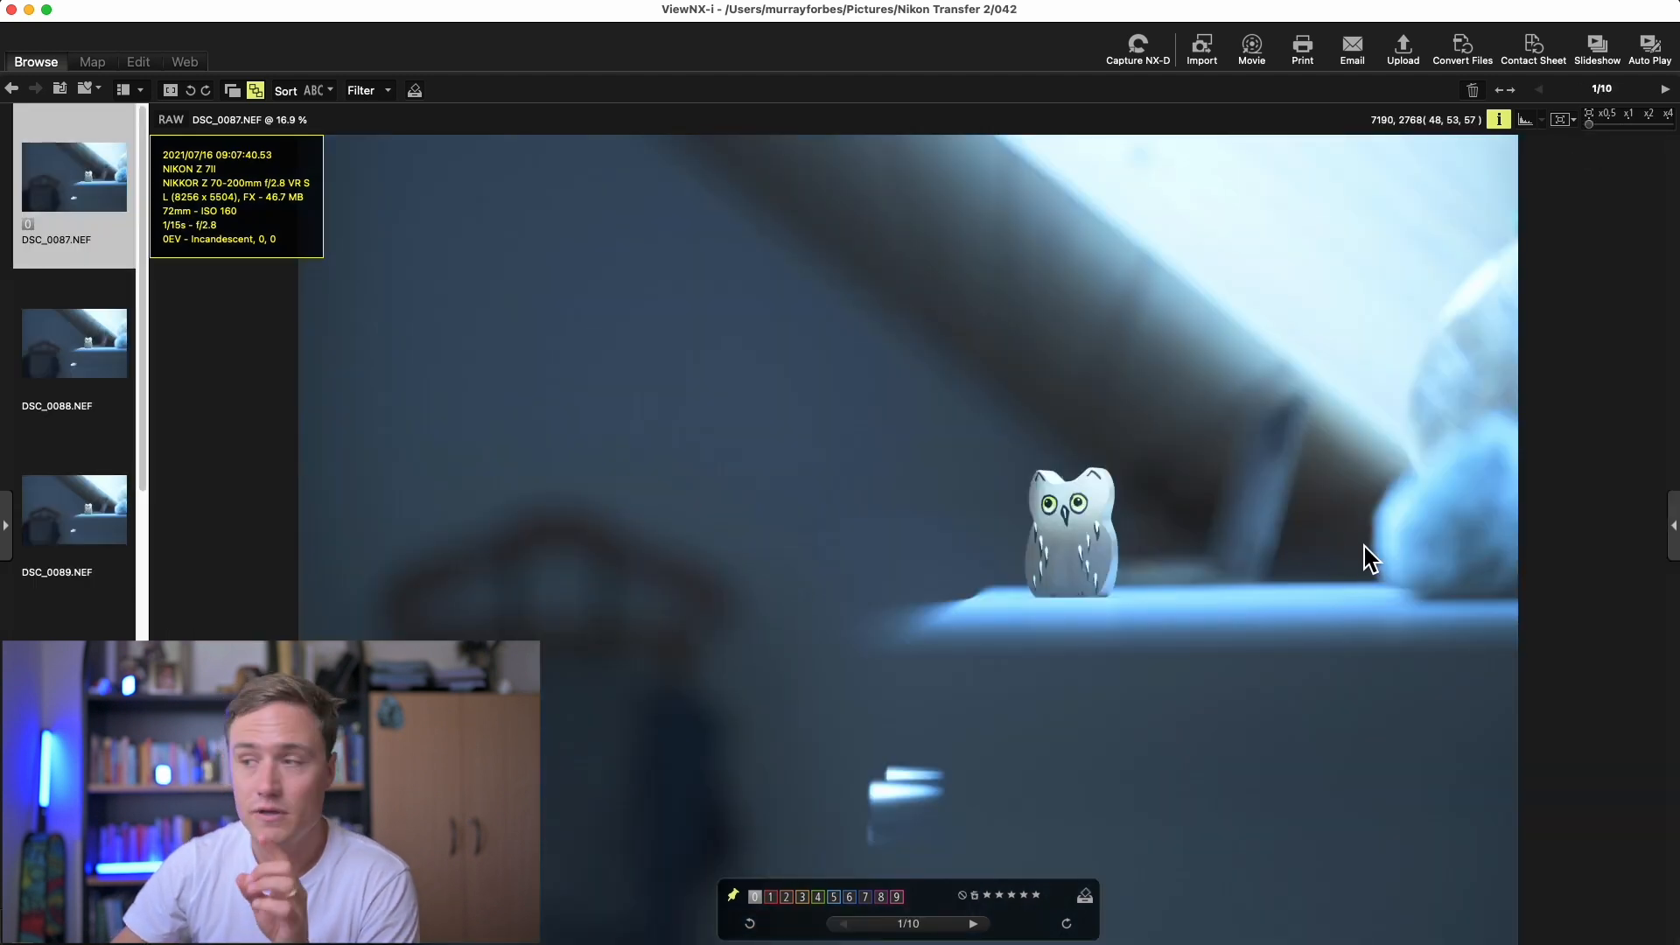
mouse_move(1198, 646)
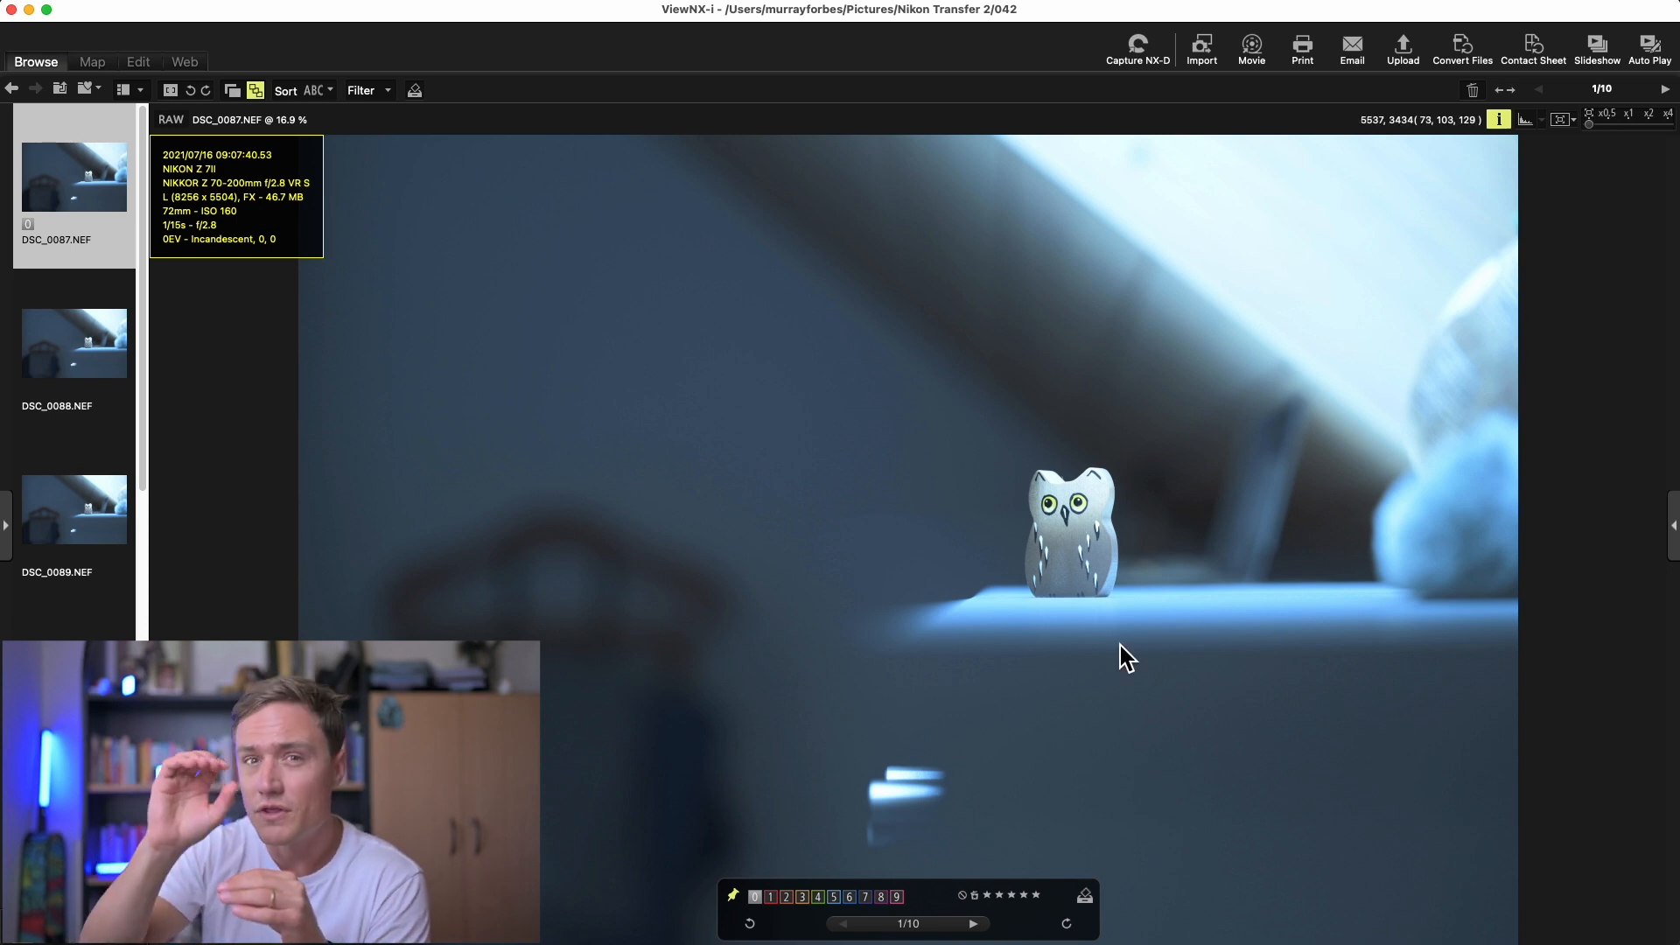
mouse_move(1085, 538)
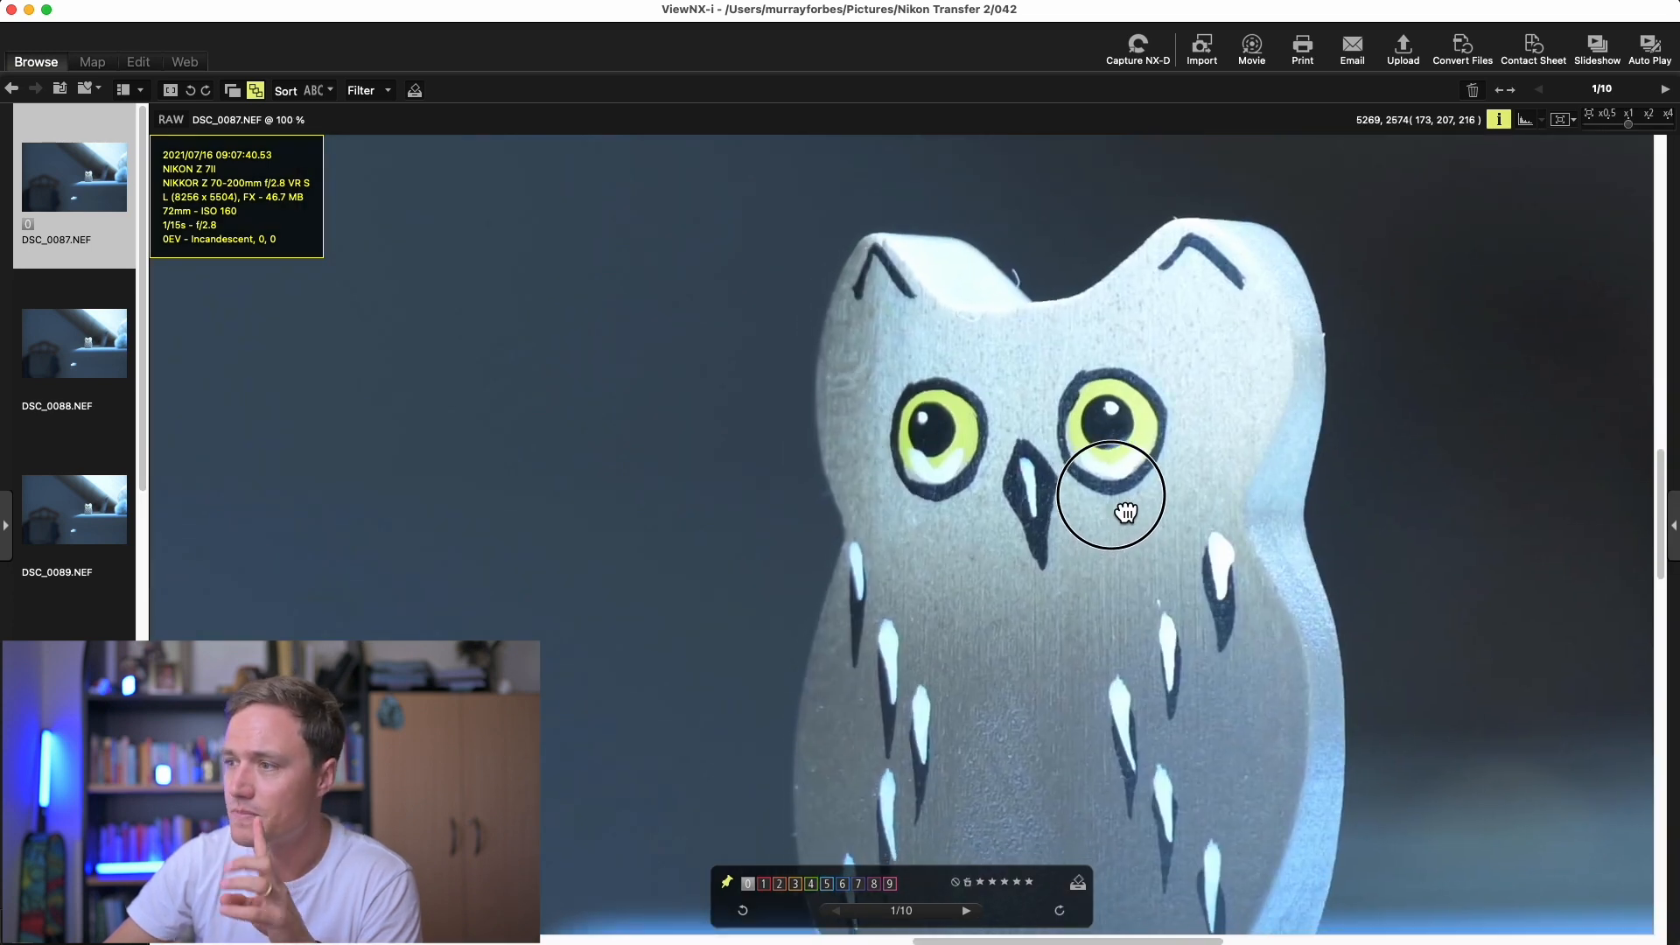
- Pan across the owl's eyes and face at full magnification
left_click_drag(1111, 512, 1154, 504)
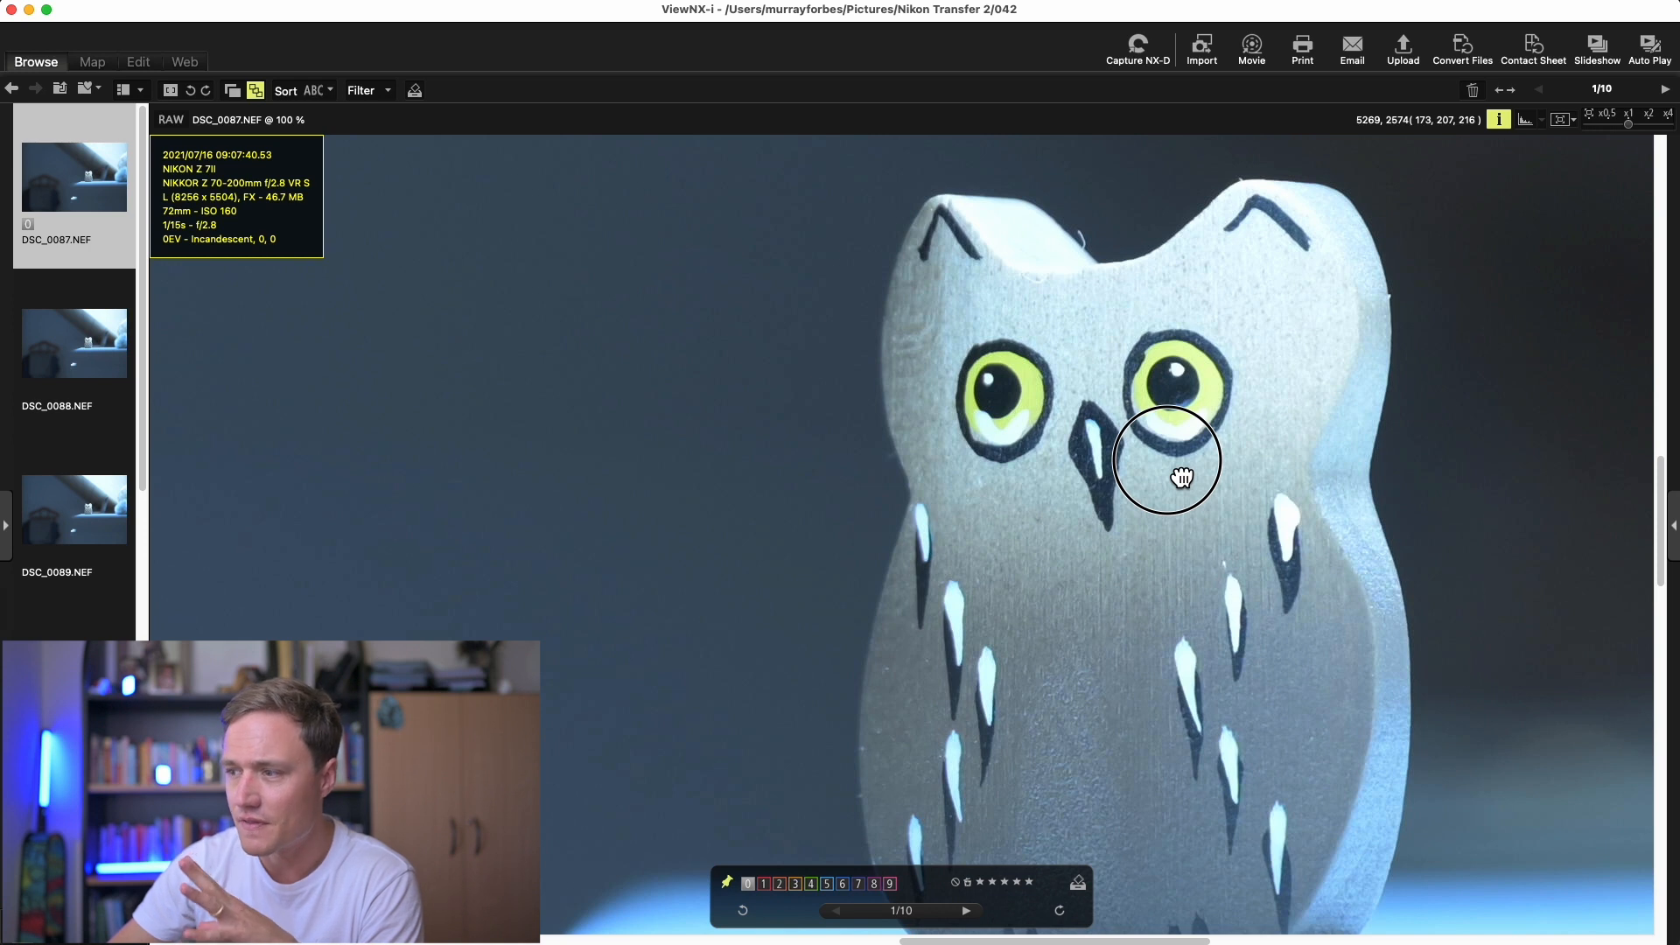
left_click_drag(1176, 479, 1198, 461)
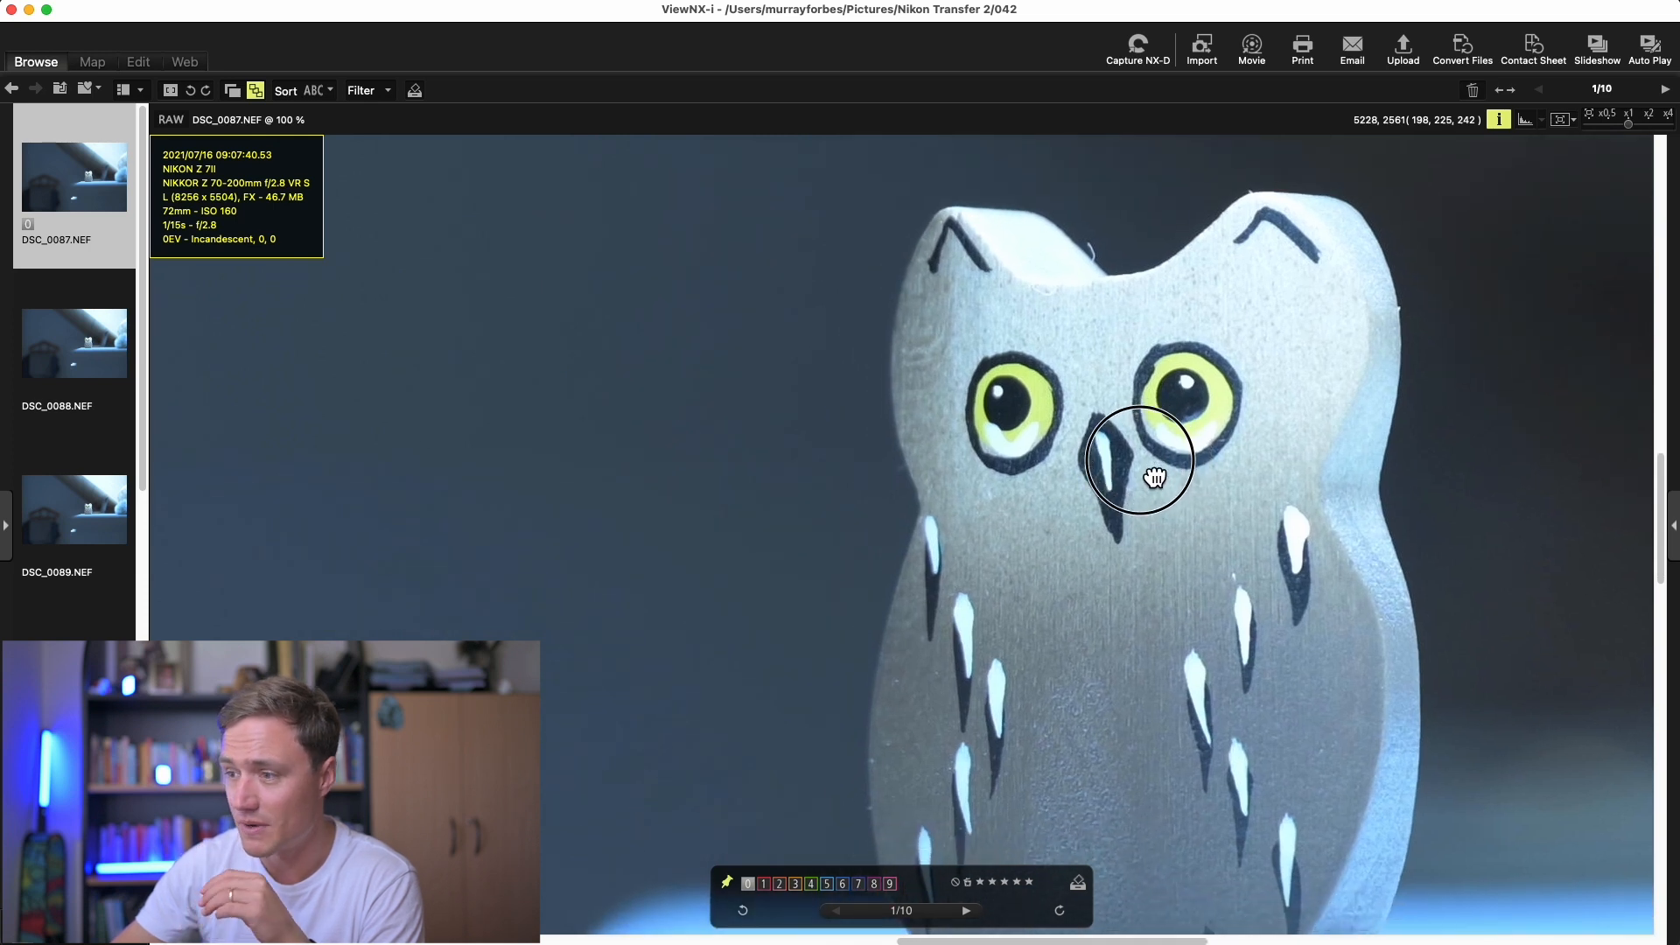
left_click_drag(1154, 477, 1174, 472)
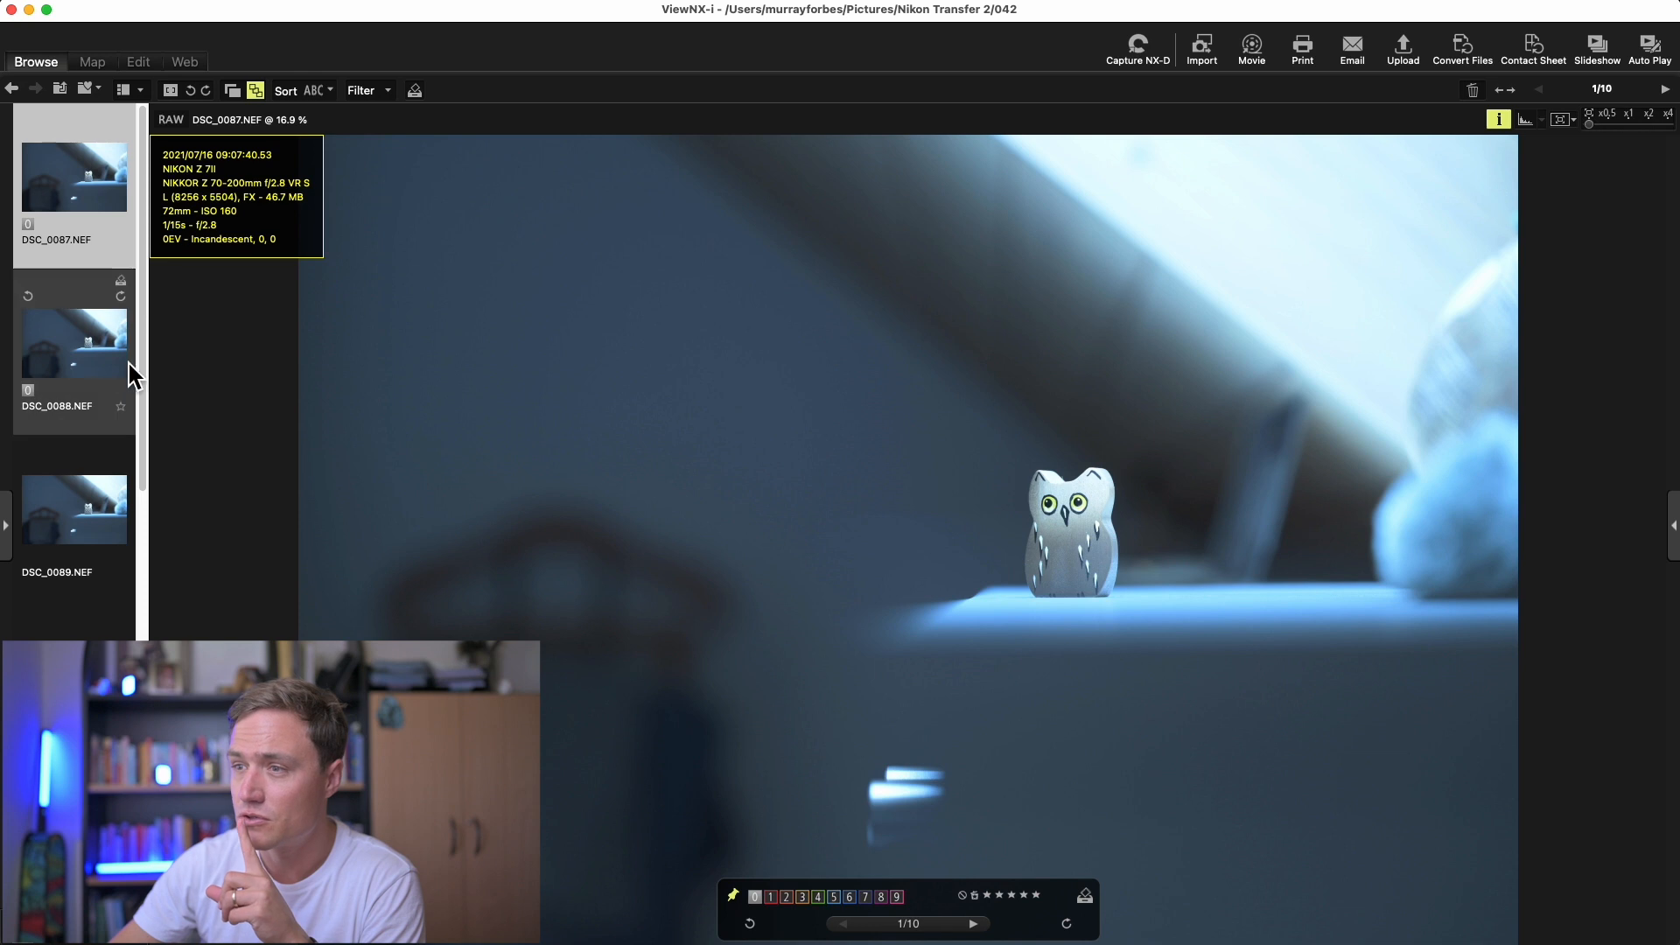
mouse_move(965, 632)
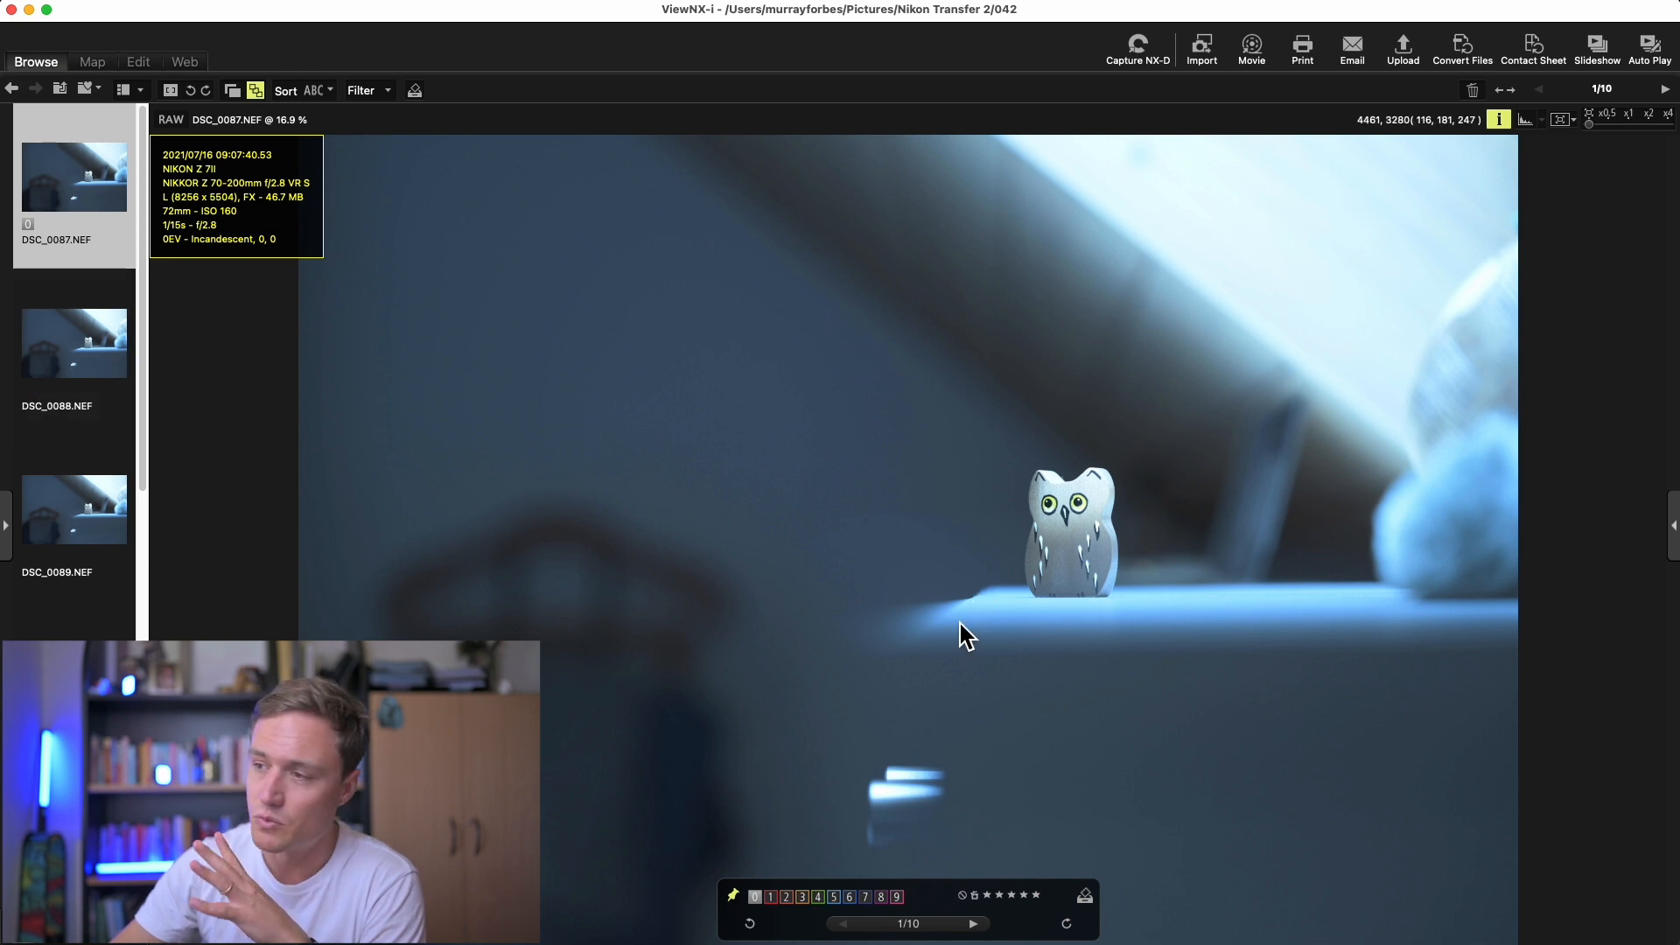
mouse_move(1404, 573)
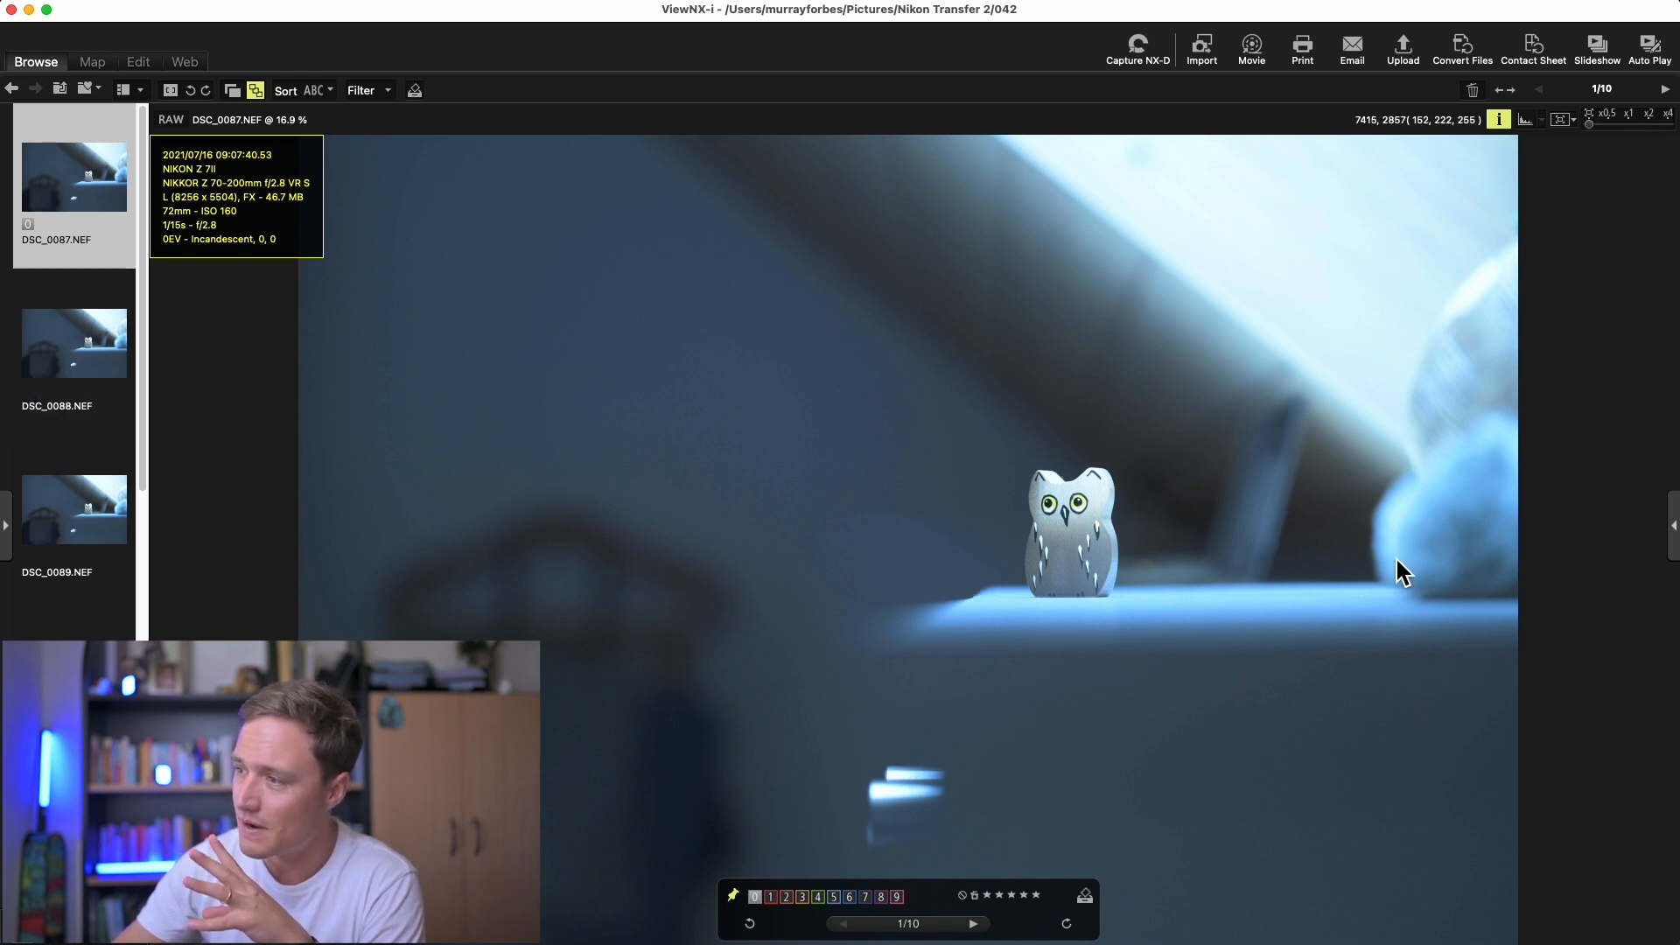
mouse_move(1388, 578)
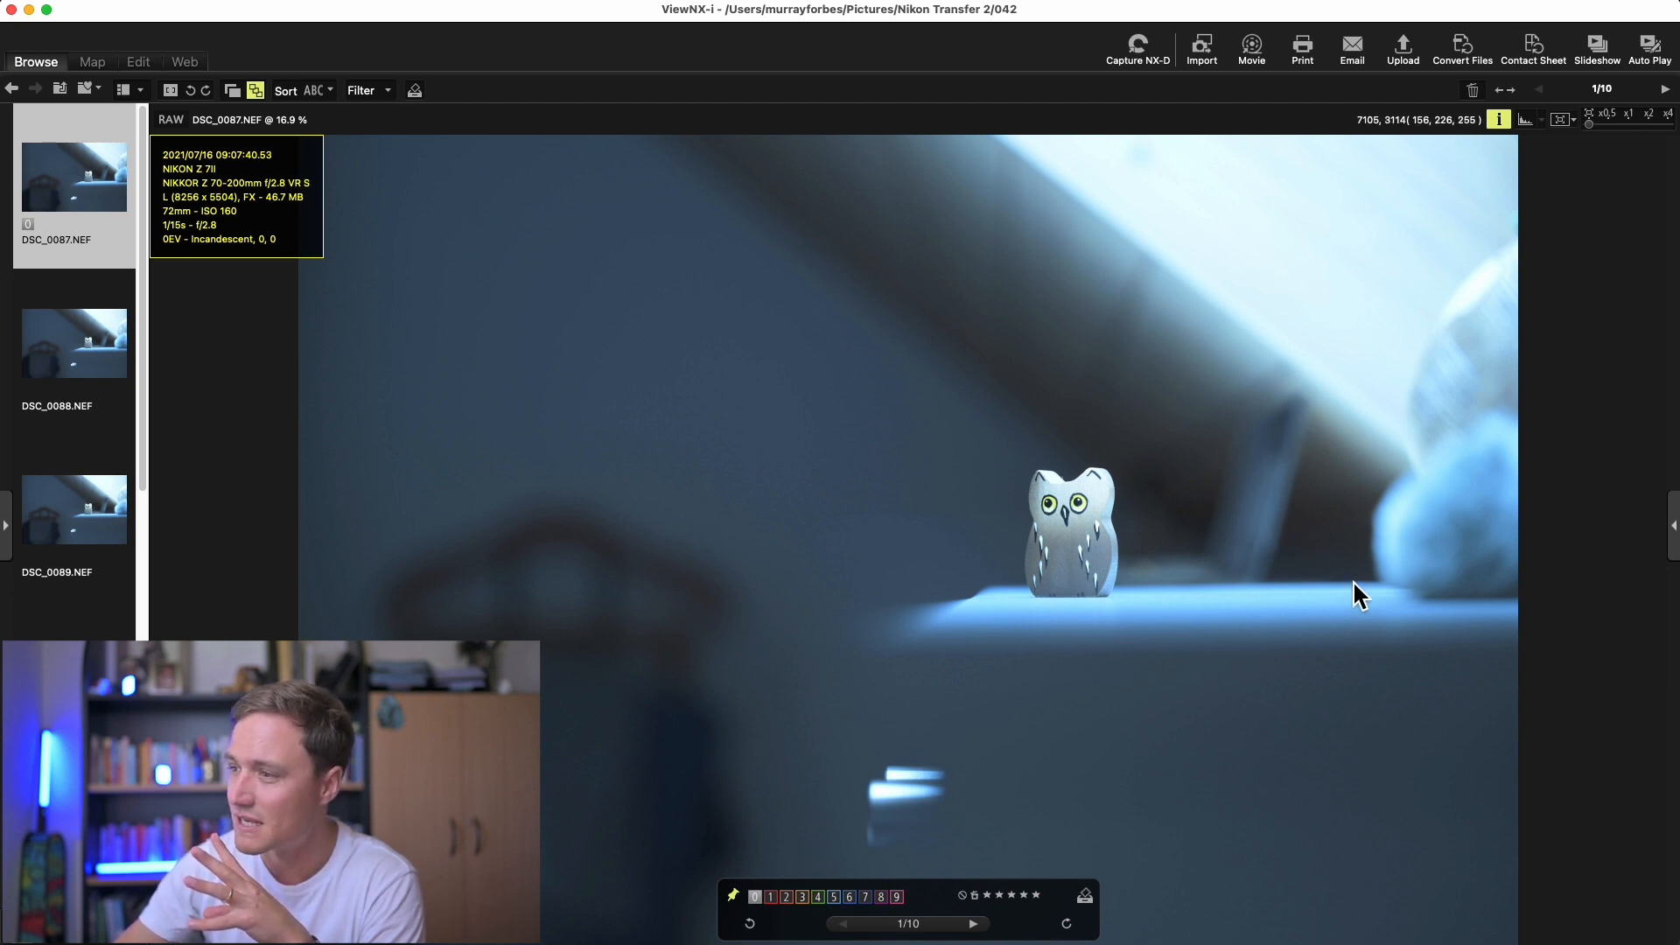
mouse_move(959, 416)
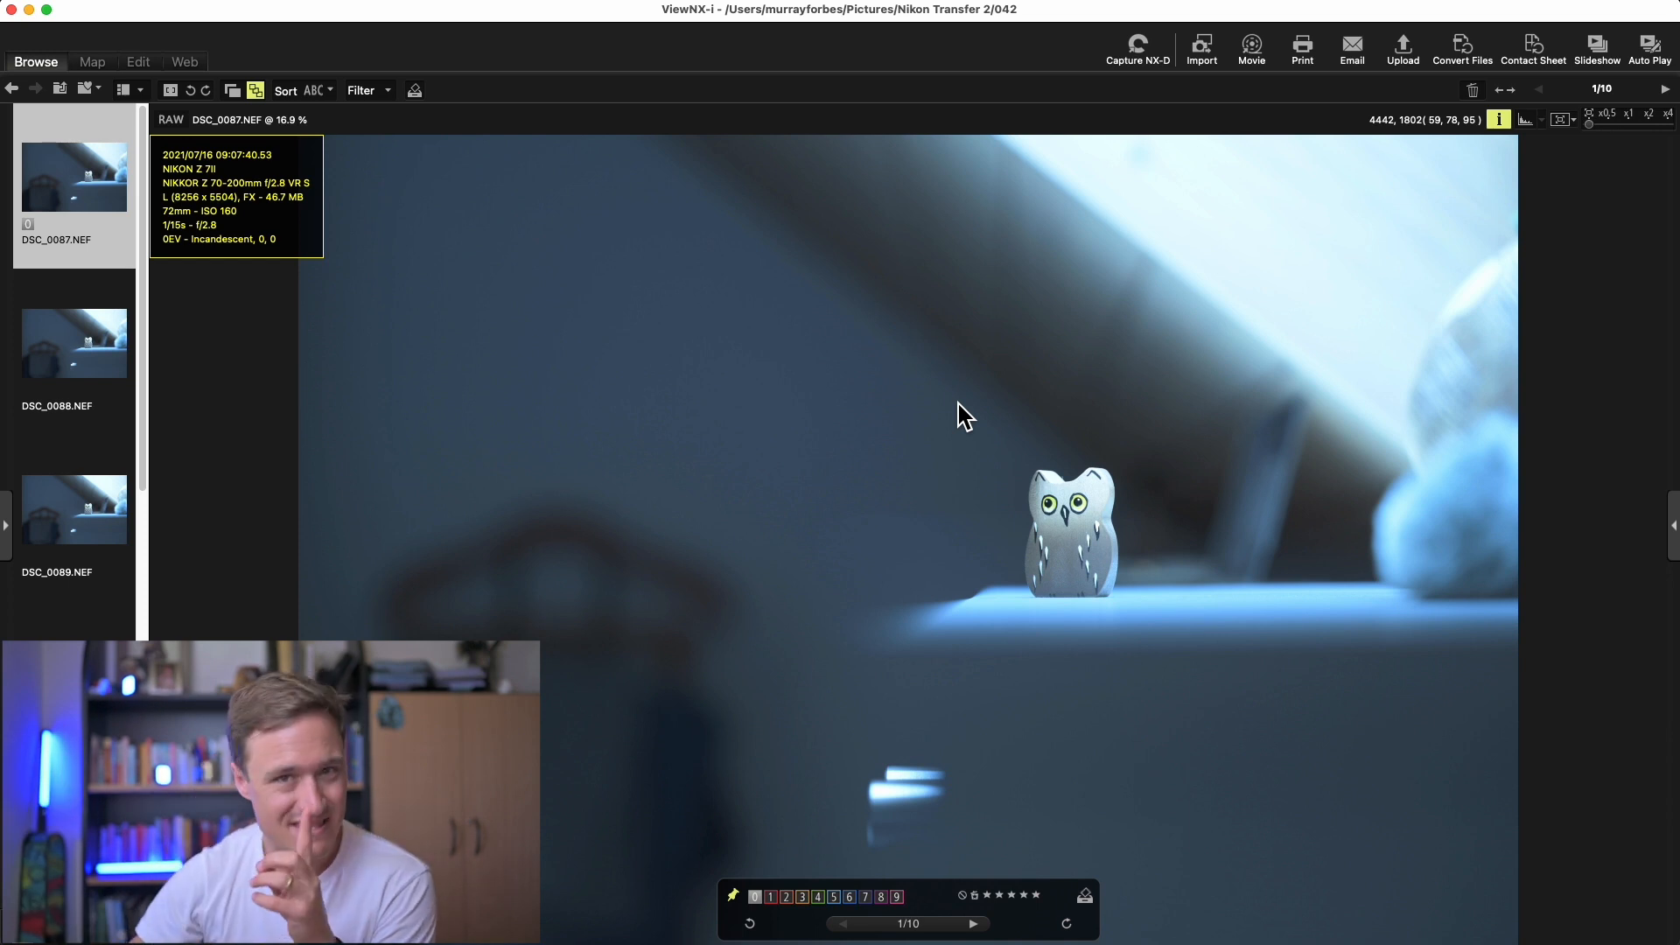
mouse_move(1059, 441)
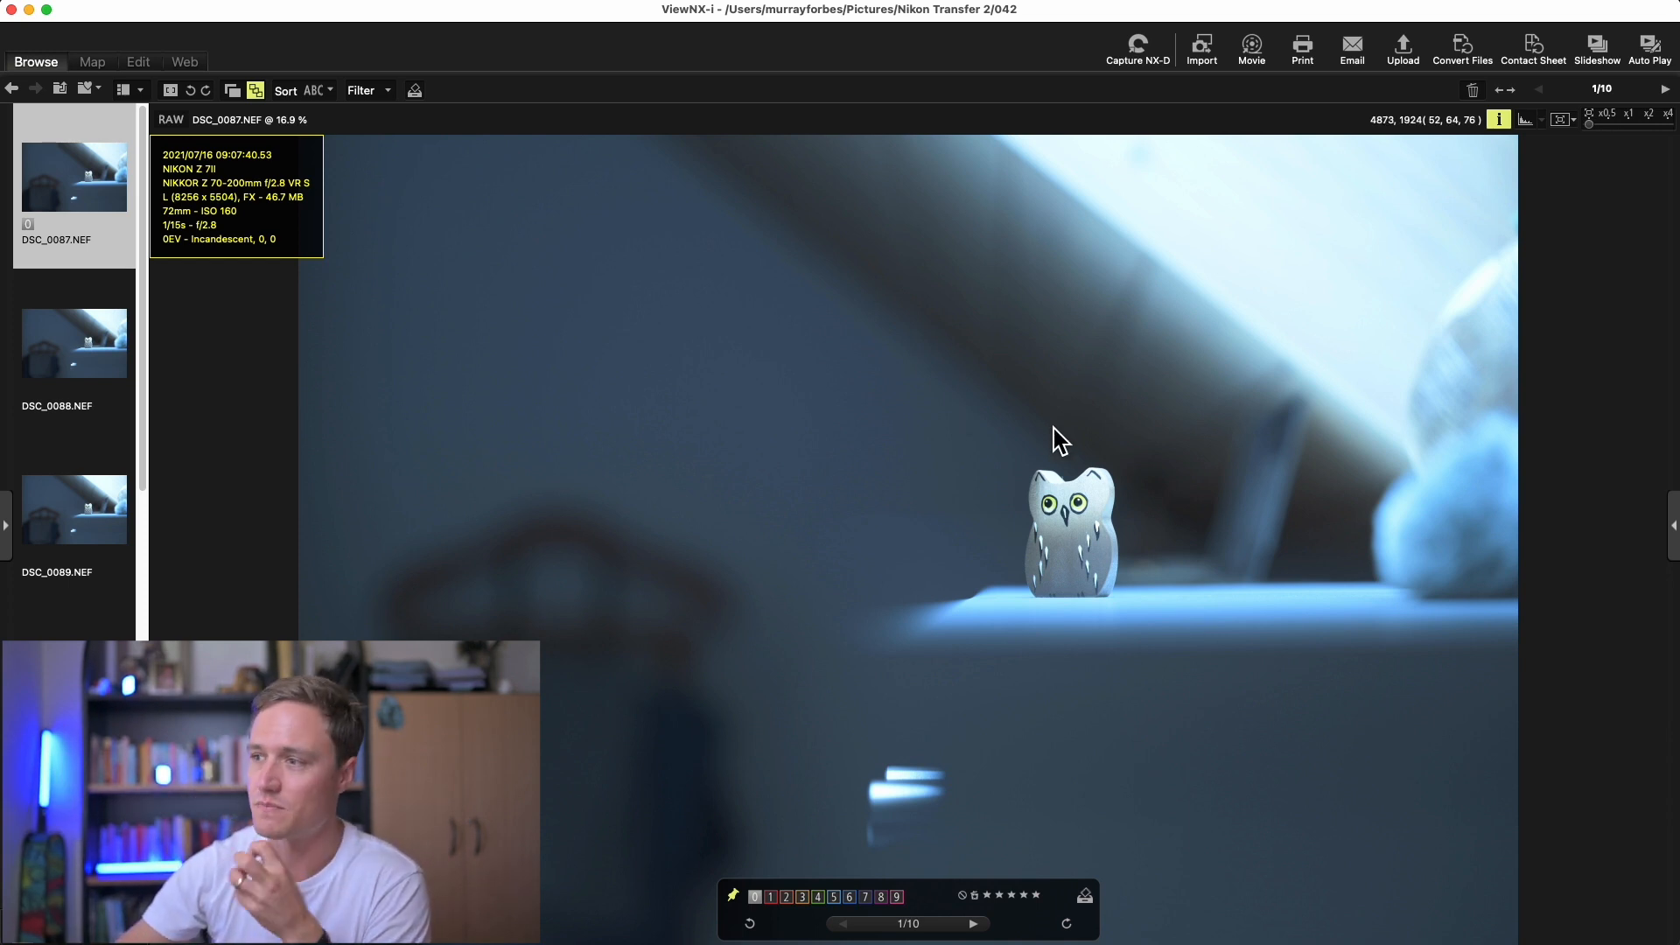
mouse_move(1125, 491)
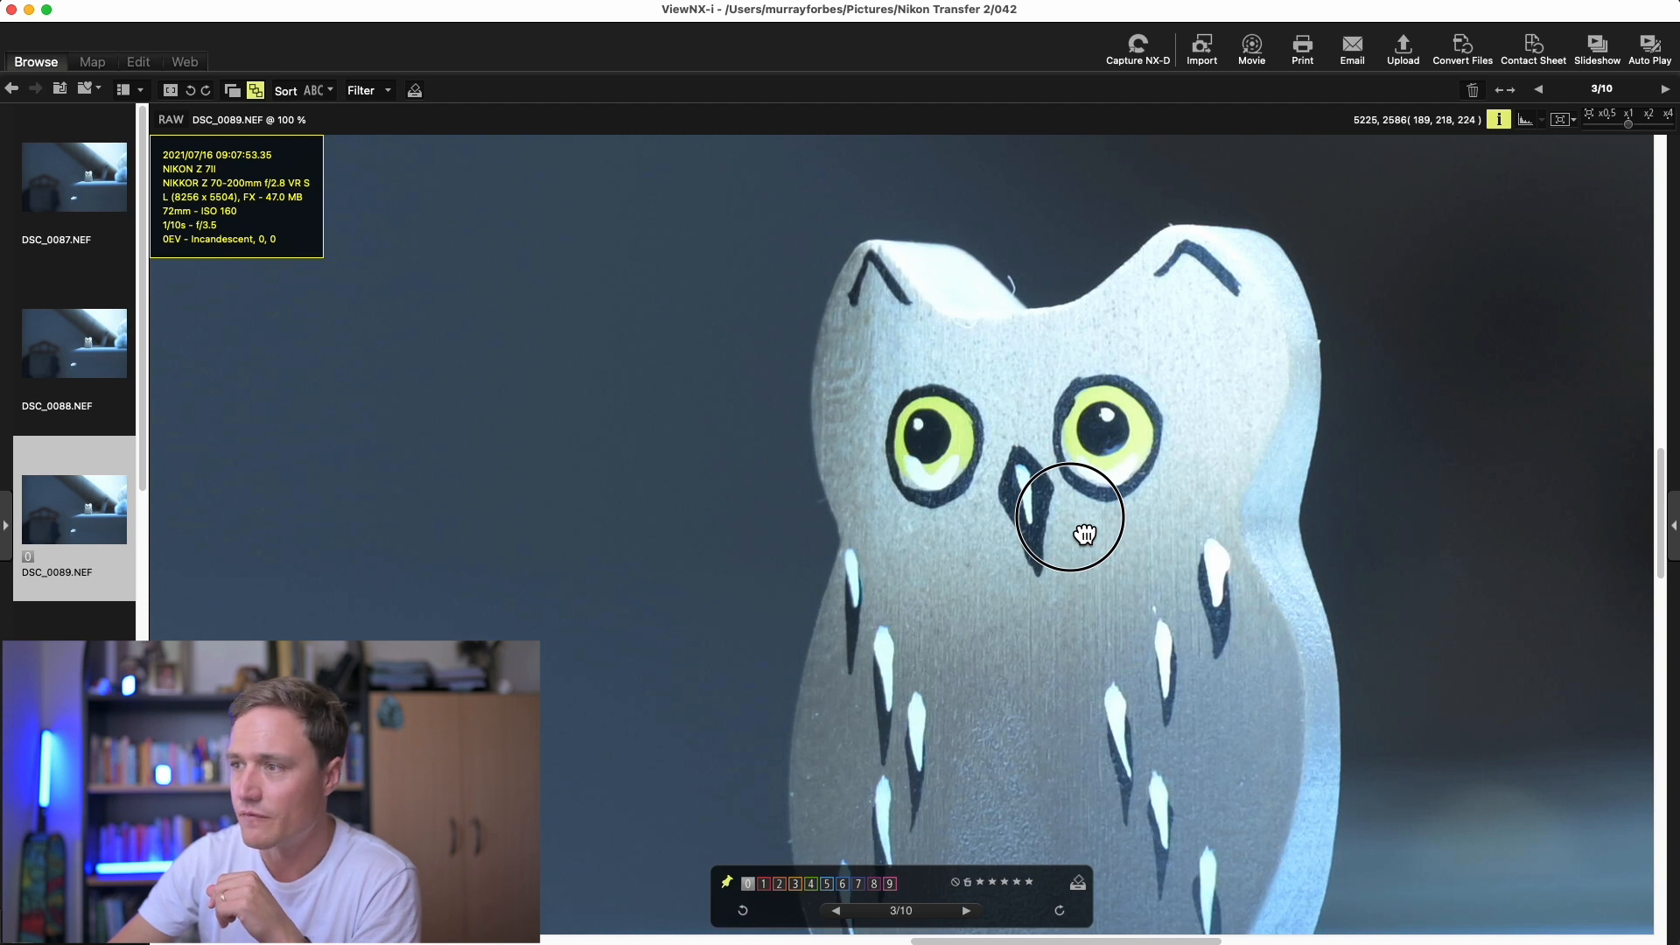
- Pan across the owl in the f/3.5 shot DSC_0089 at 100%
left_click_drag(1068, 533, 1147, 407)
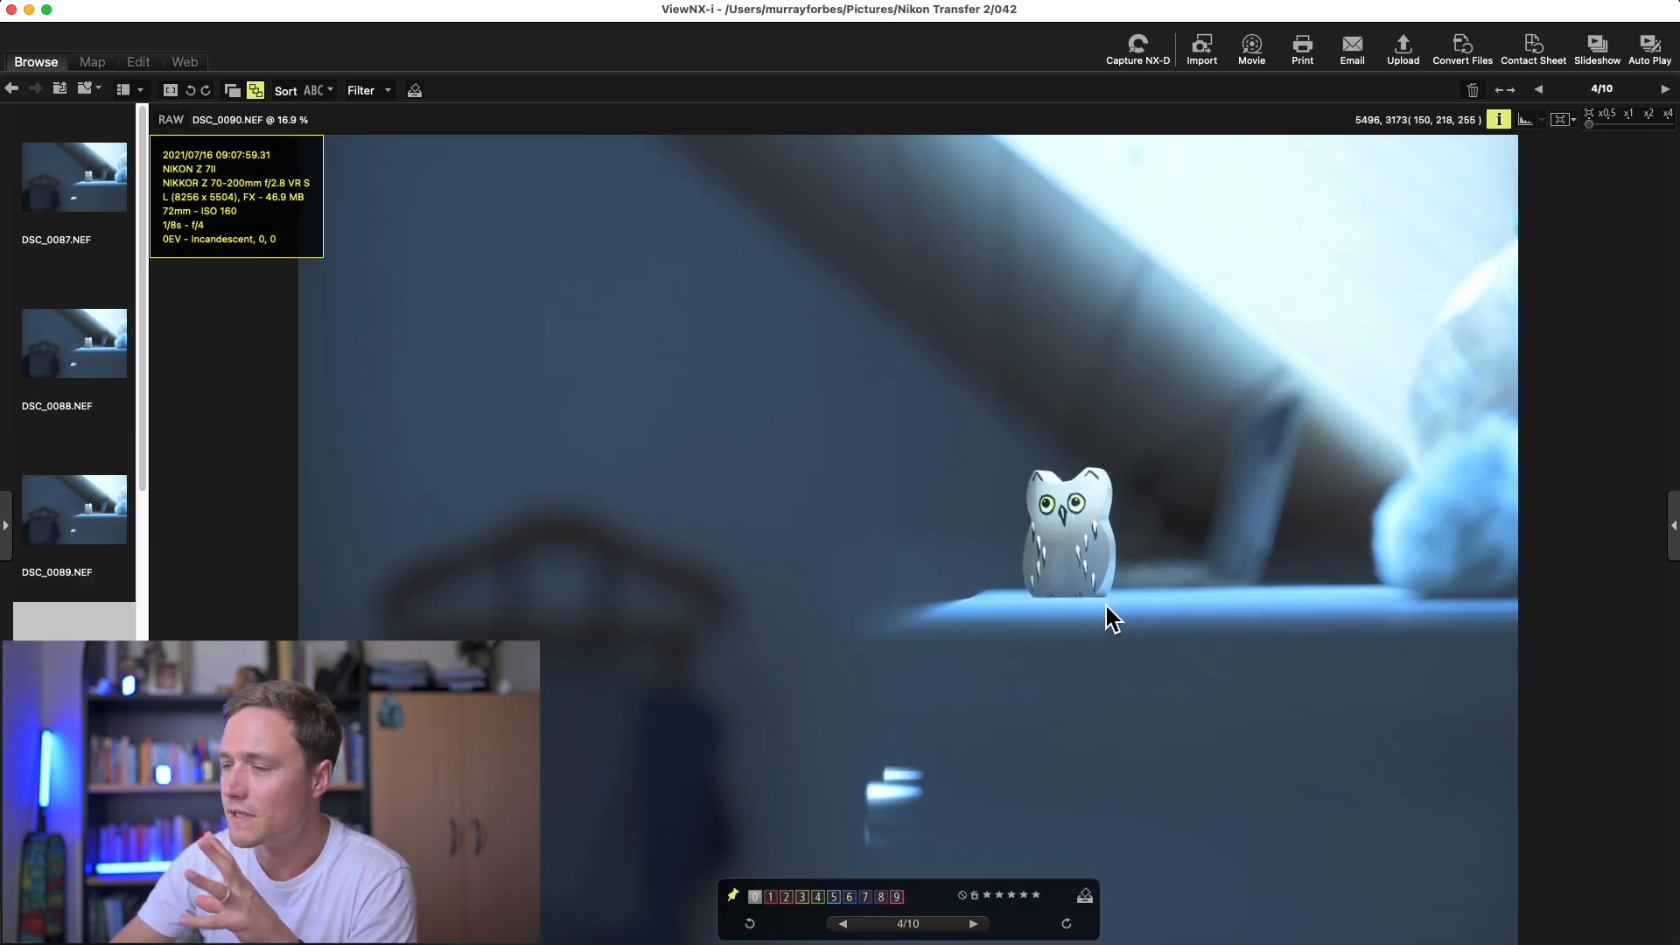
mouse_move(1097, 614)
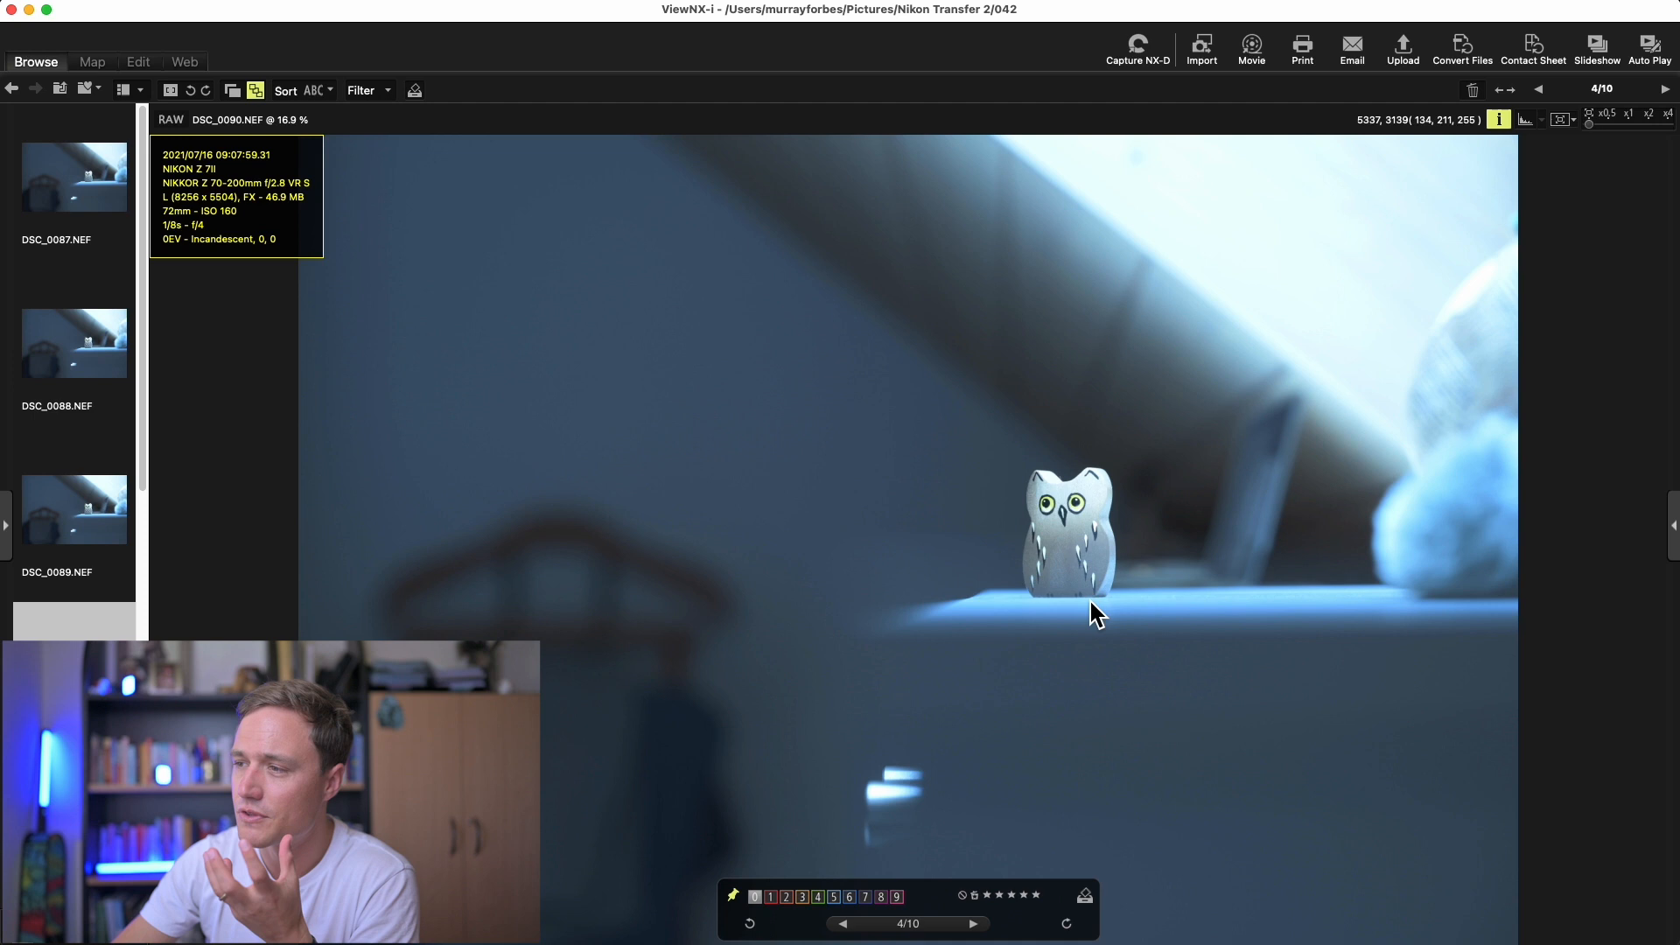
mouse_move(1068, 609)
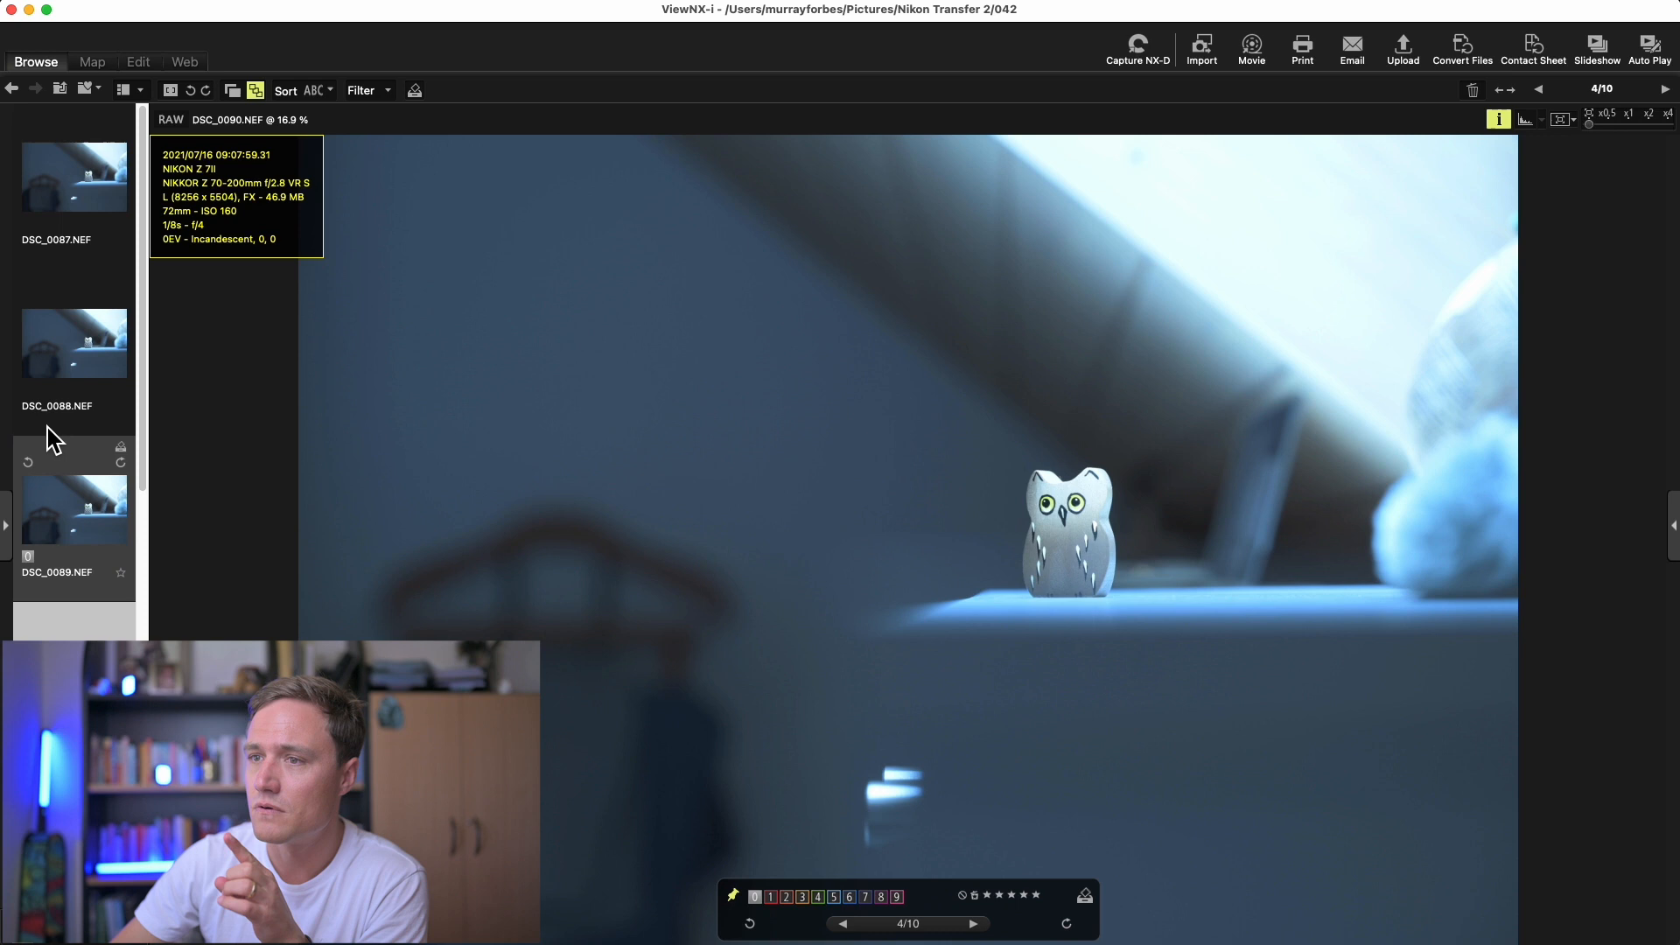
- Select DSC_0090 and pan across the f/4 owl at full magnification
left_click(74, 176)
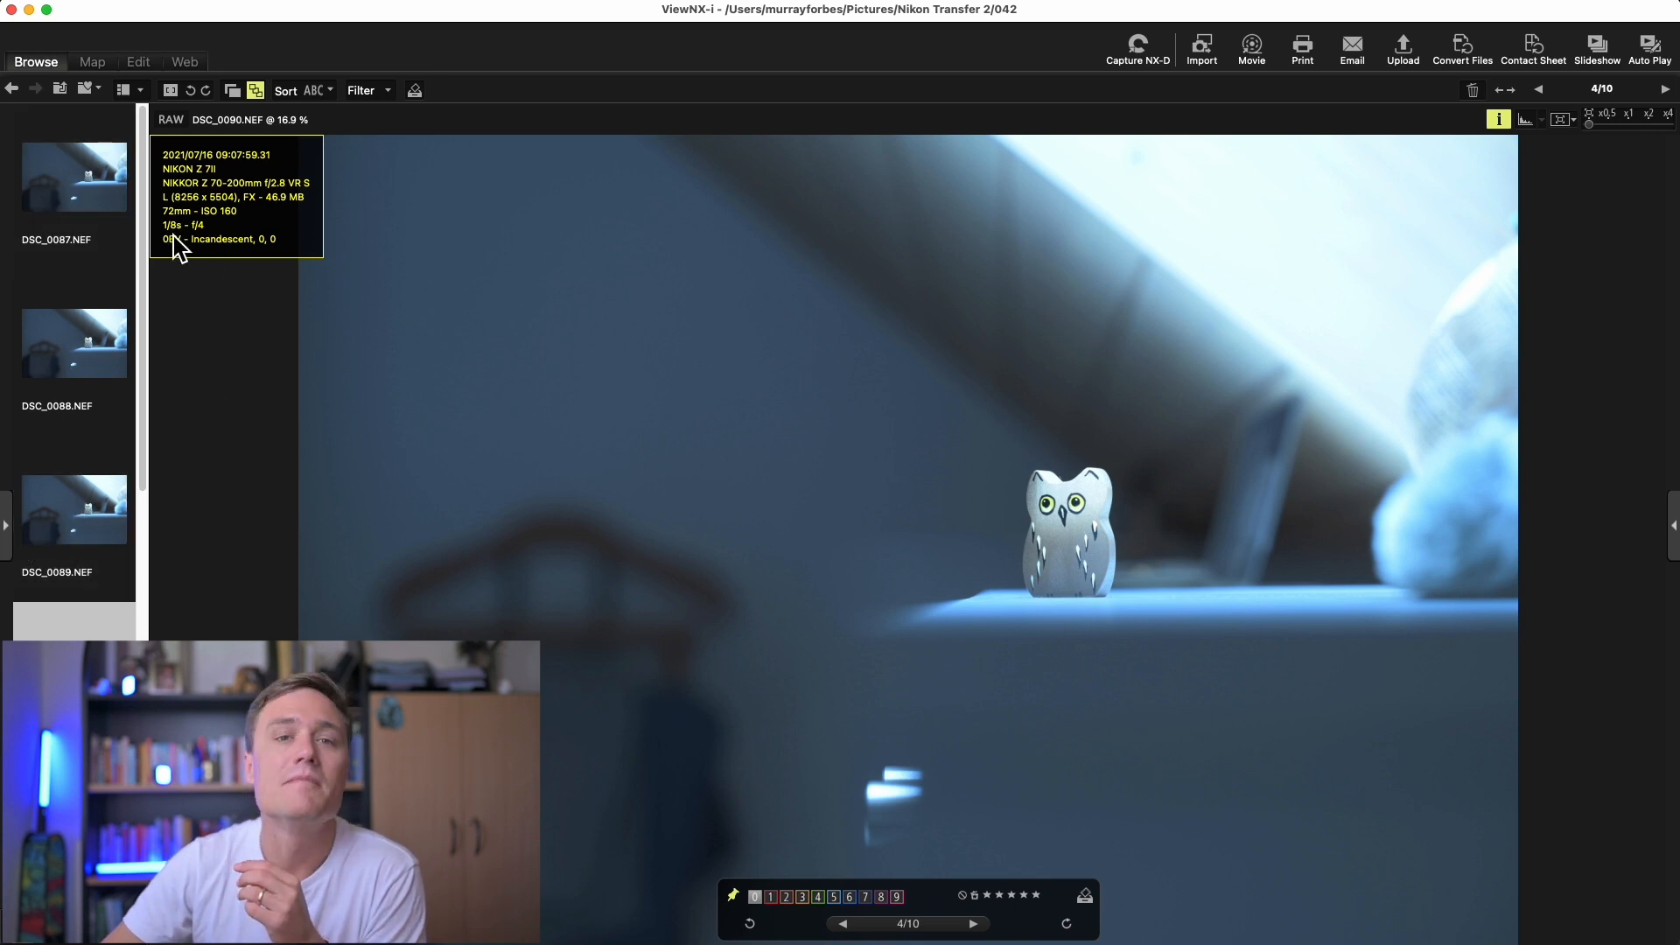
mouse_move(235, 239)
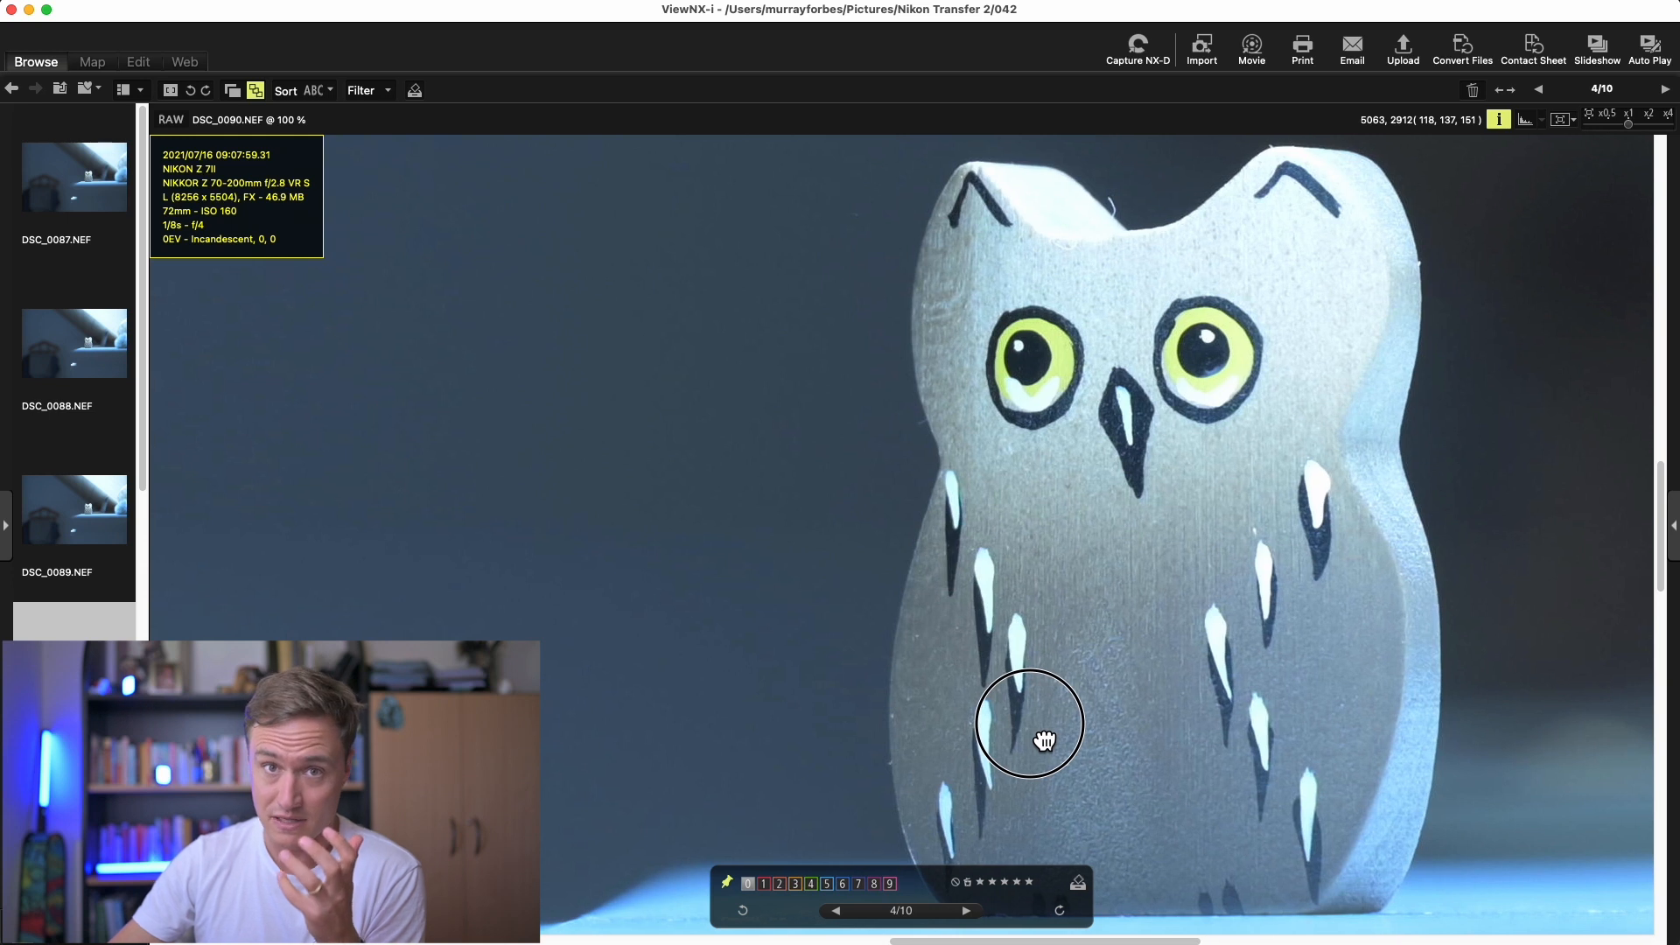
left_click_drag(1029, 723, 992, 509)
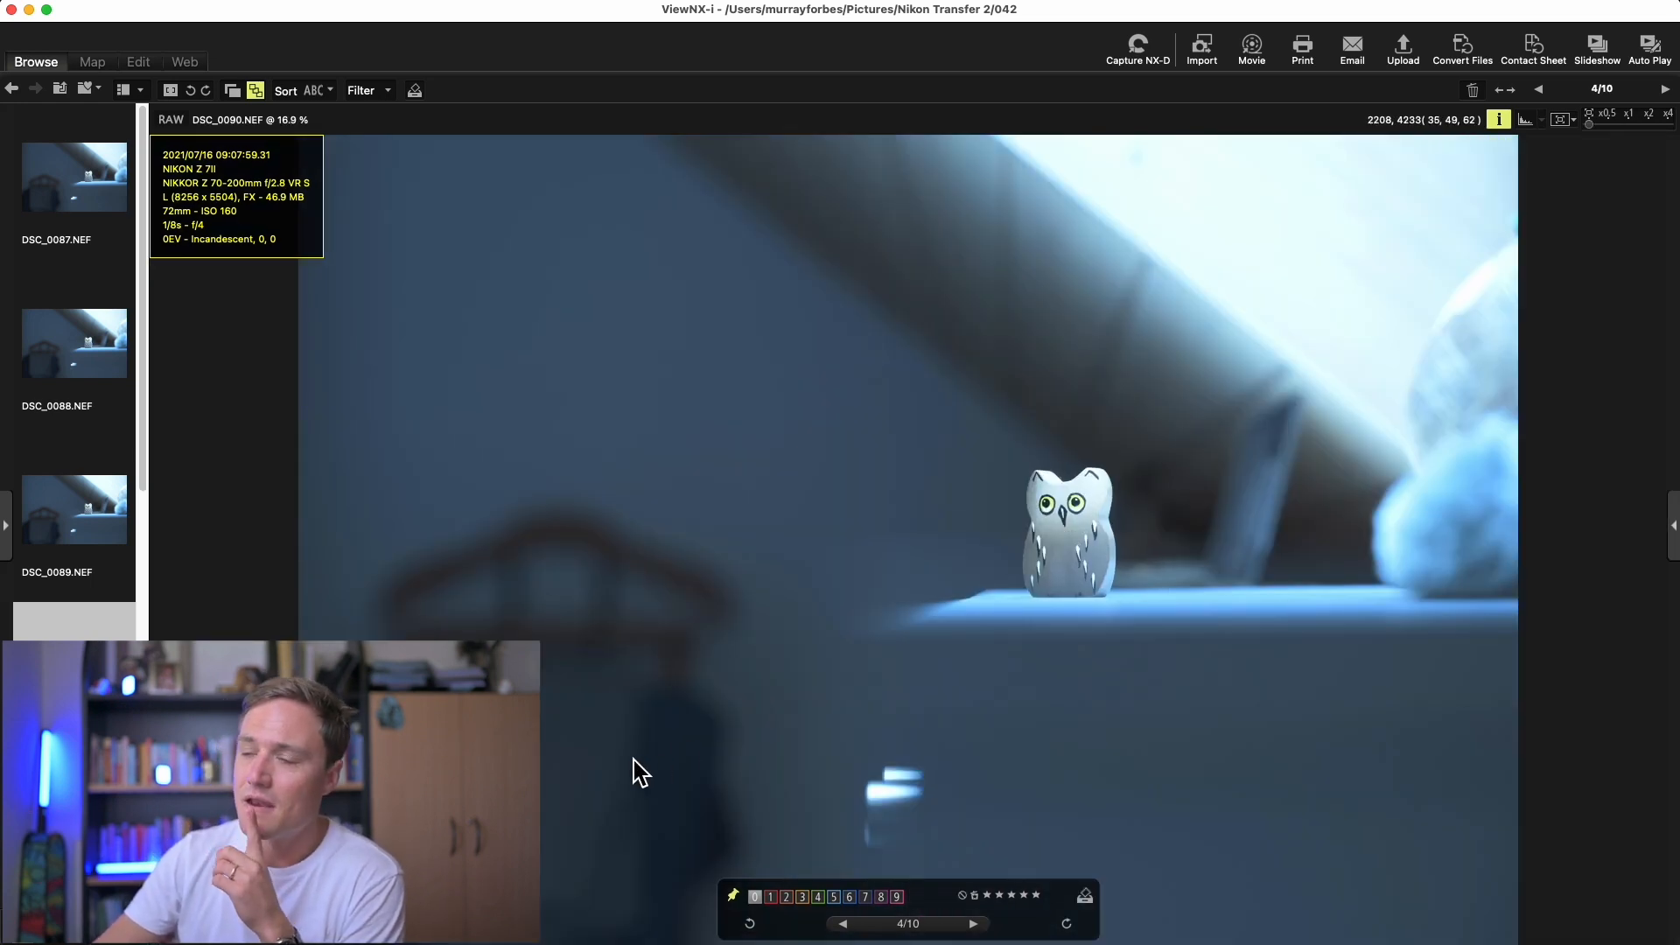
- Zoom DSC_0090 to 100%, then compare DSC_0091 (f/4.5), DSC_0093 (f/5.6) and DSC_0094 (f/6.3)
left_click(1627, 115)
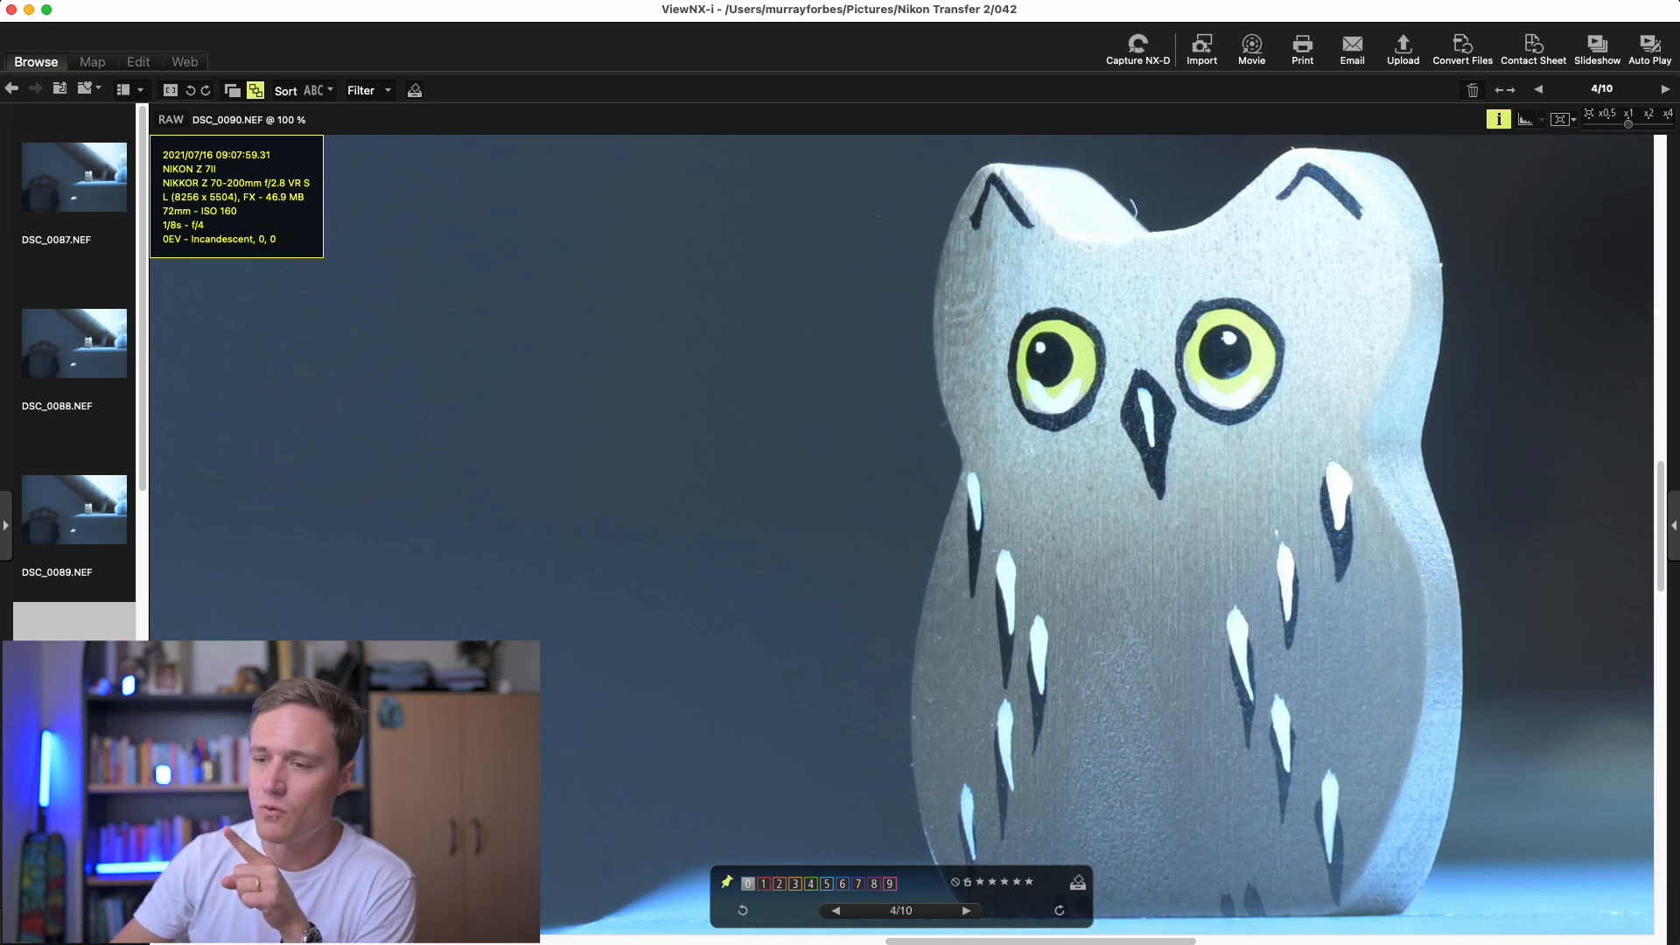
left_click(966, 910)
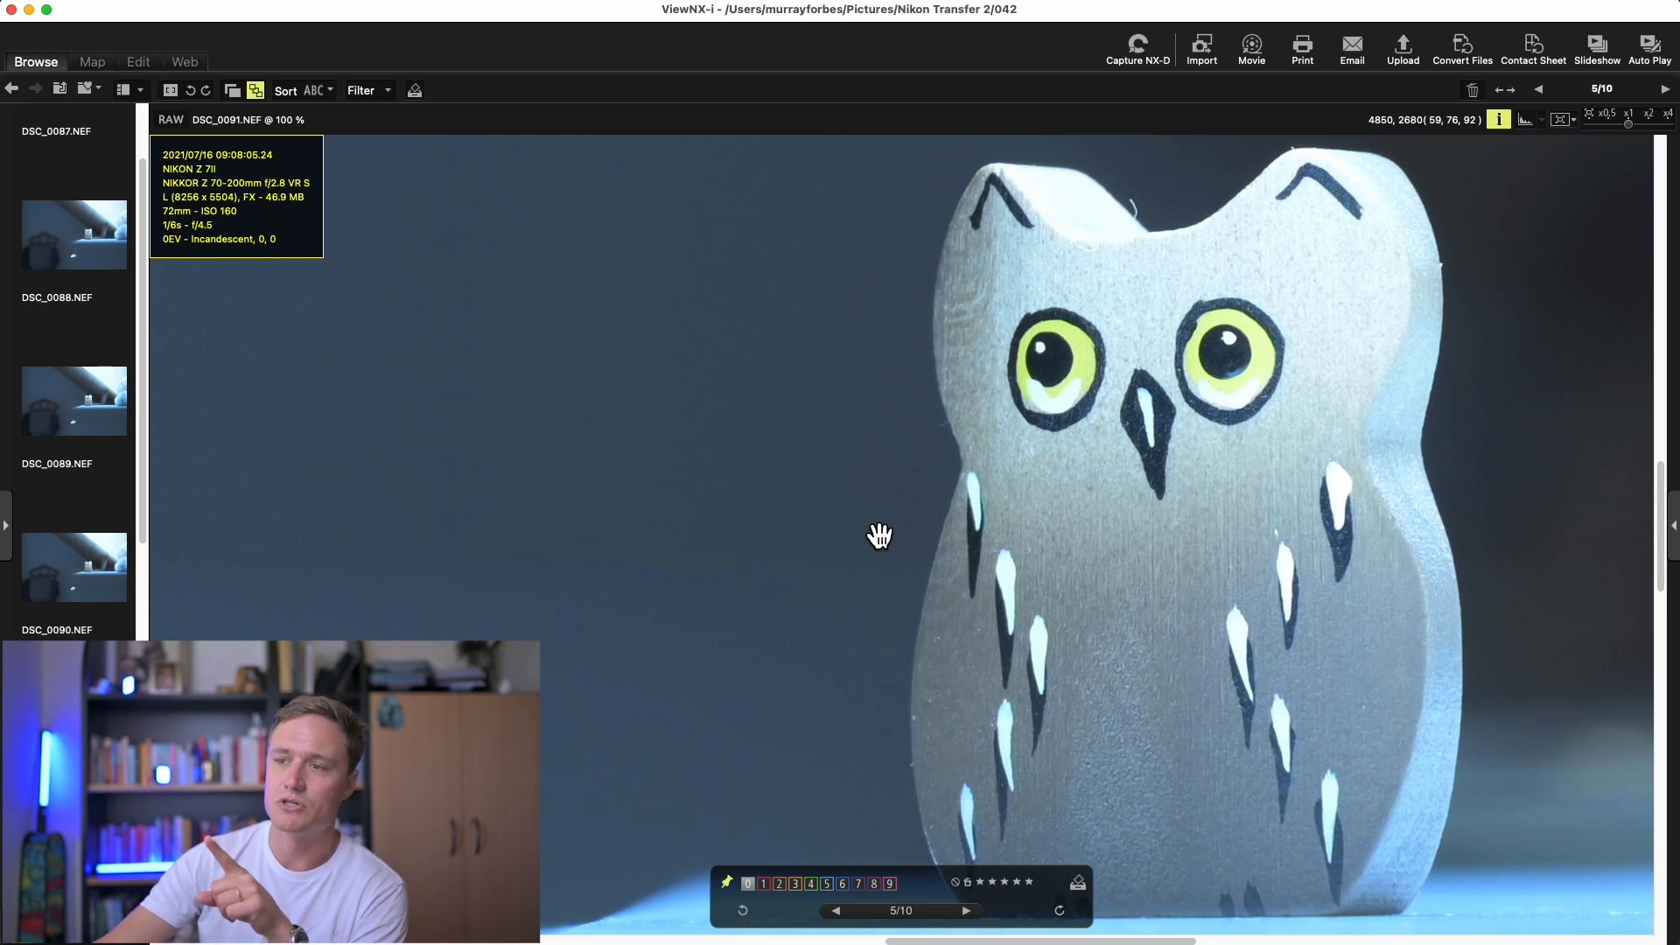
scroll("down", 3)
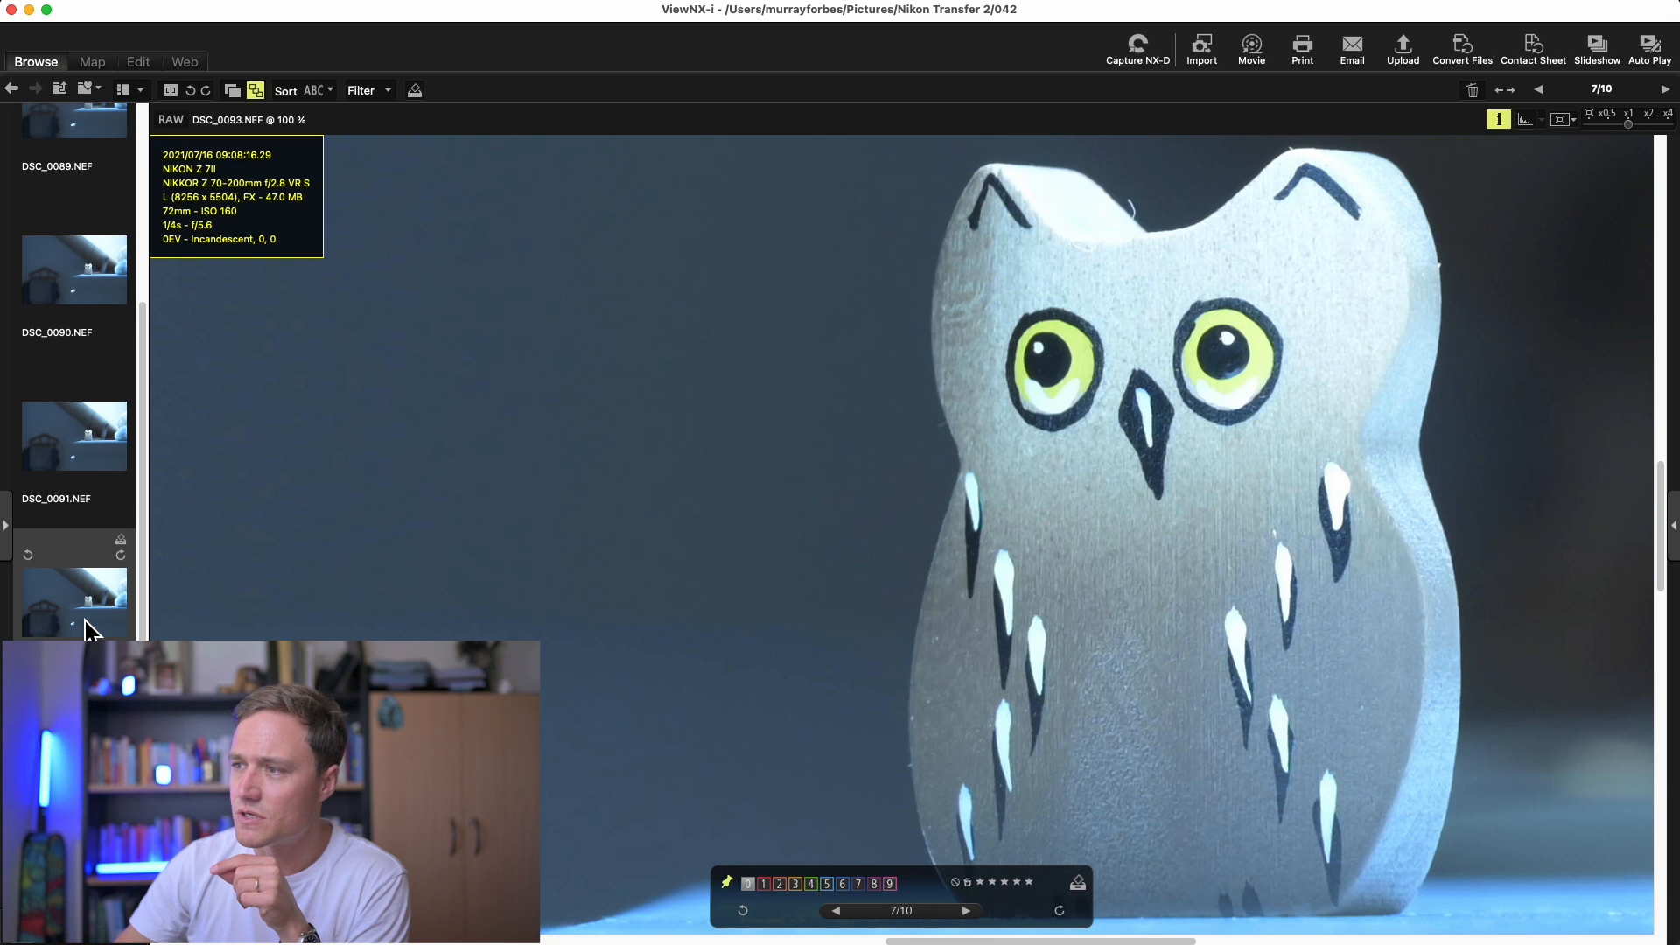
left_click(835, 910)
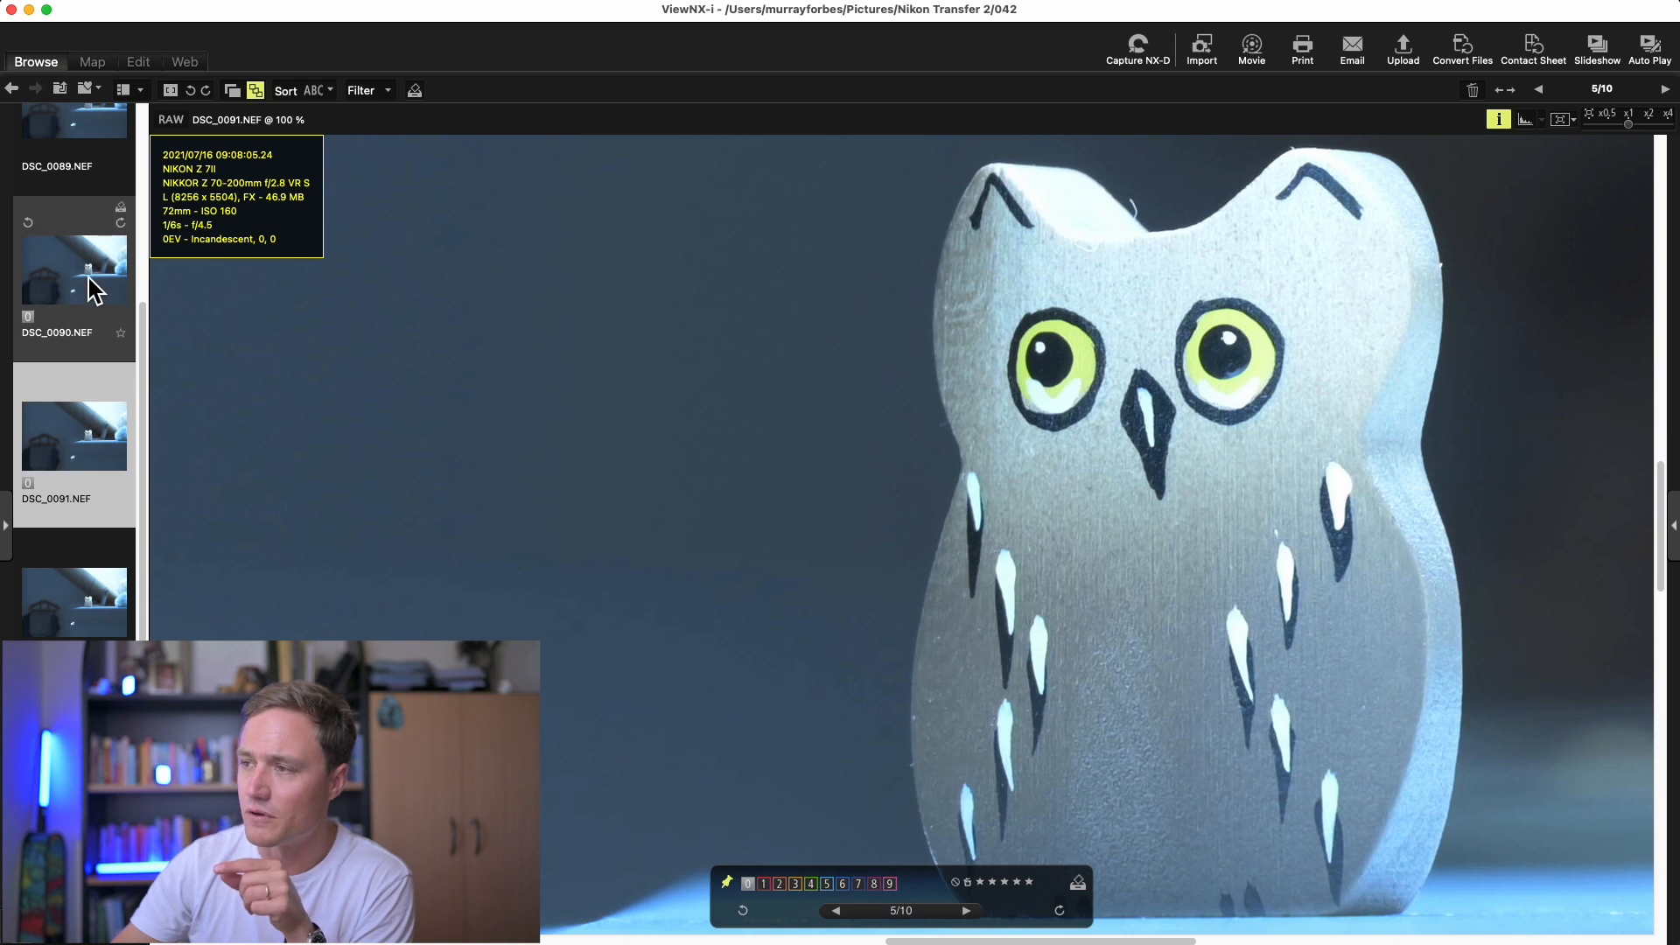
left_click(836, 910)
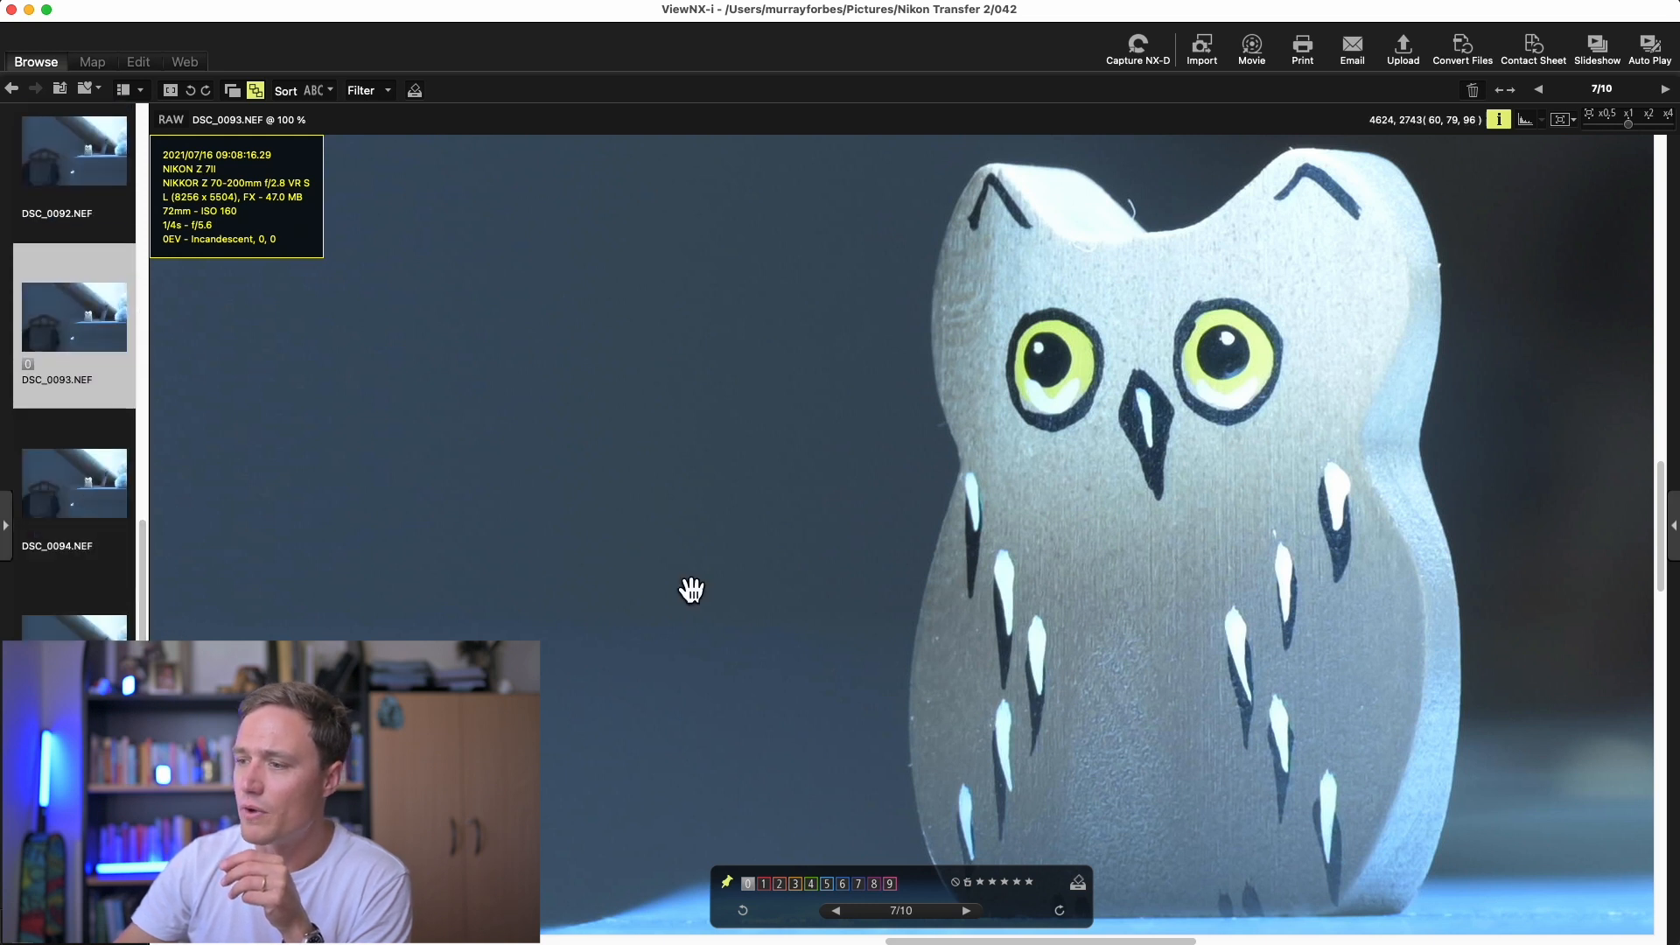
mouse_move(75, 484)
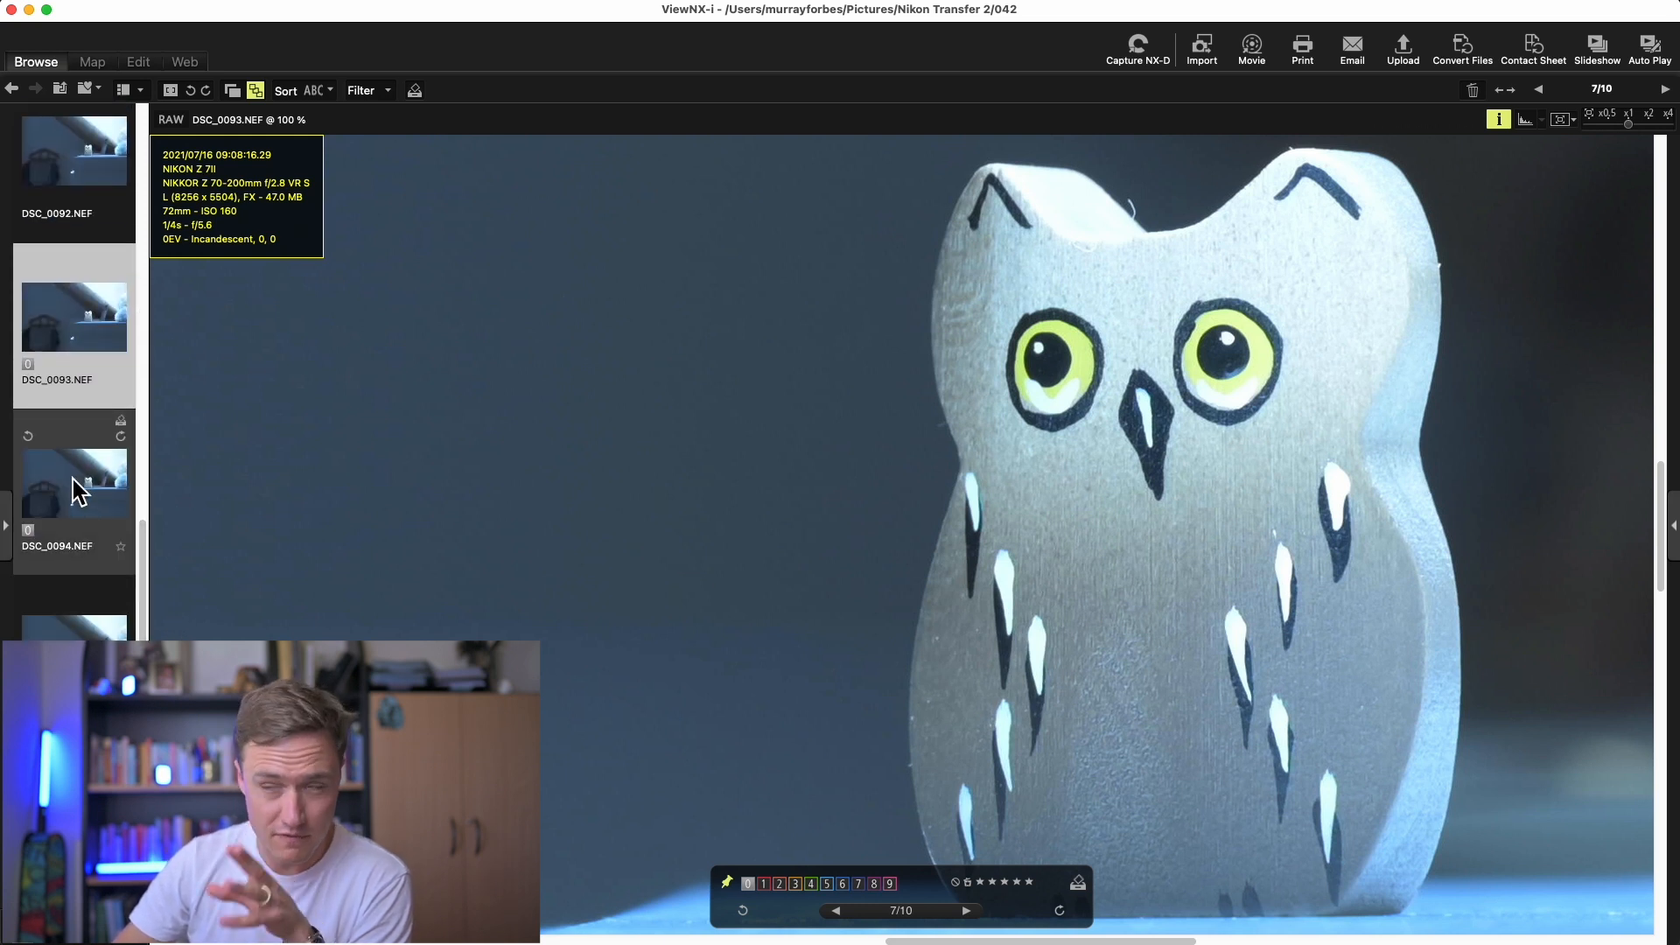
left_click(965, 910)
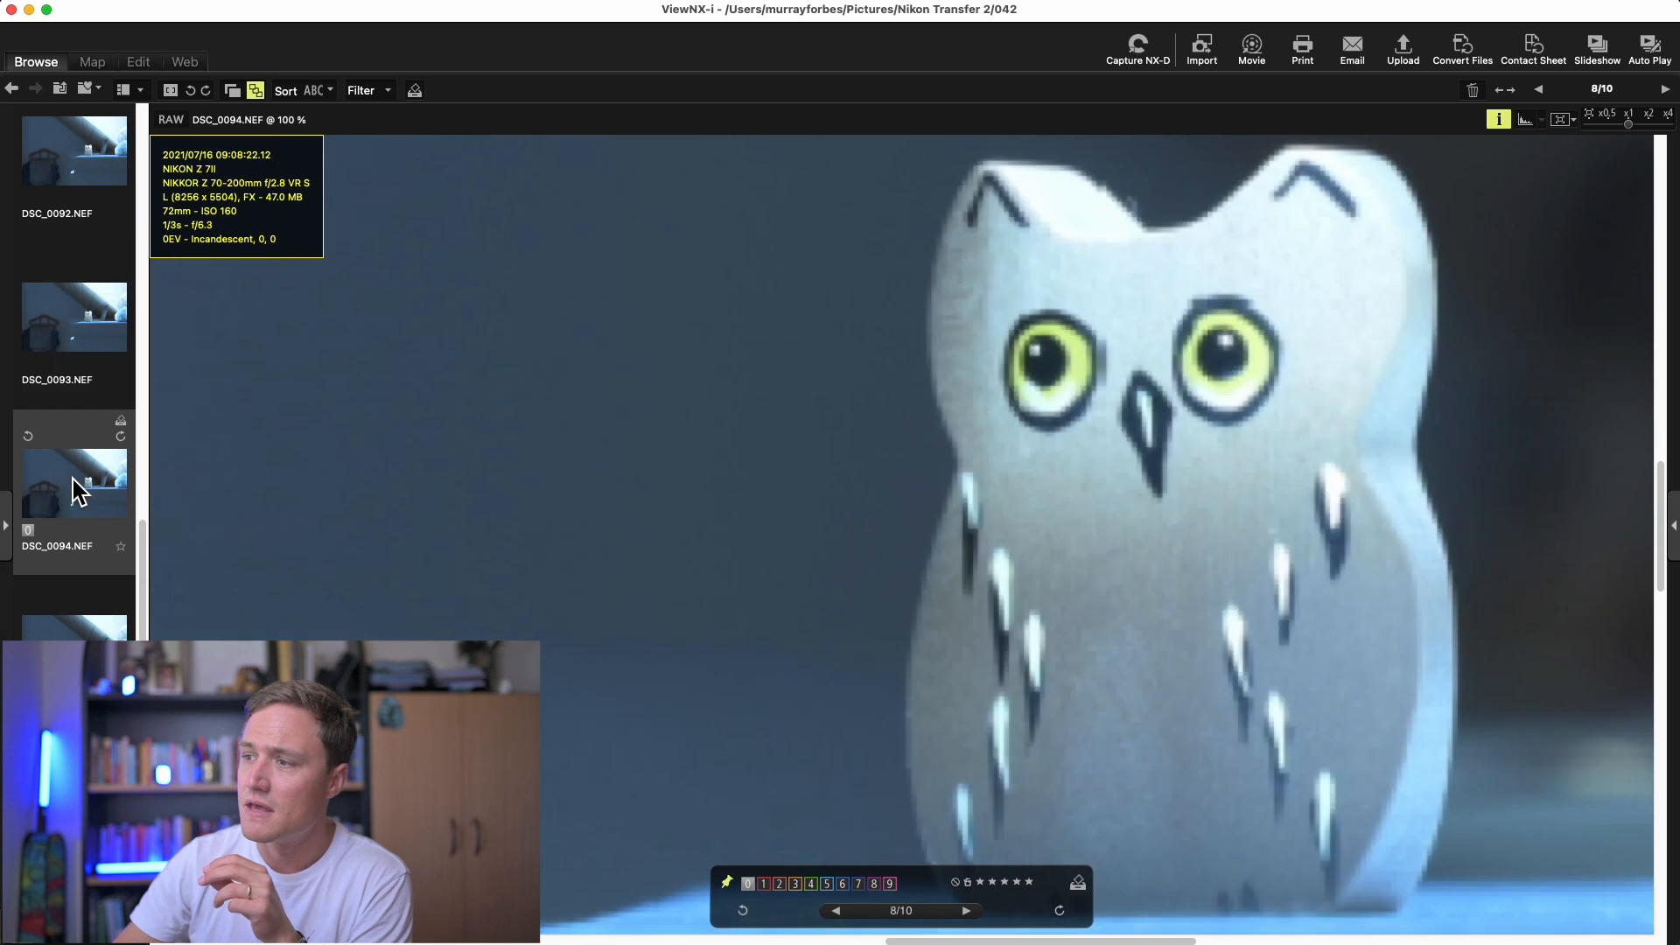